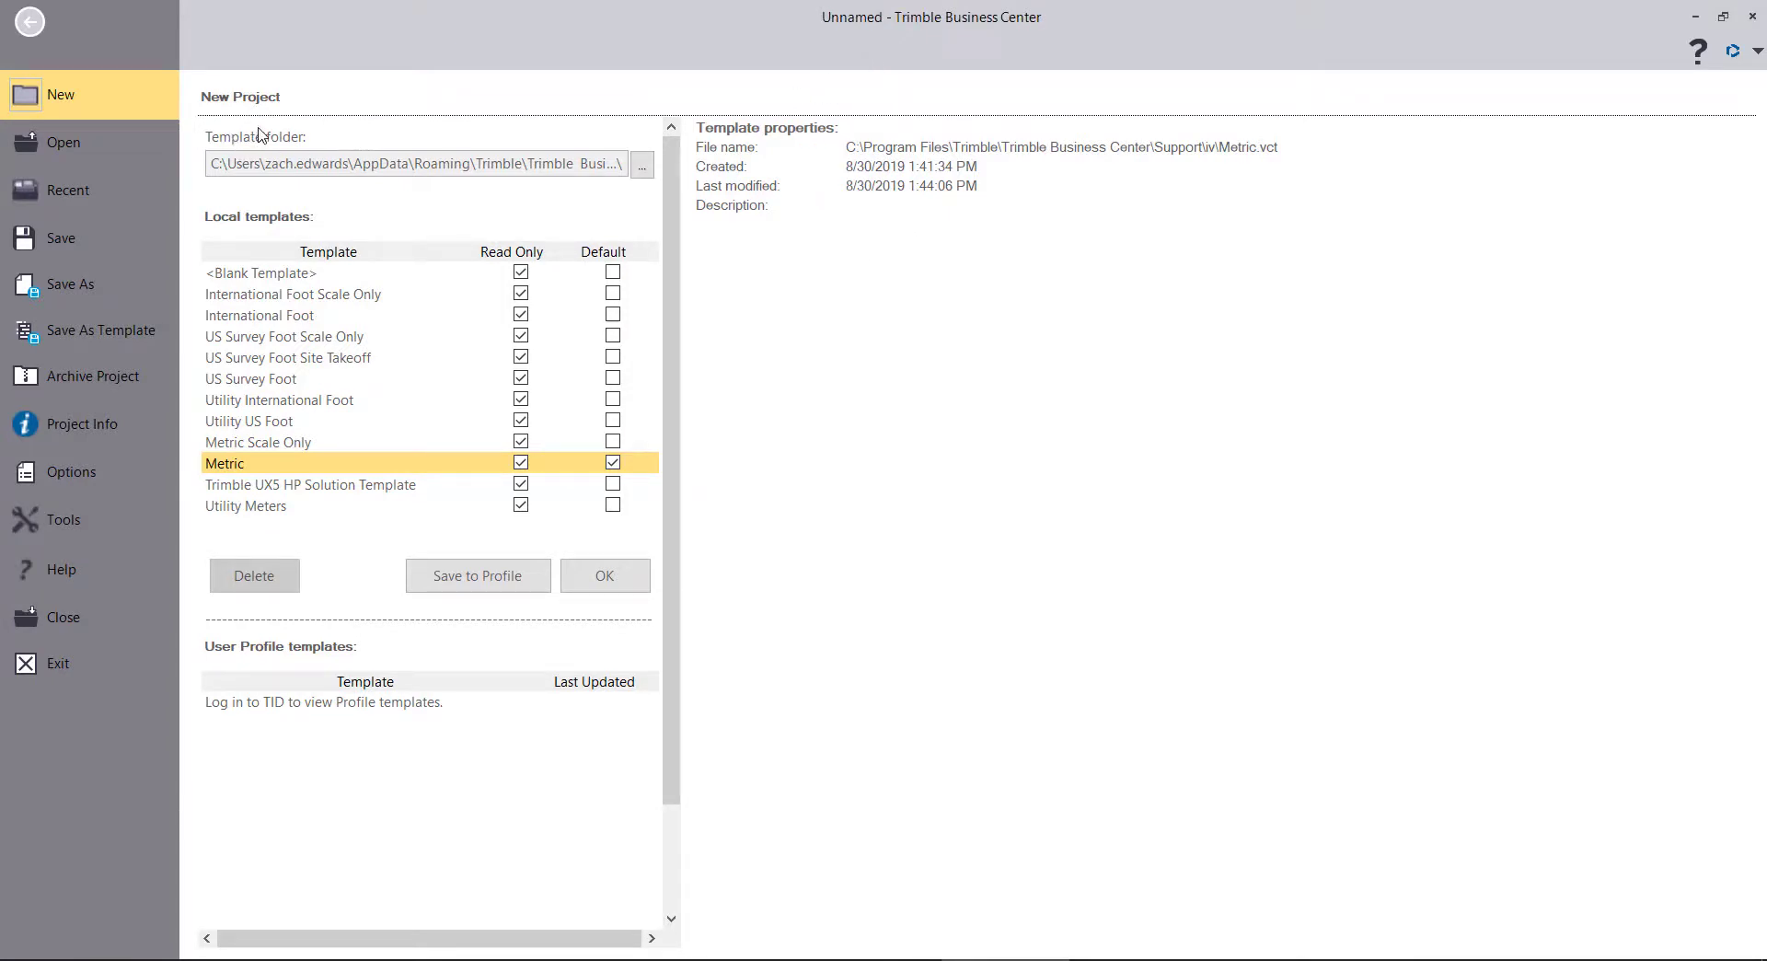
{"action": "mouse_move", "coordinate": [626, 542]}
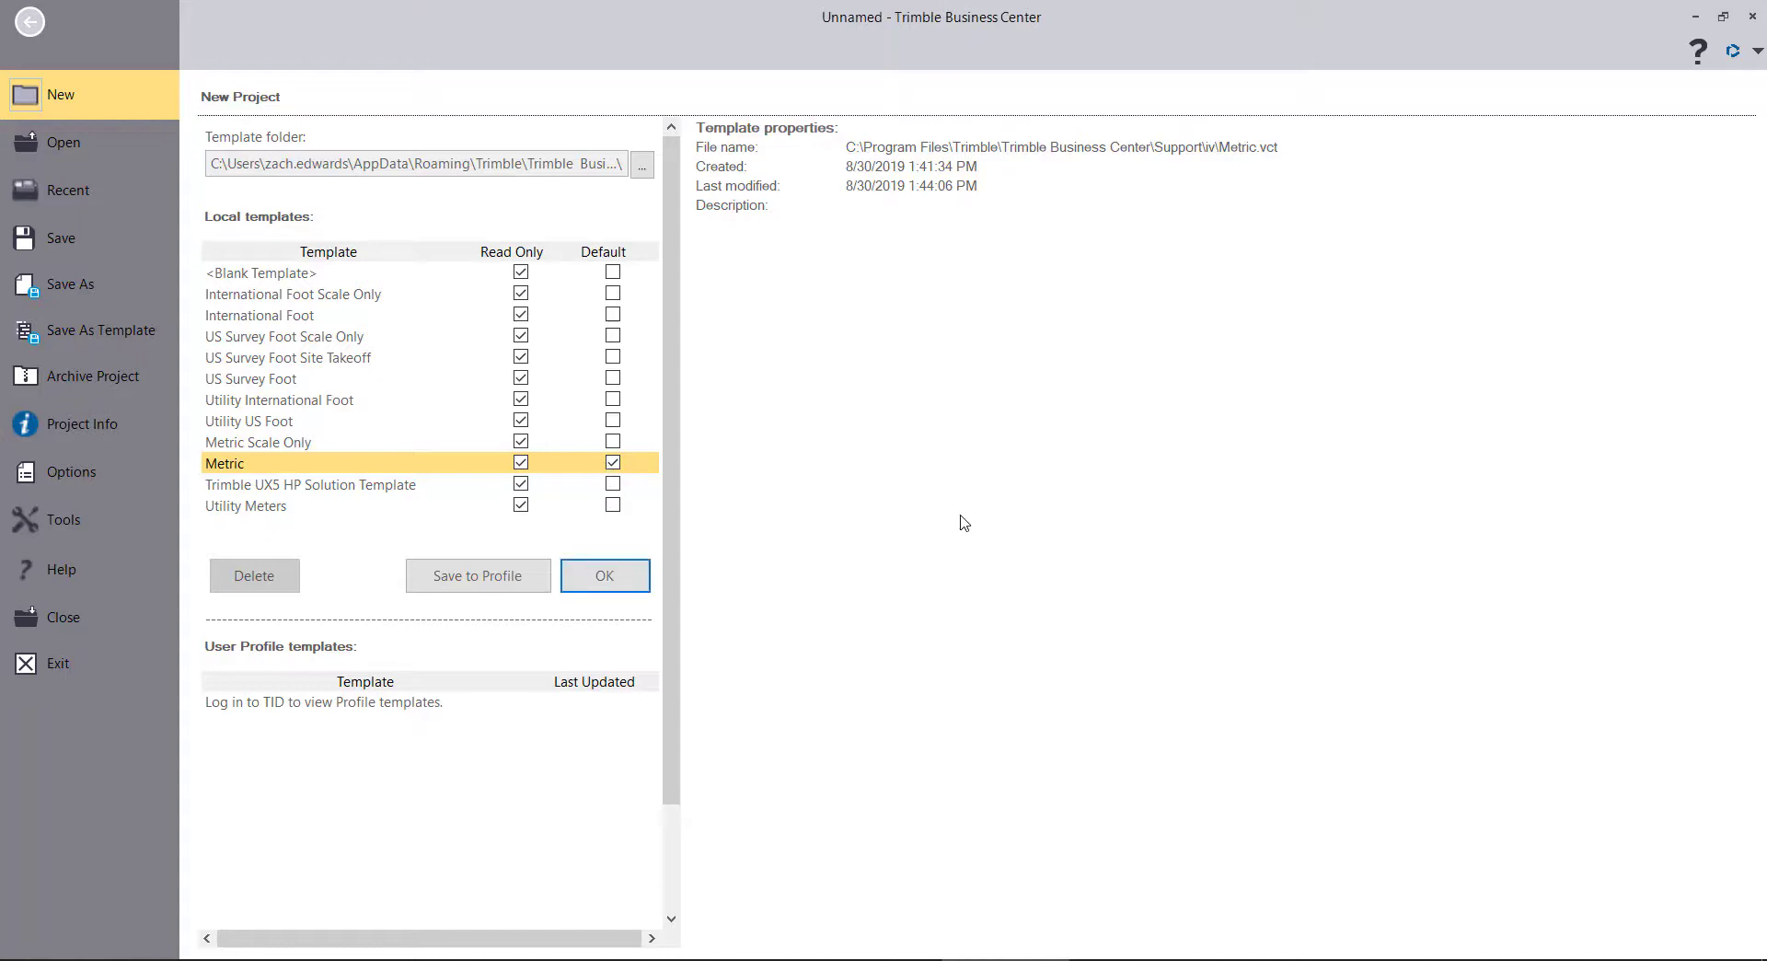
Step: Create a new project from the Metric template
{"action": "left_click", "coordinate": [604, 576]}
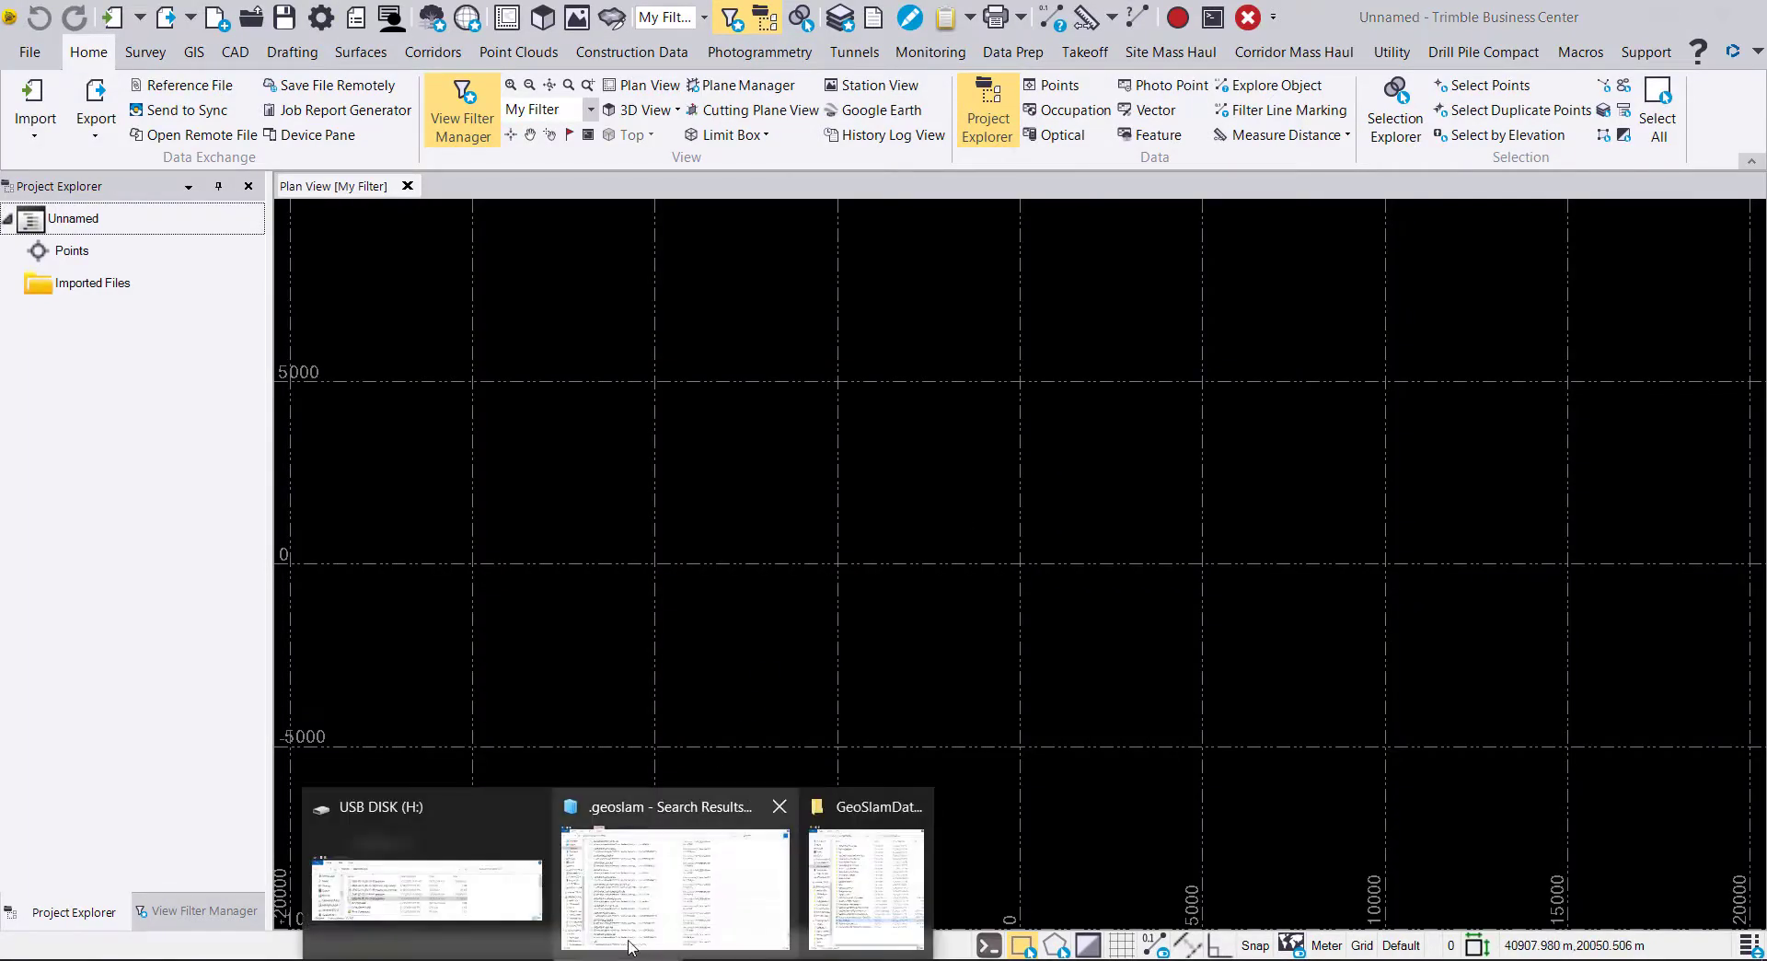
Step: Import MajorOak.laz as a non-georeferenced, ground-scaled point cloud
{"action": "left_click", "coordinate": [865, 884]}
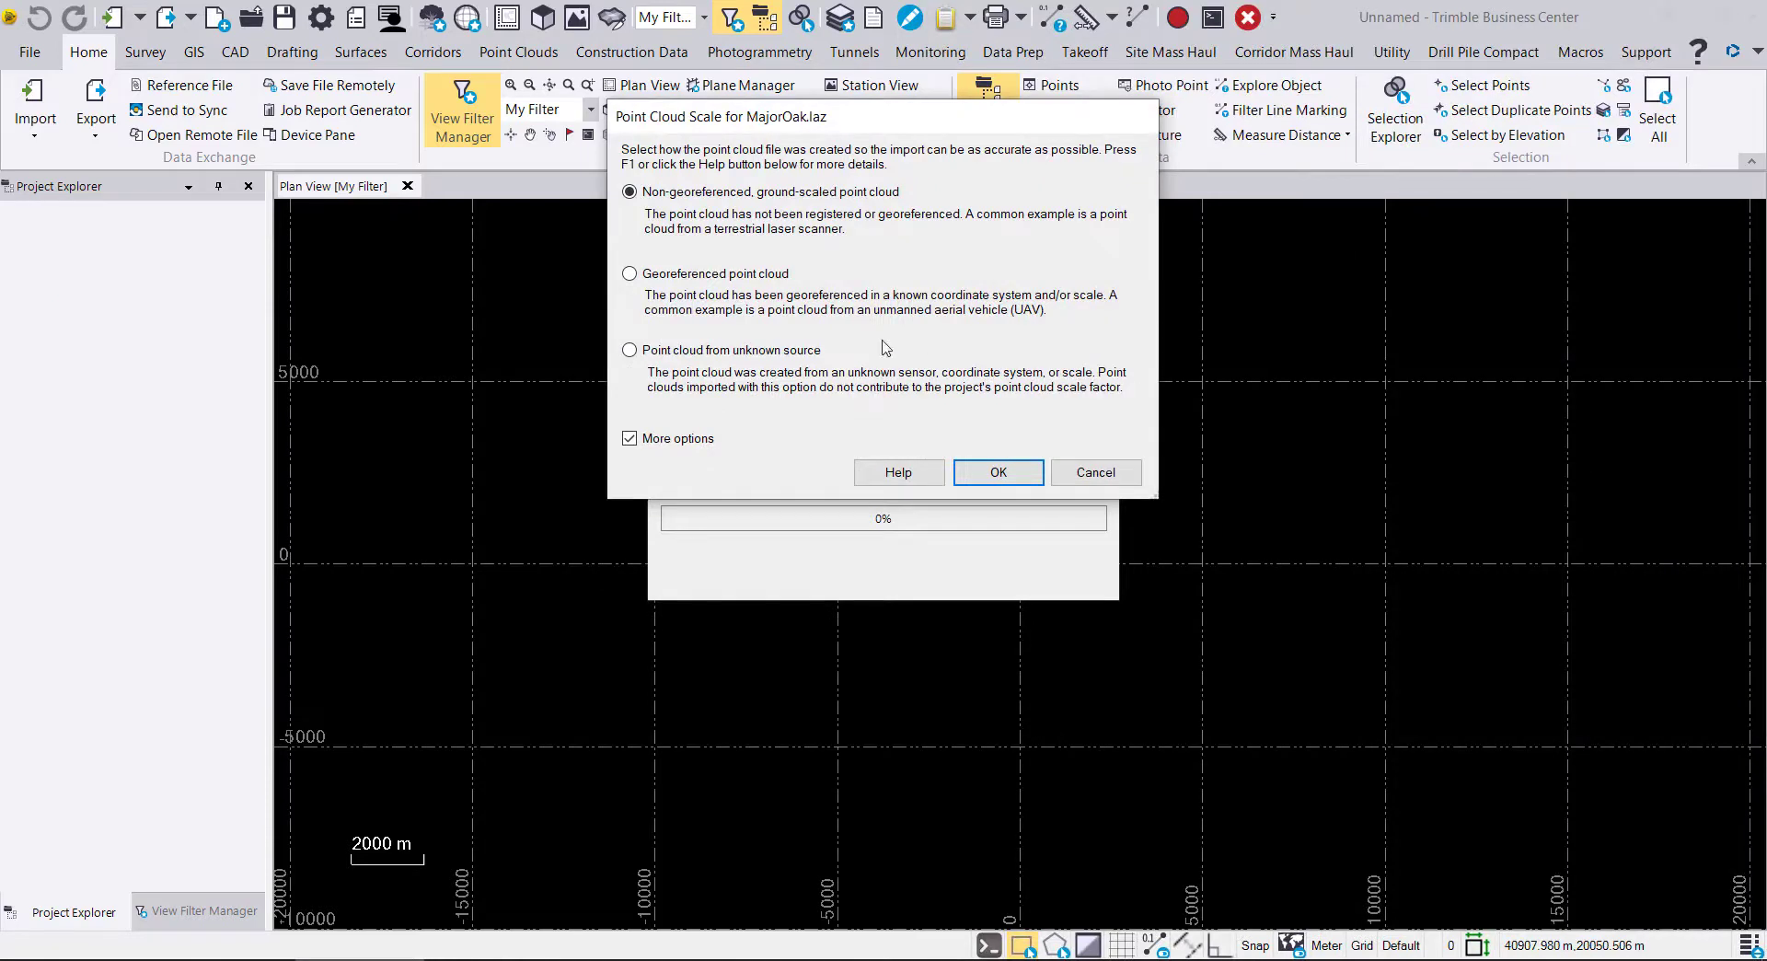
{"action": "mouse_move", "coordinate": [780, 144]}
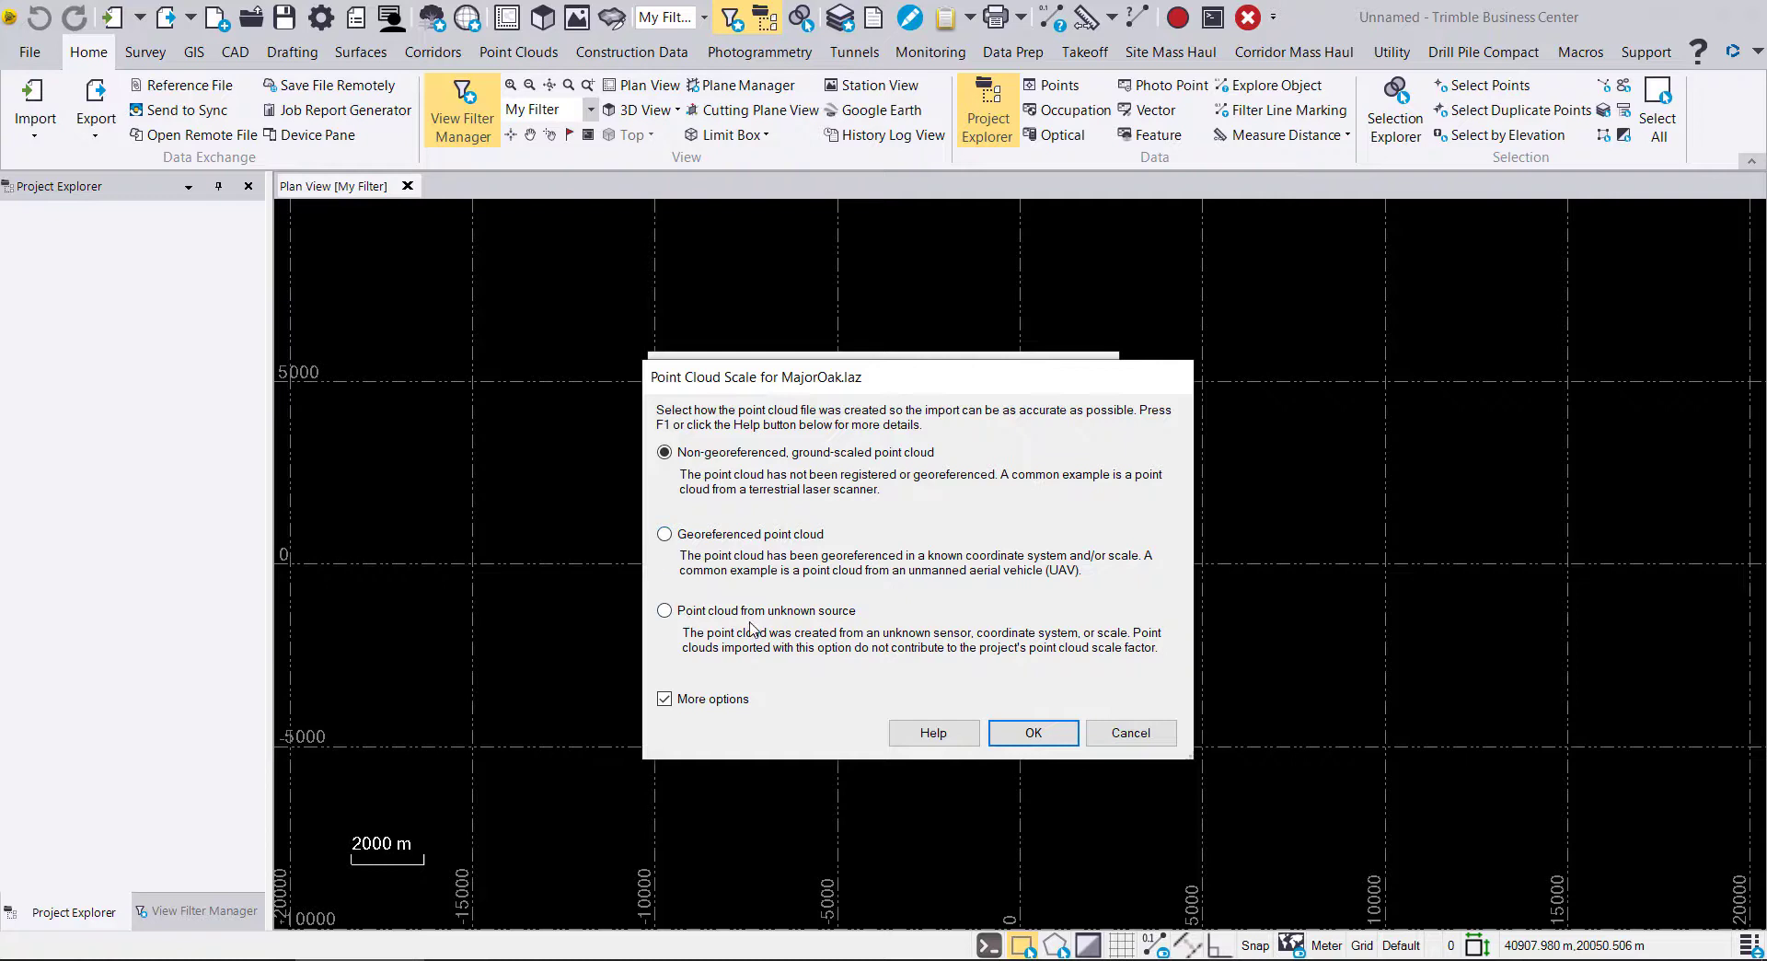
{"action": "left_click", "coordinate": [1031, 733]}
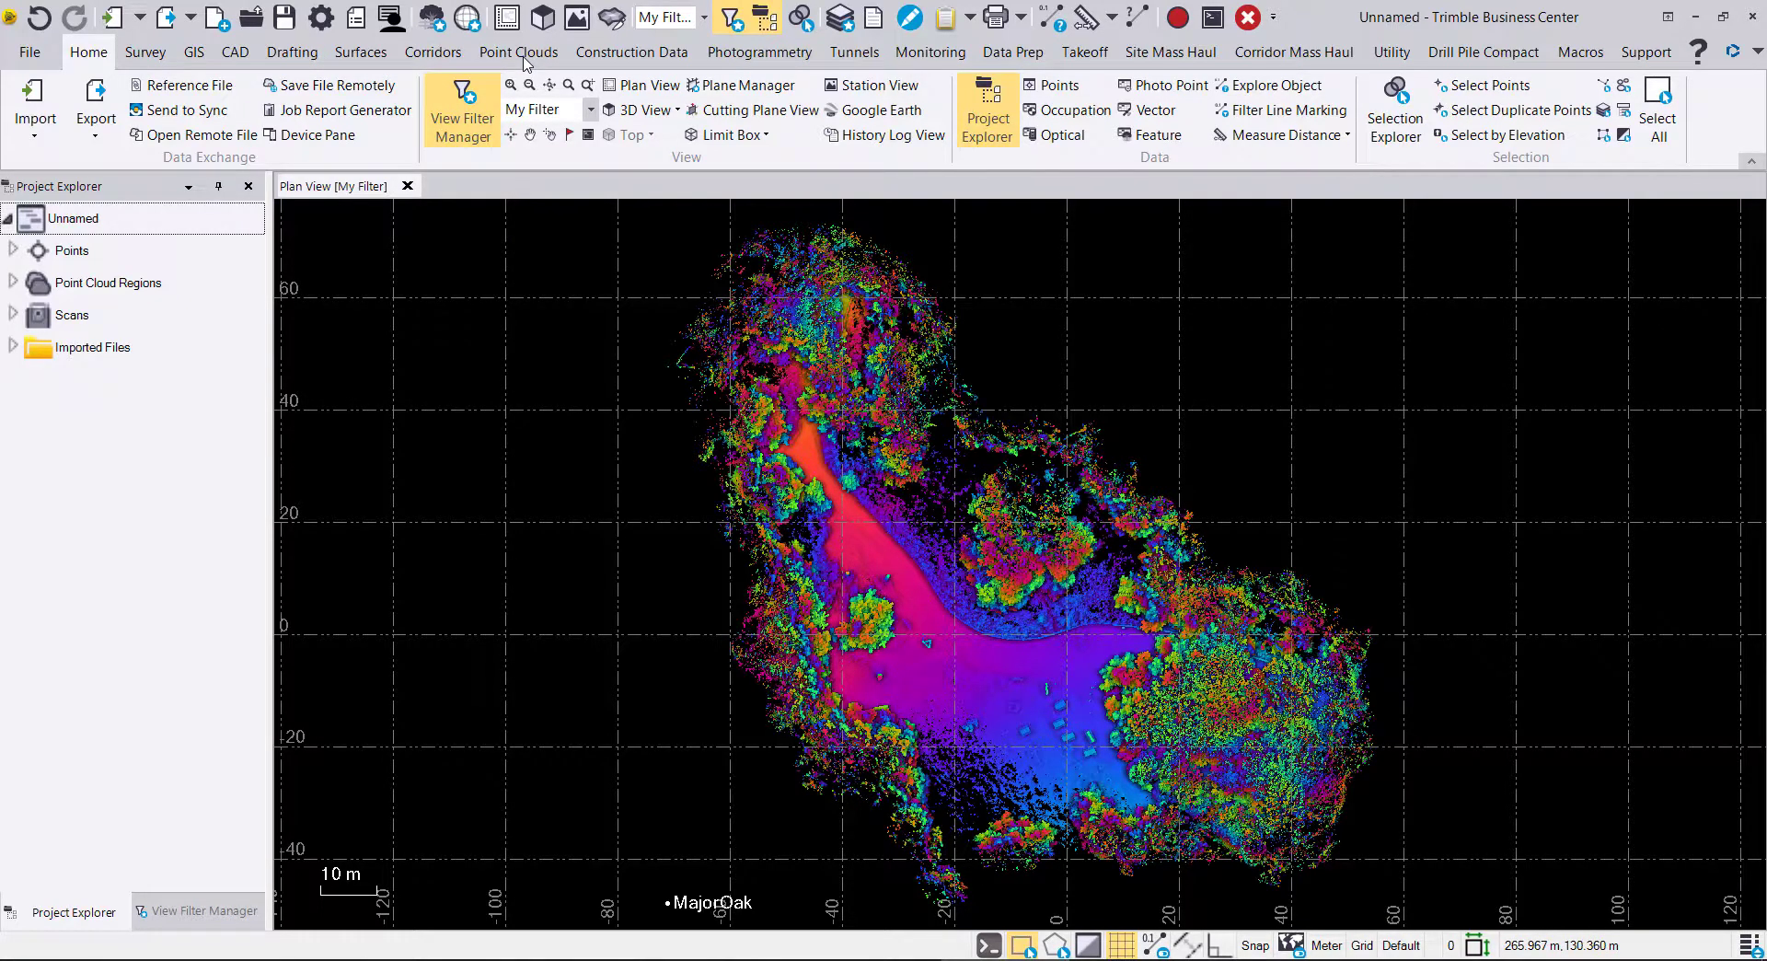
Step: Show the MajorOak cloud in a 3D view placed in a horizontal tab group beside the plan view
{"action": "left_click", "coordinate": [517, 51]}
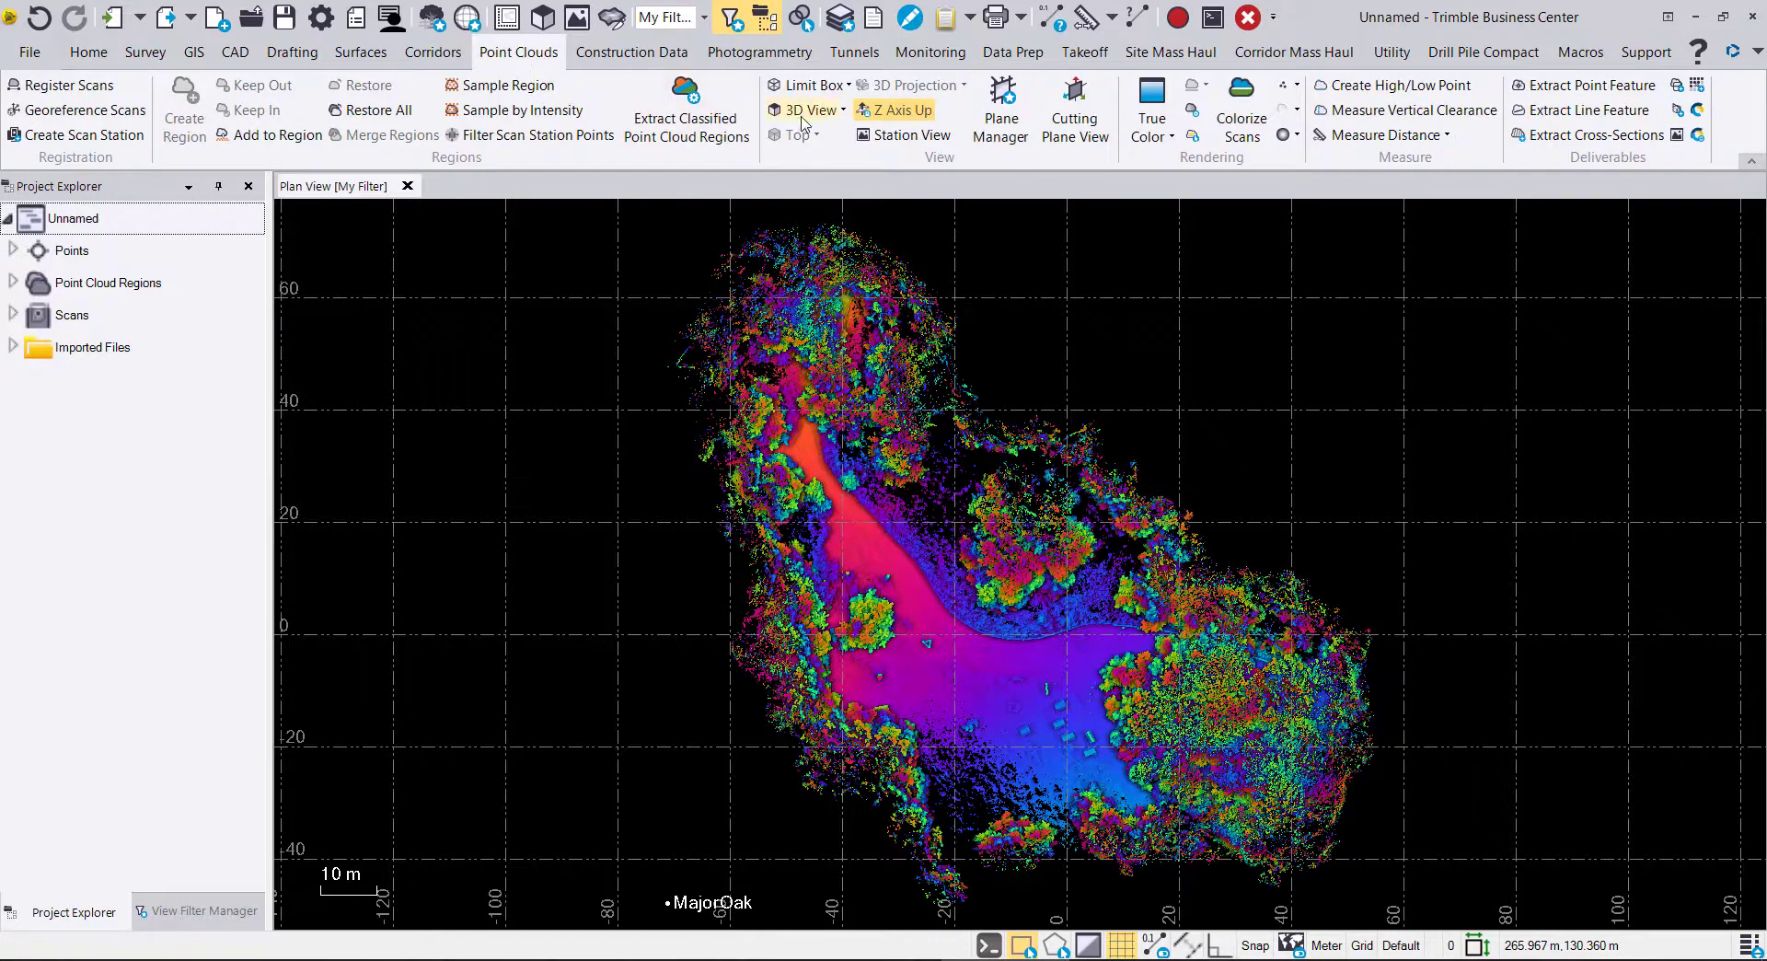
{"action": "left_click", "coordinate": [804, 109]}
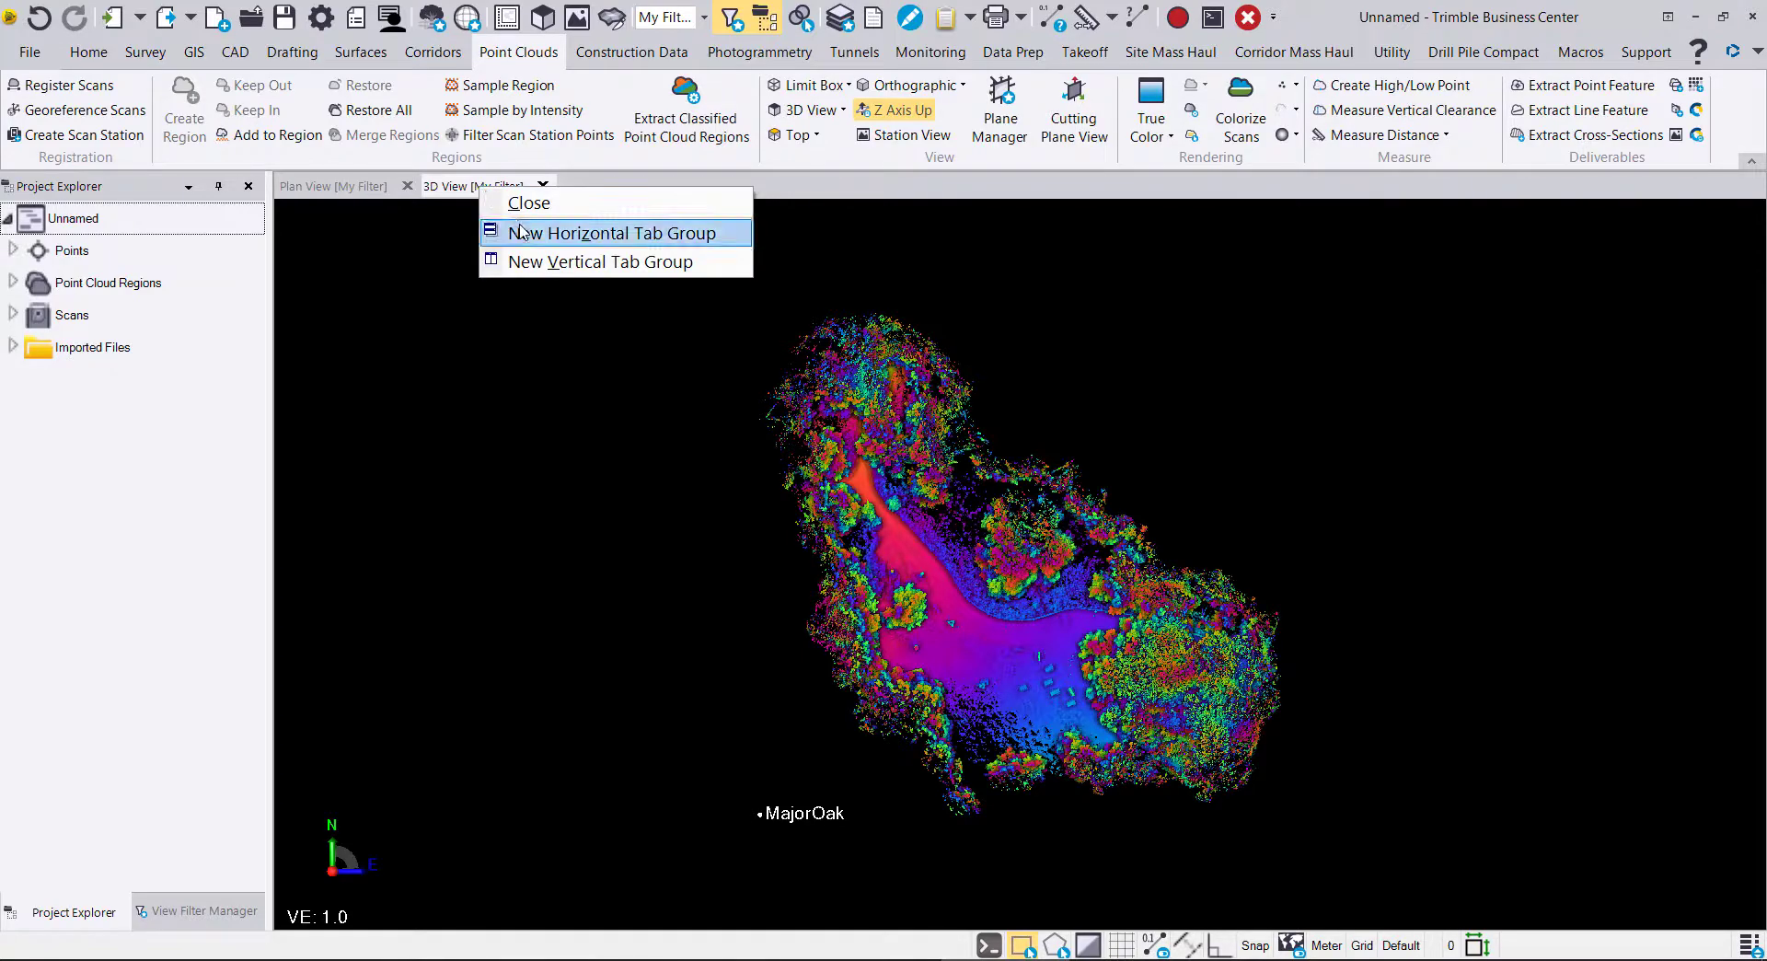
{"action": "left_click", "coordinate": [600, 261]}
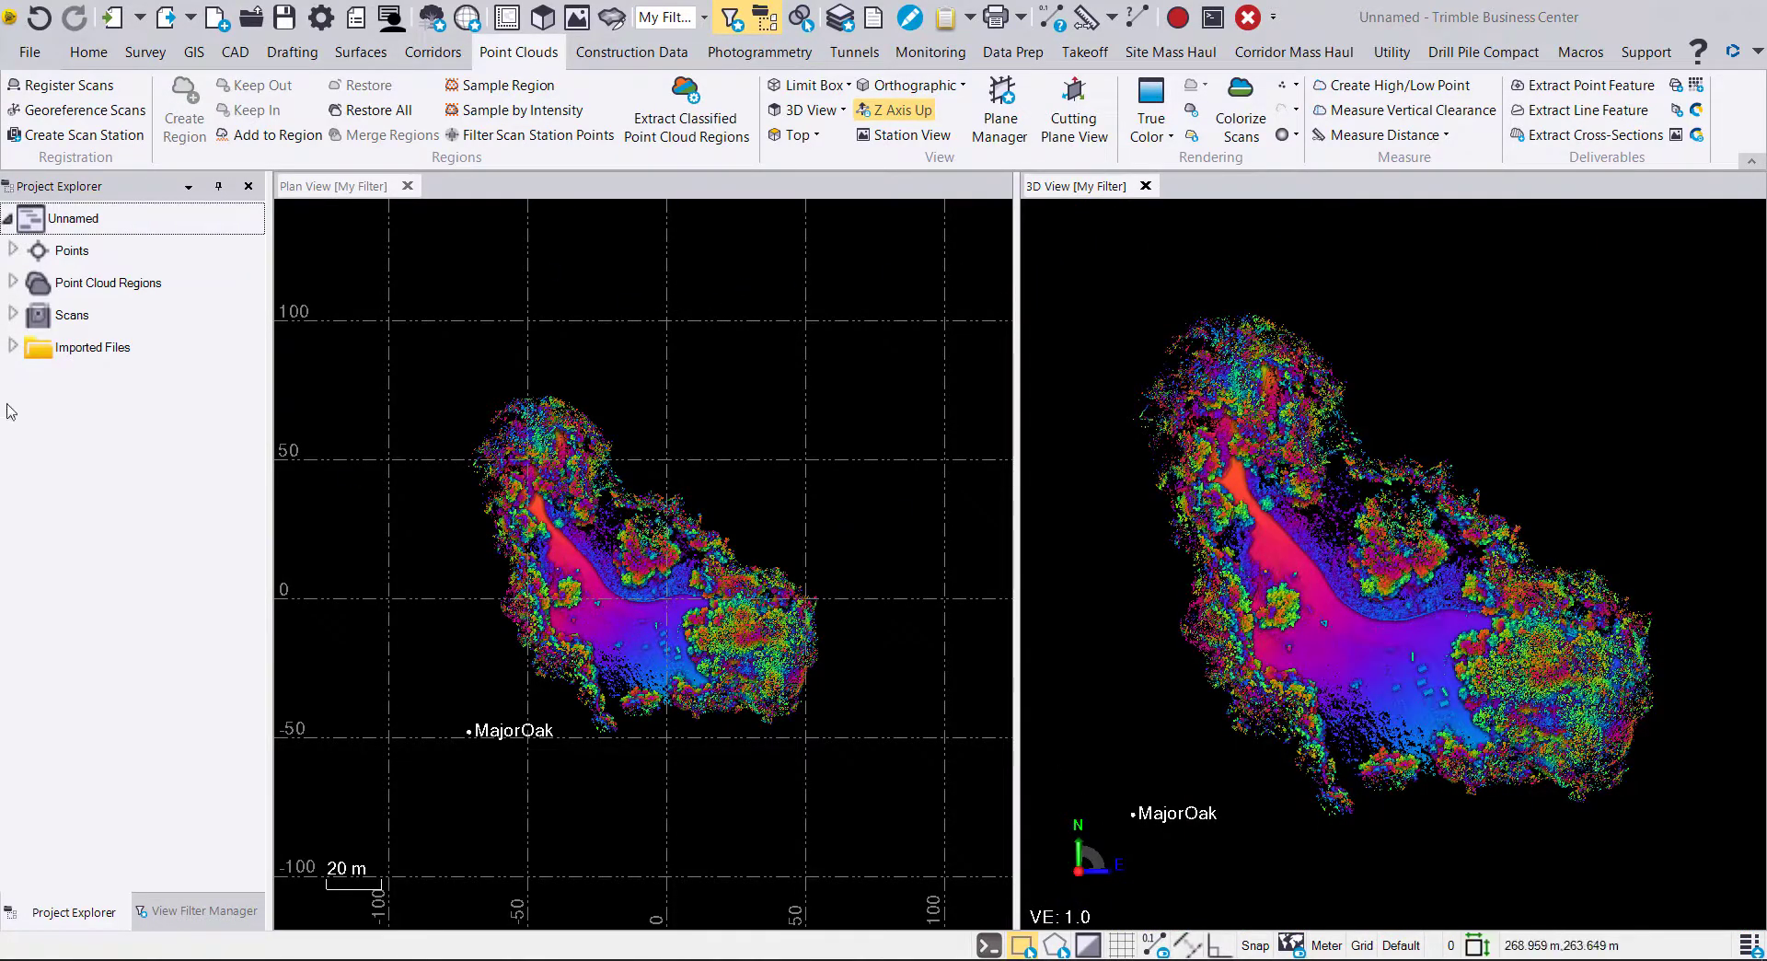
Step: Extract the Never Classified region into one region per class, excluding Buildings and Power lines
{"action": "left_click", "coordinate": [13, 283]}
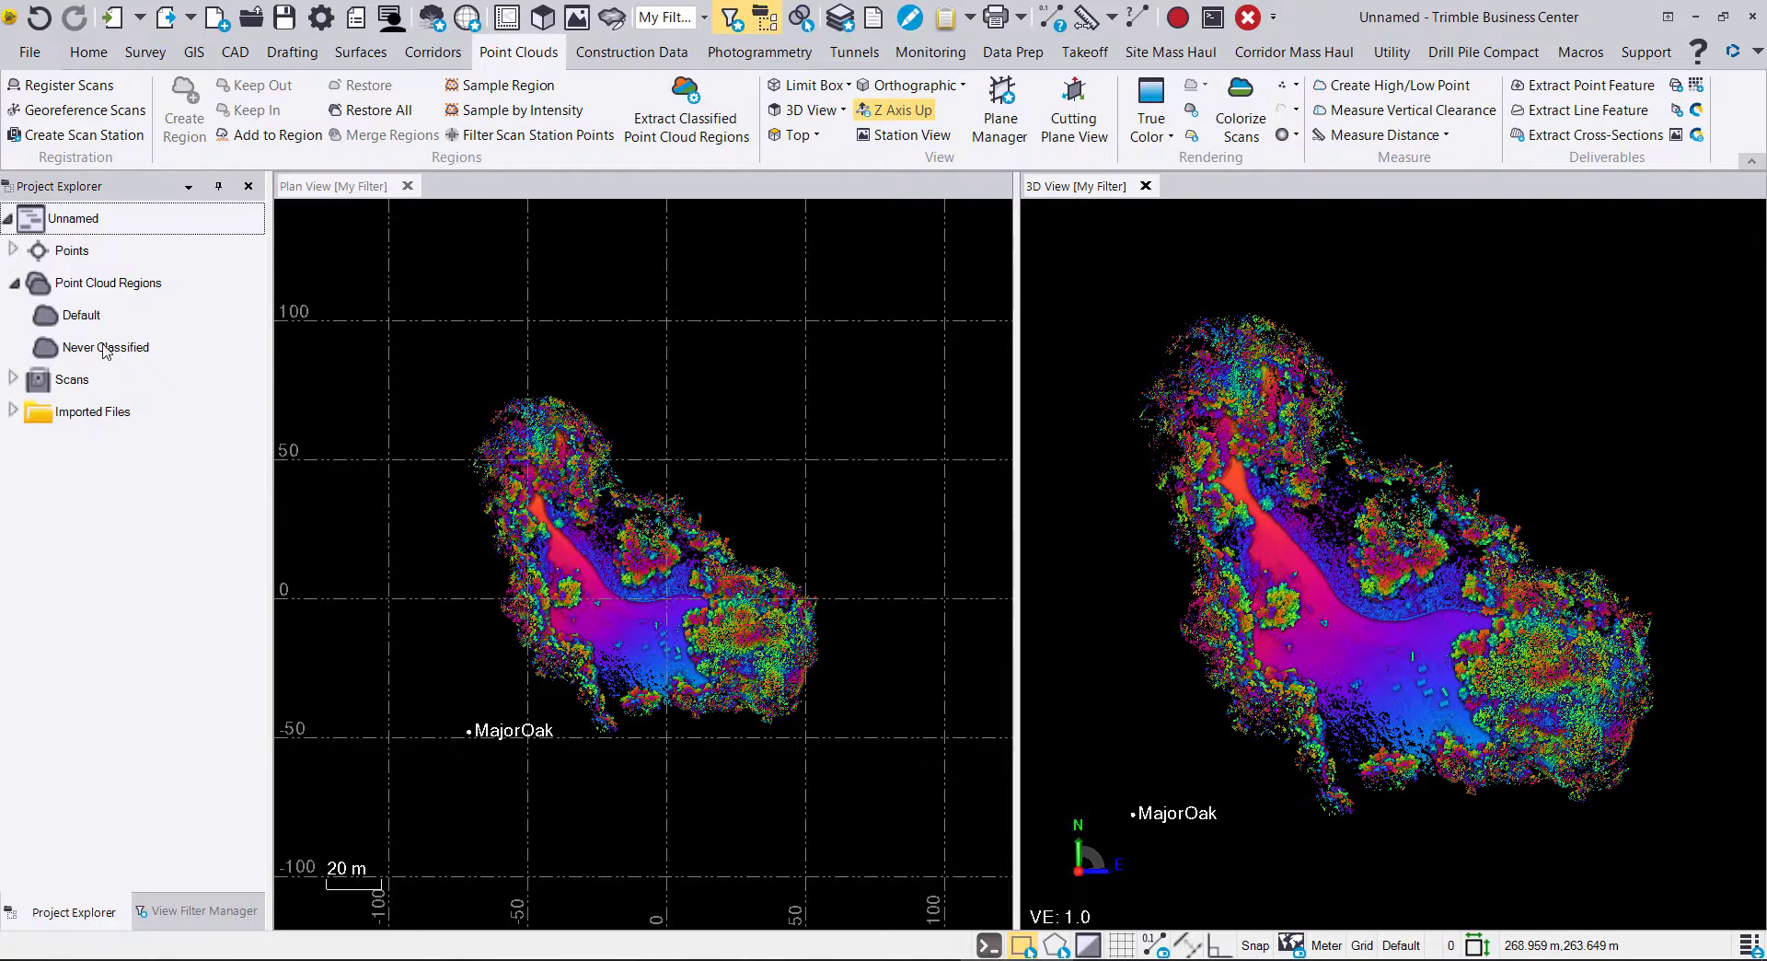
{"action": "left_click", "coordinate": [107, 346]}
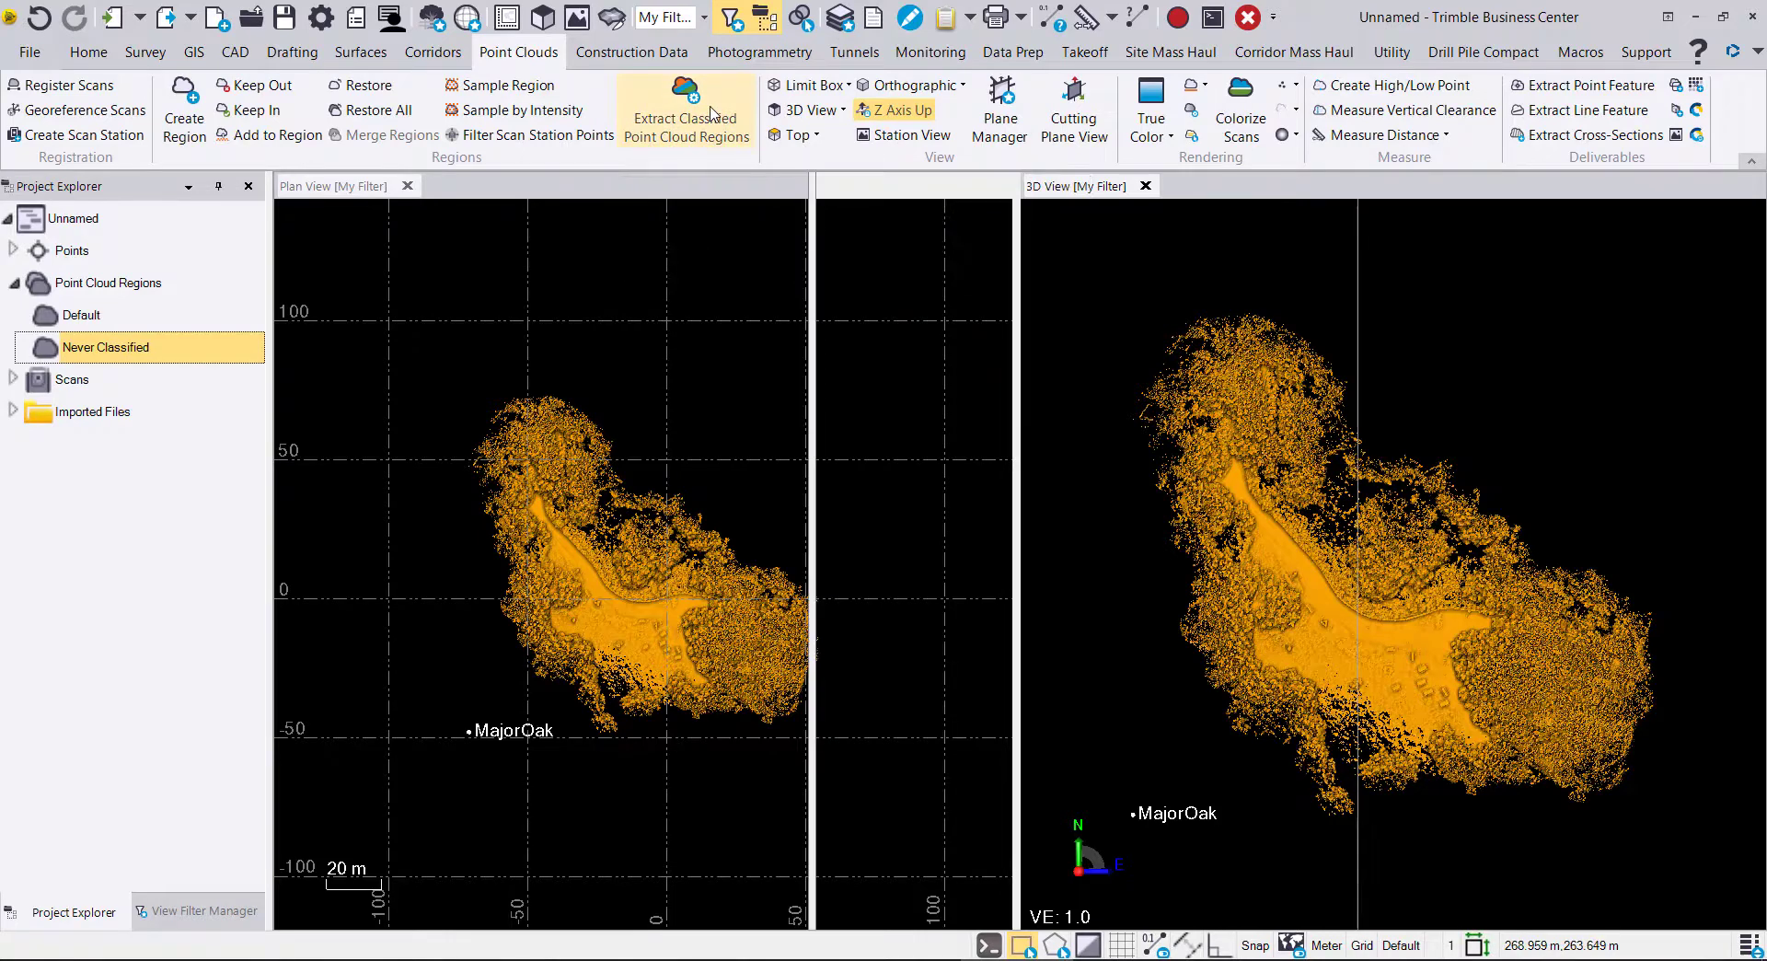
{"action": "left_click", "coordinate": [686, 110]}
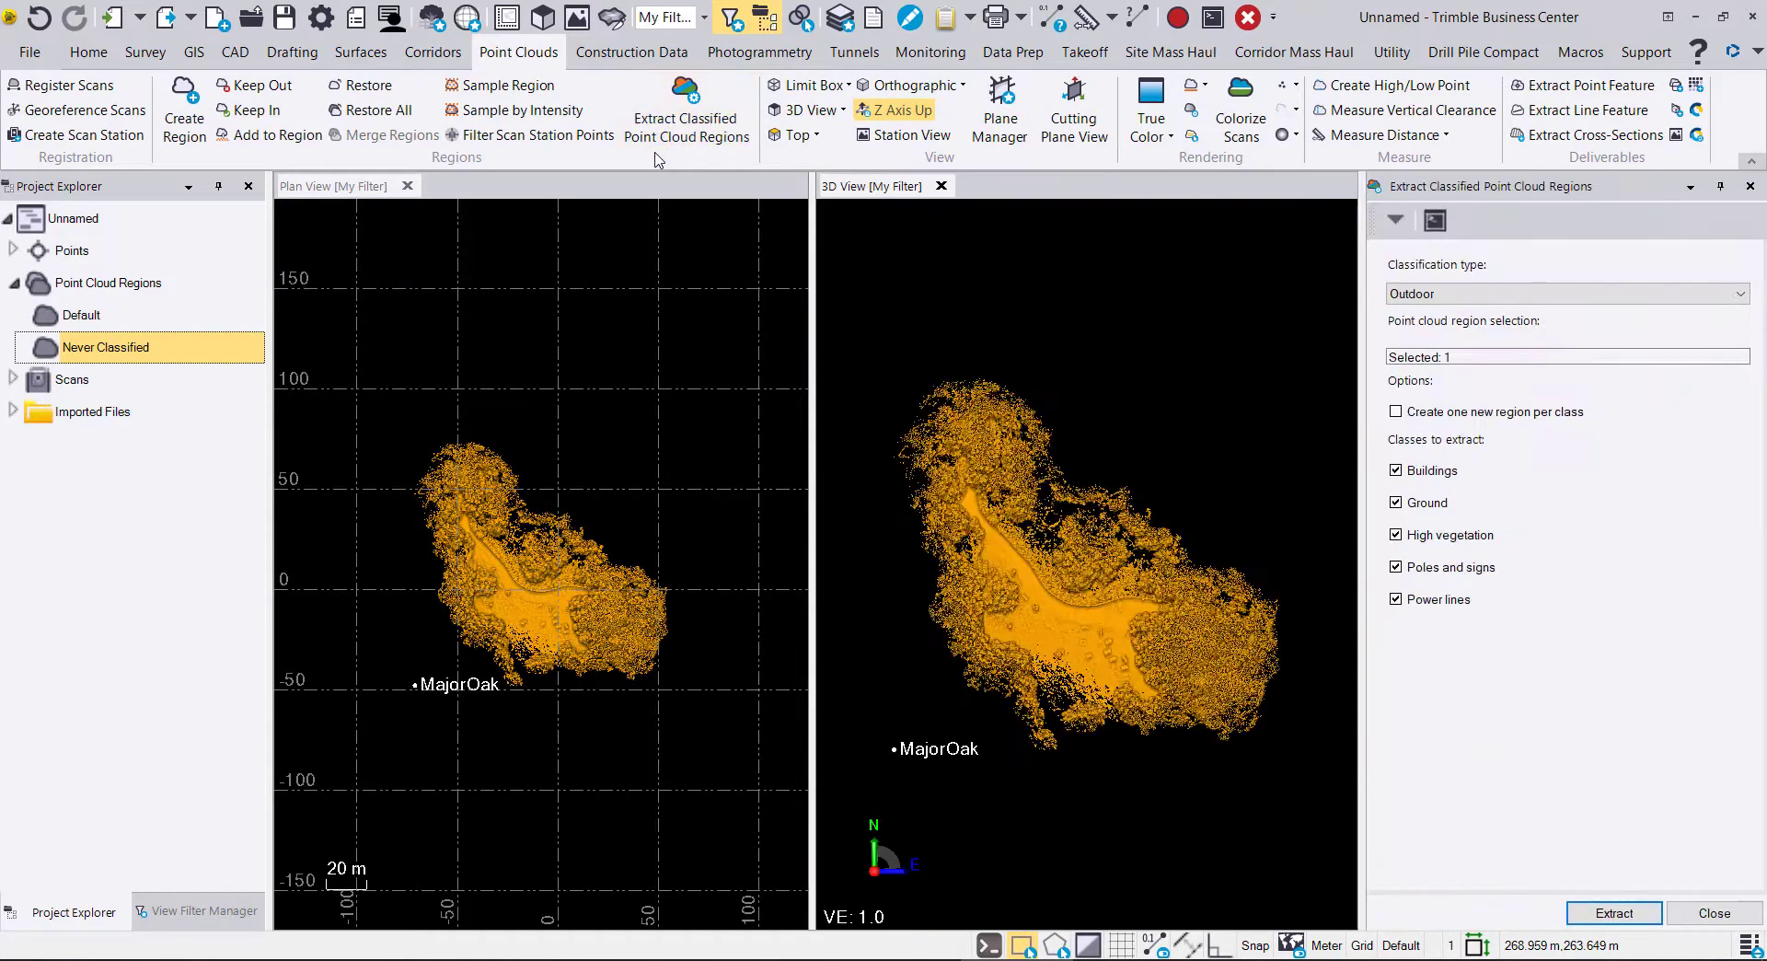
{"action": "left_click", "coordinate": [1397, 411]}
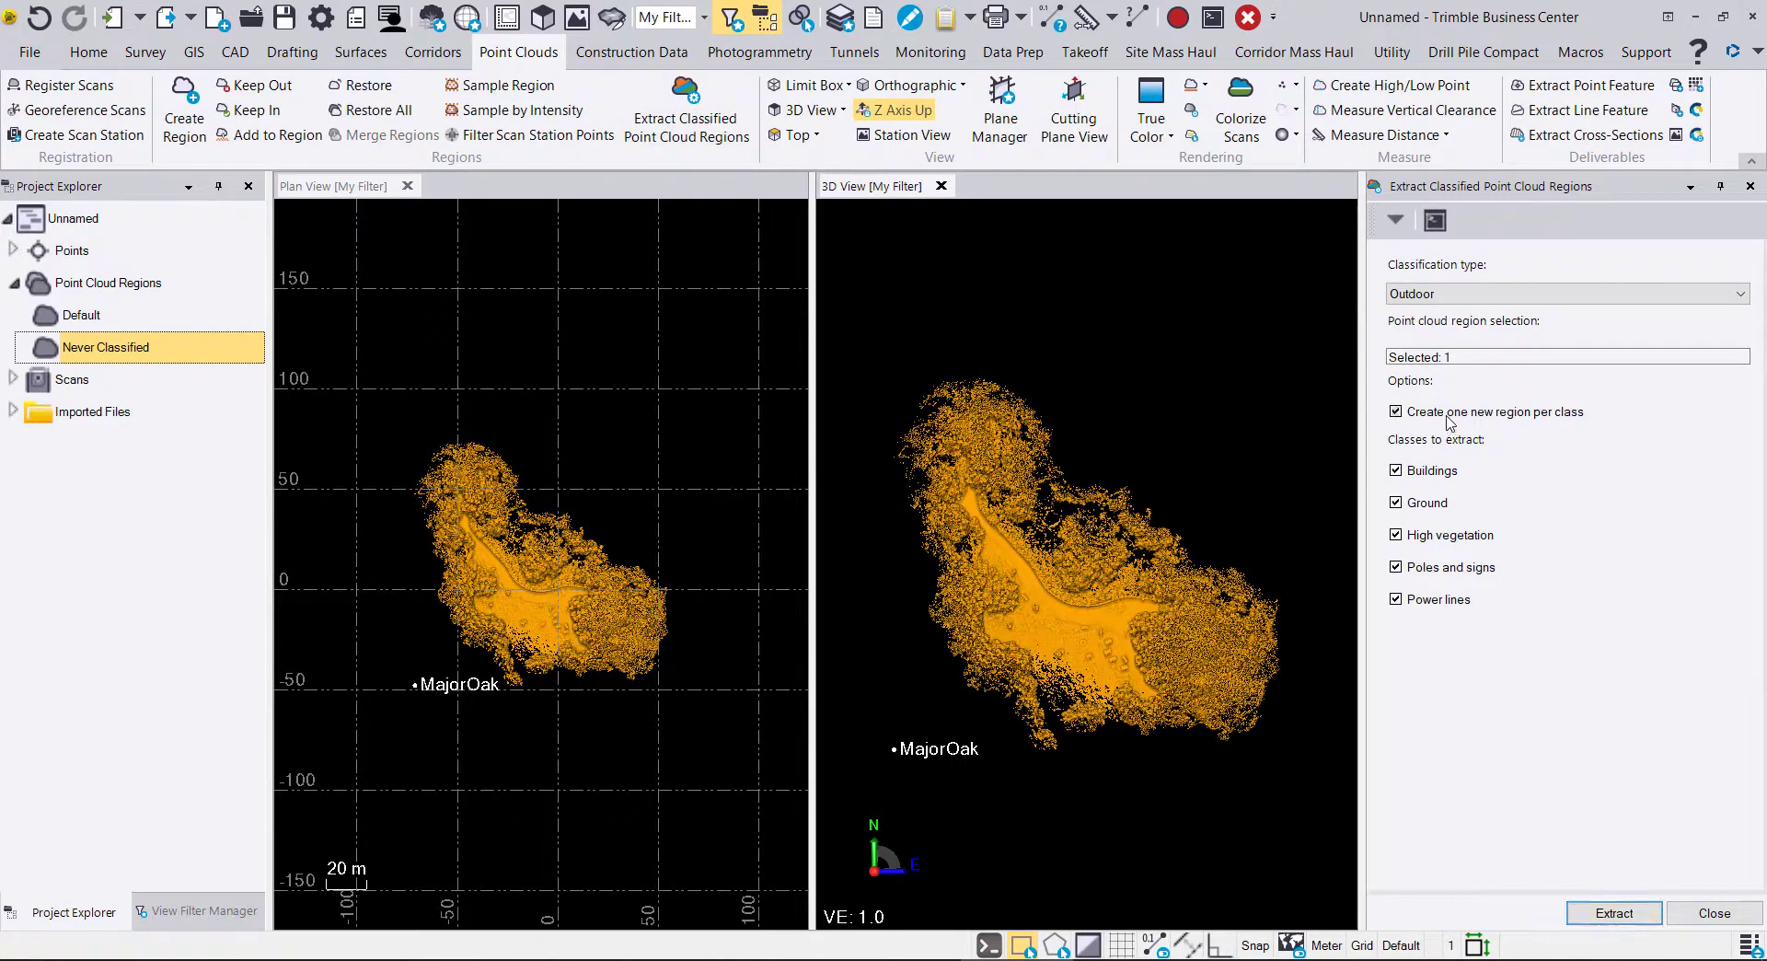
{"action": "left_click", "coordinate": [1566, 357]}
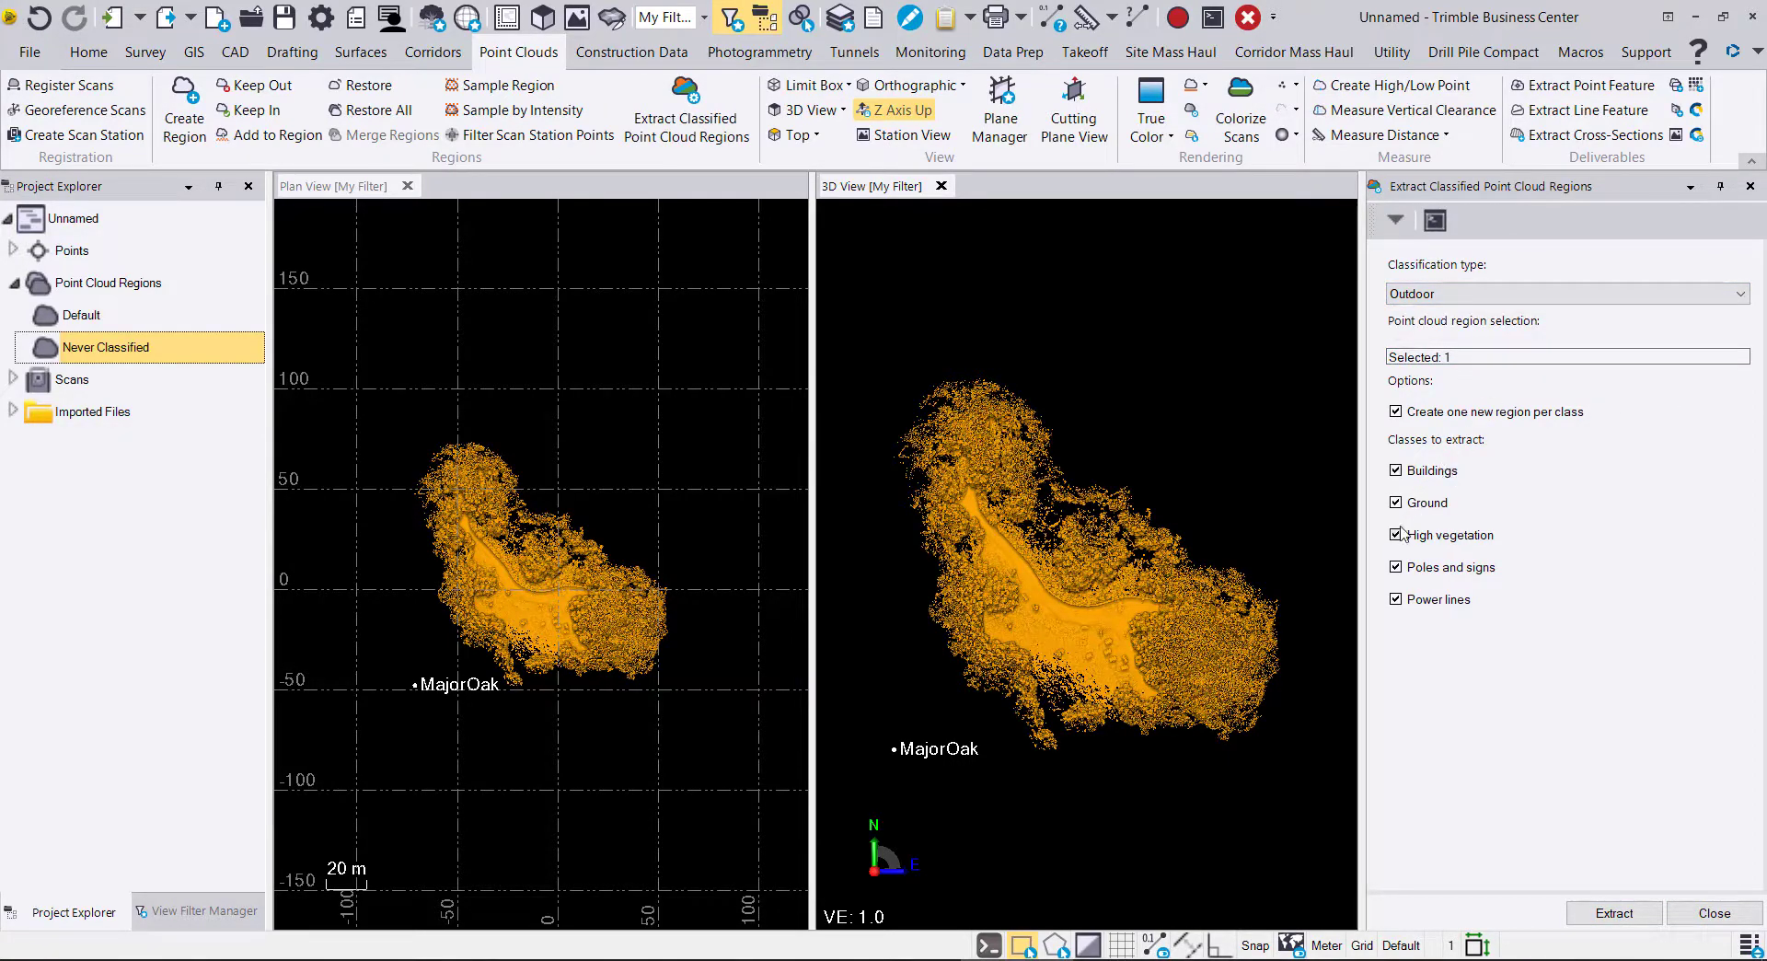
{"action": "mouse_move", "coordinate": [1524, 766]}
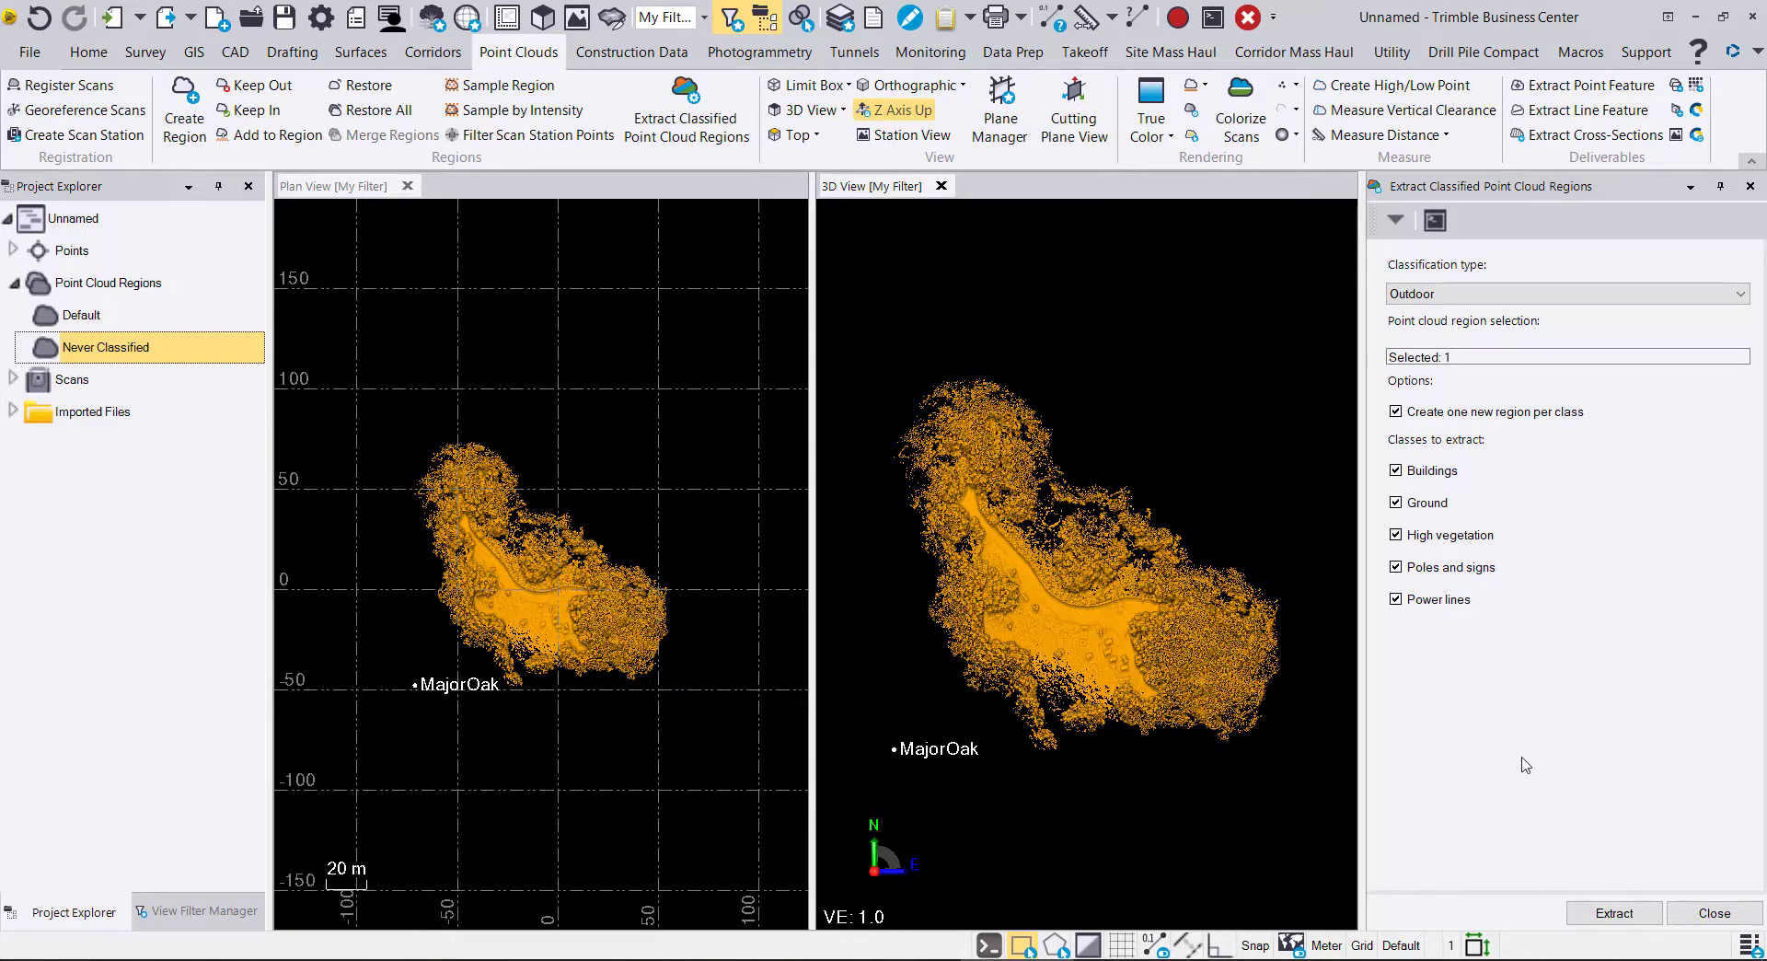
{"action": "mouse_move", "coordinate": [1434, 644]}
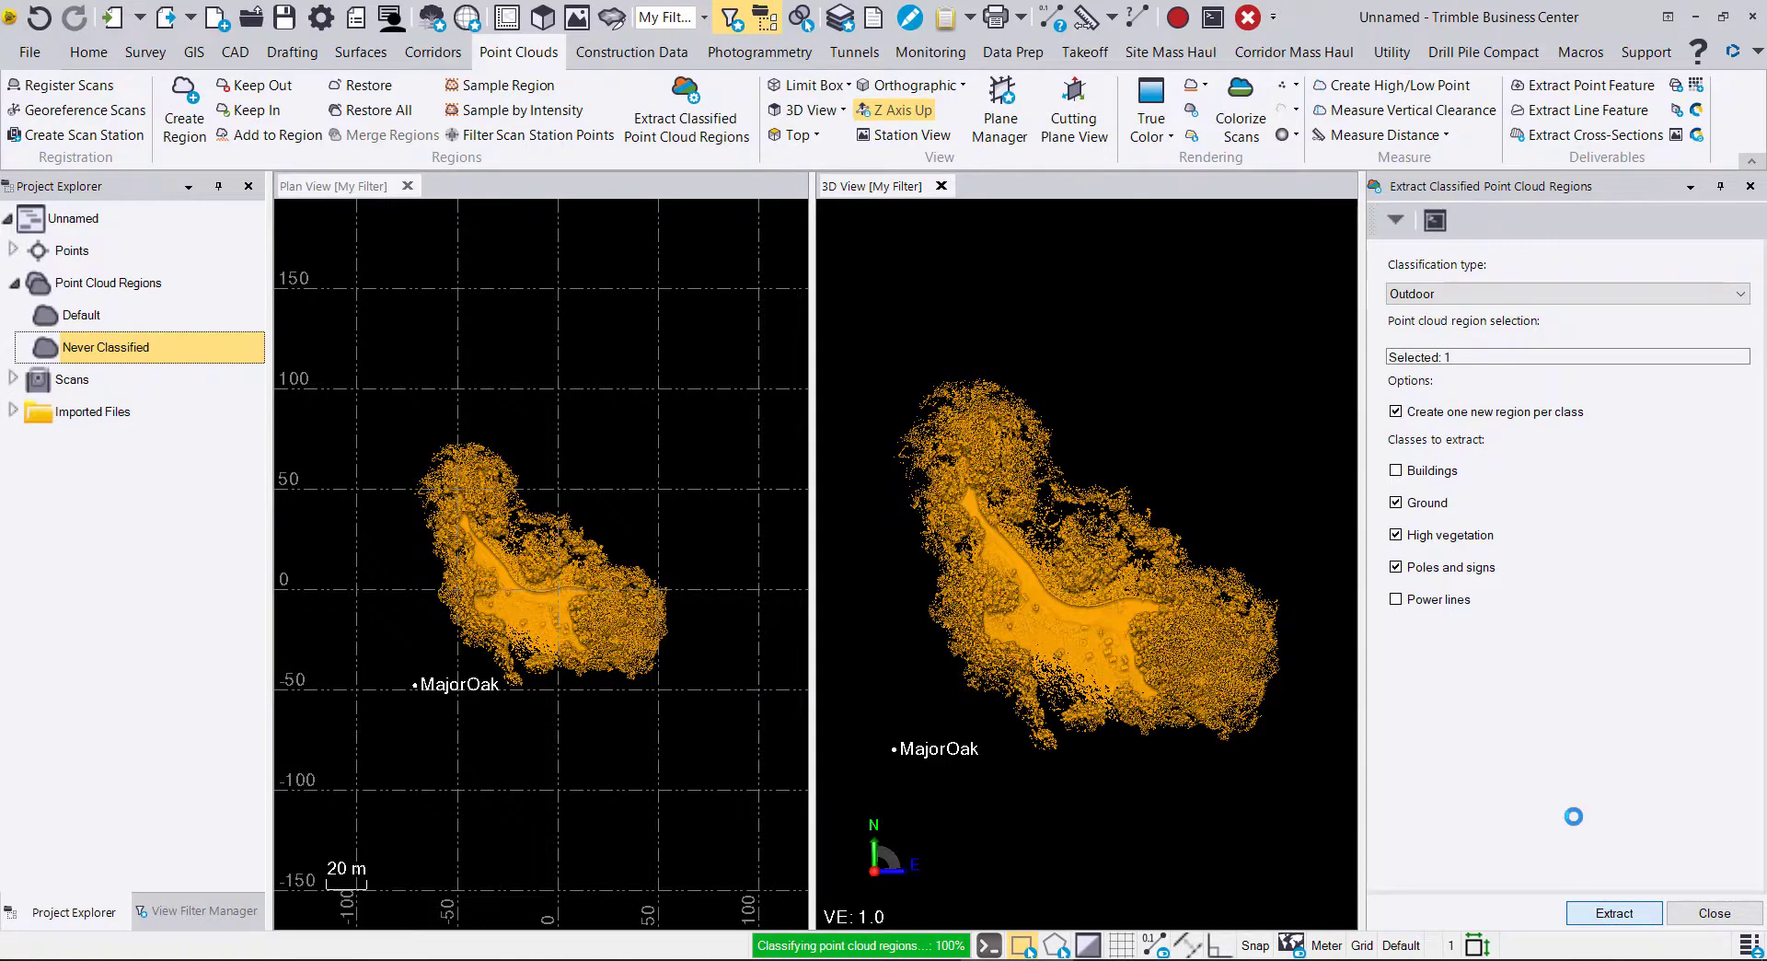
{"action": "left_click", "coordinate": [1612, 913]}
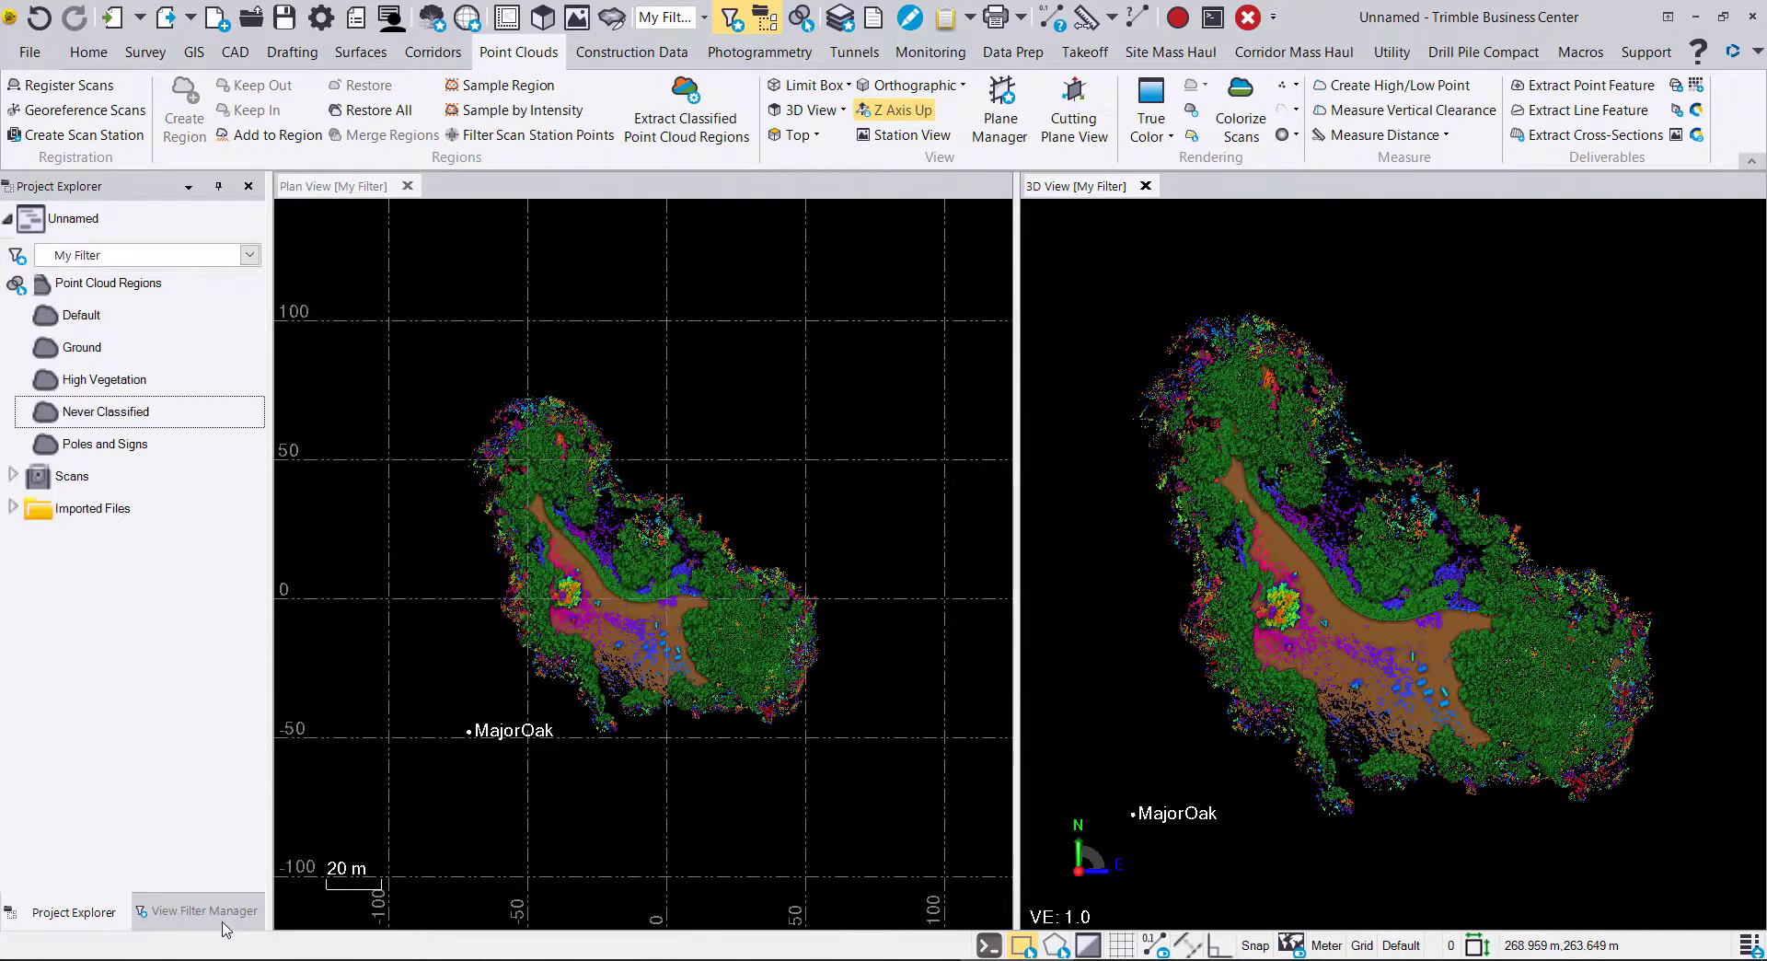
Step: In the View Filter Manager hide Ground, Never Classified and Poles and Signs, leaving only vegetation shown
{"action": "left_click", "coordinate": [197, 911]}
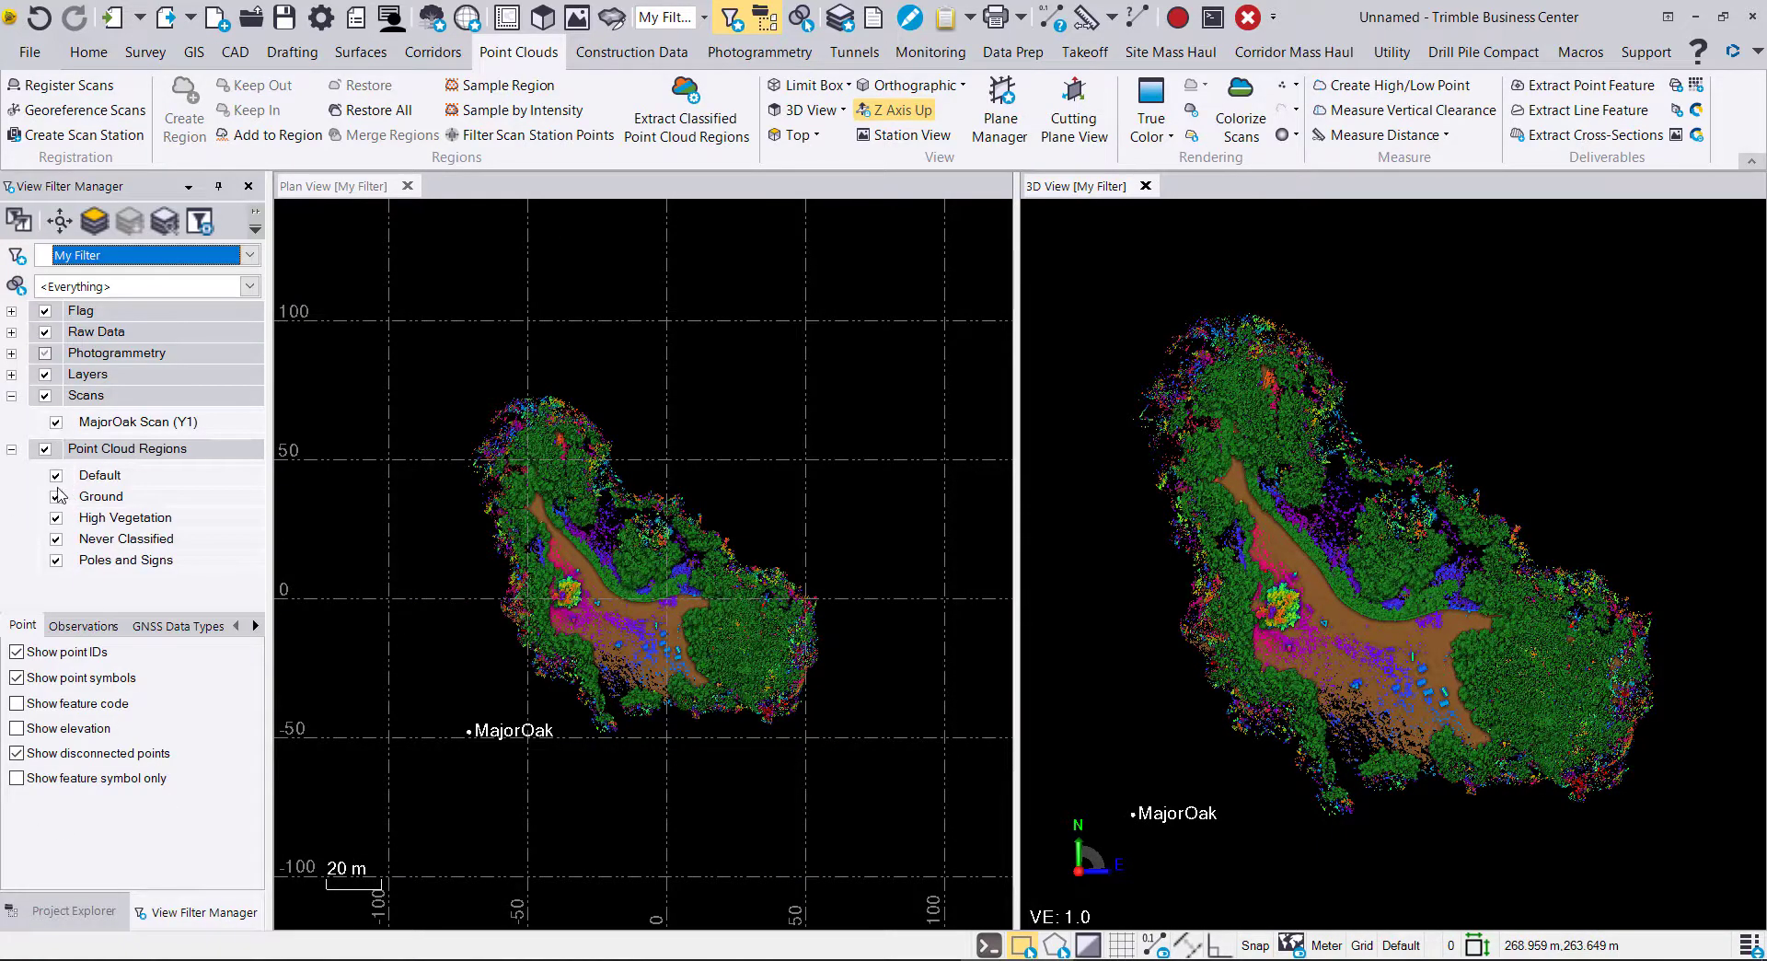
{"action": "left_click", "coordinate": [55, 540]}
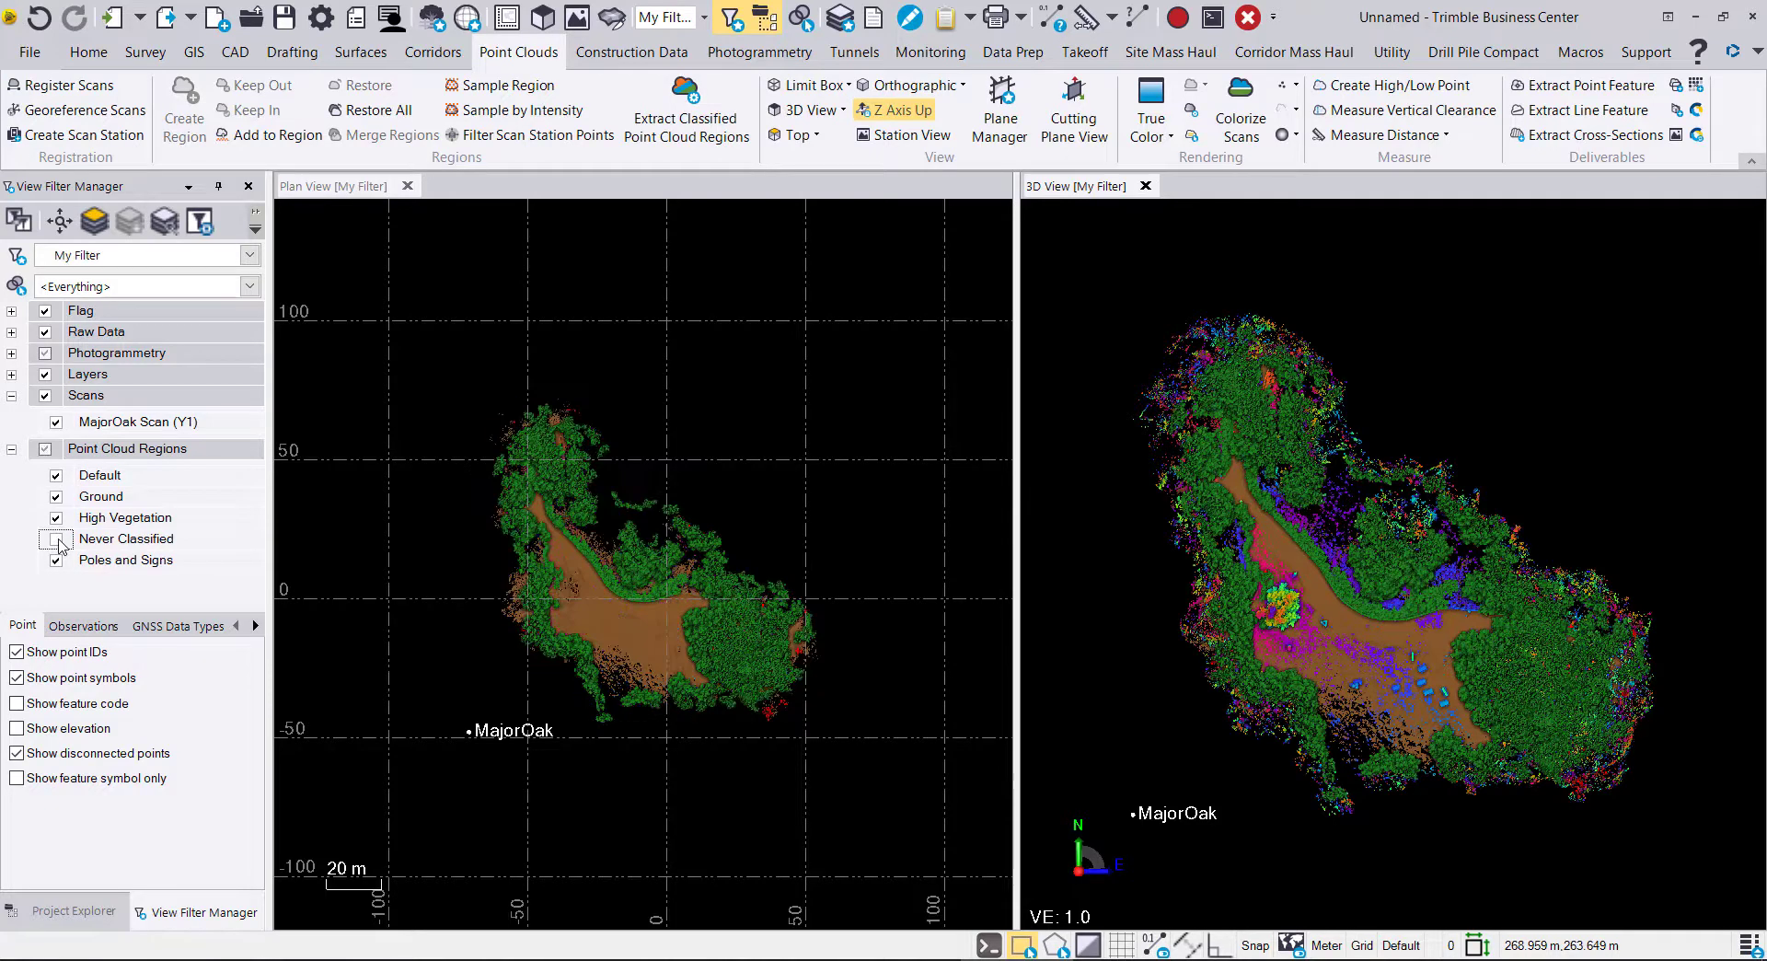
{"action": "left_click", "coordinate": [57, 540]}
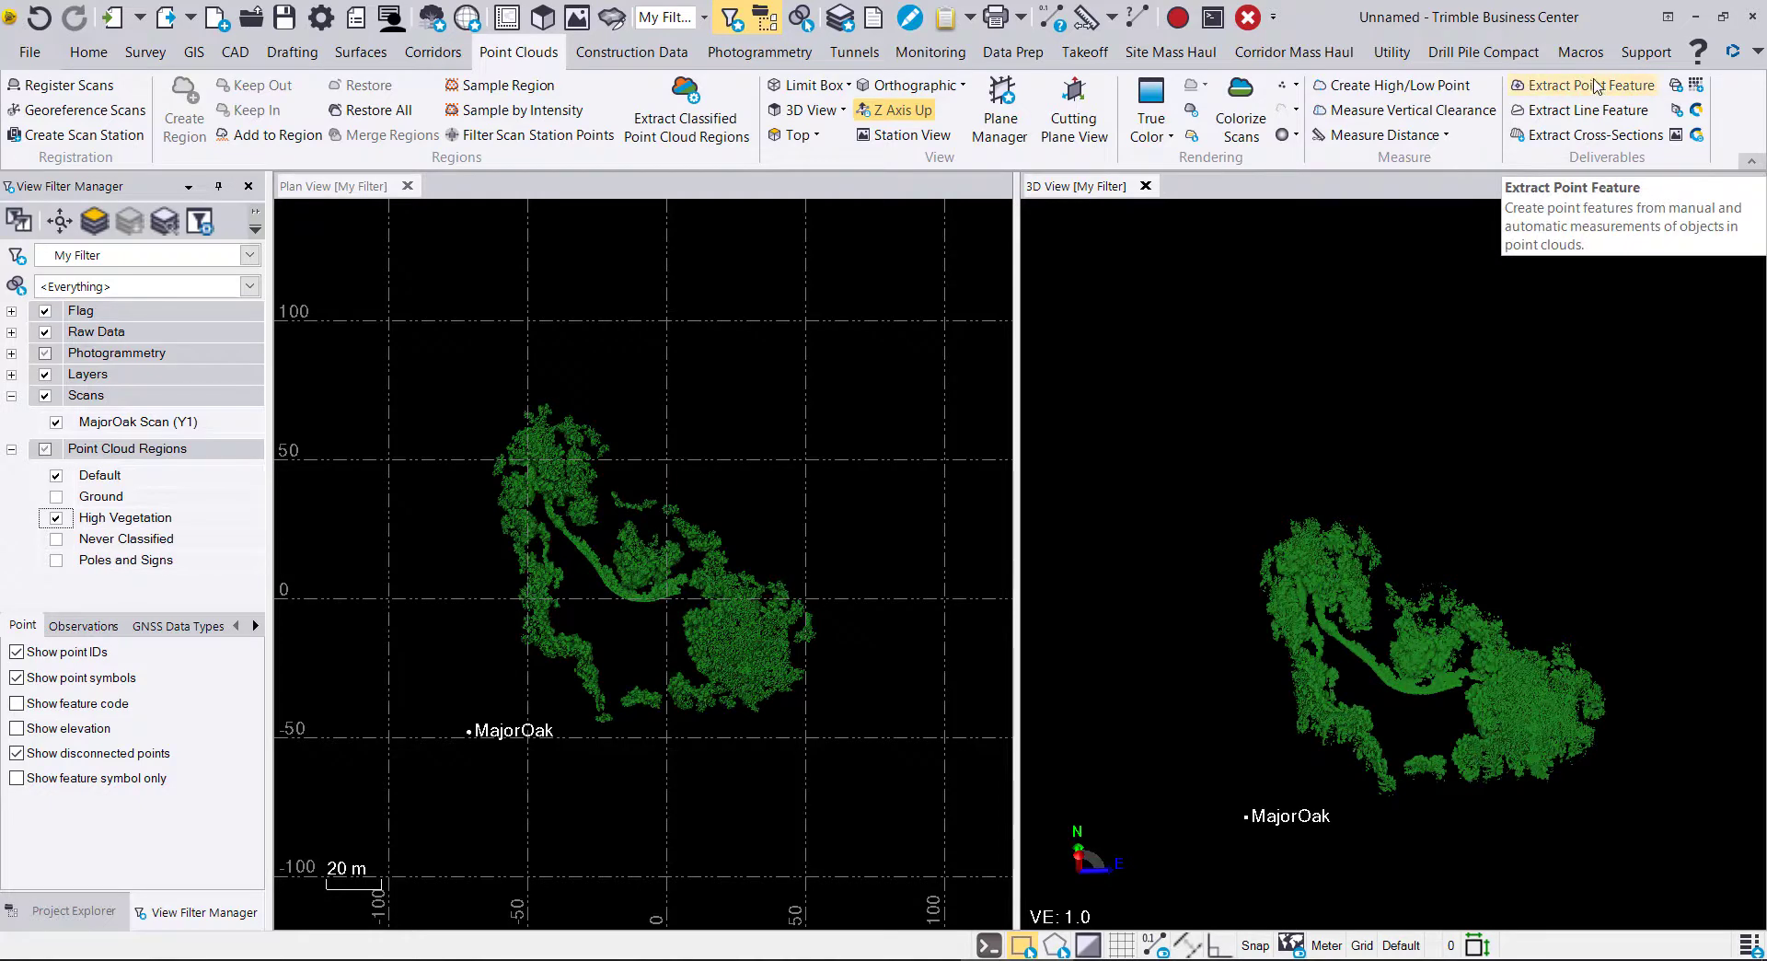
{"action": "left_click", "coordinate": [1589, 85]}
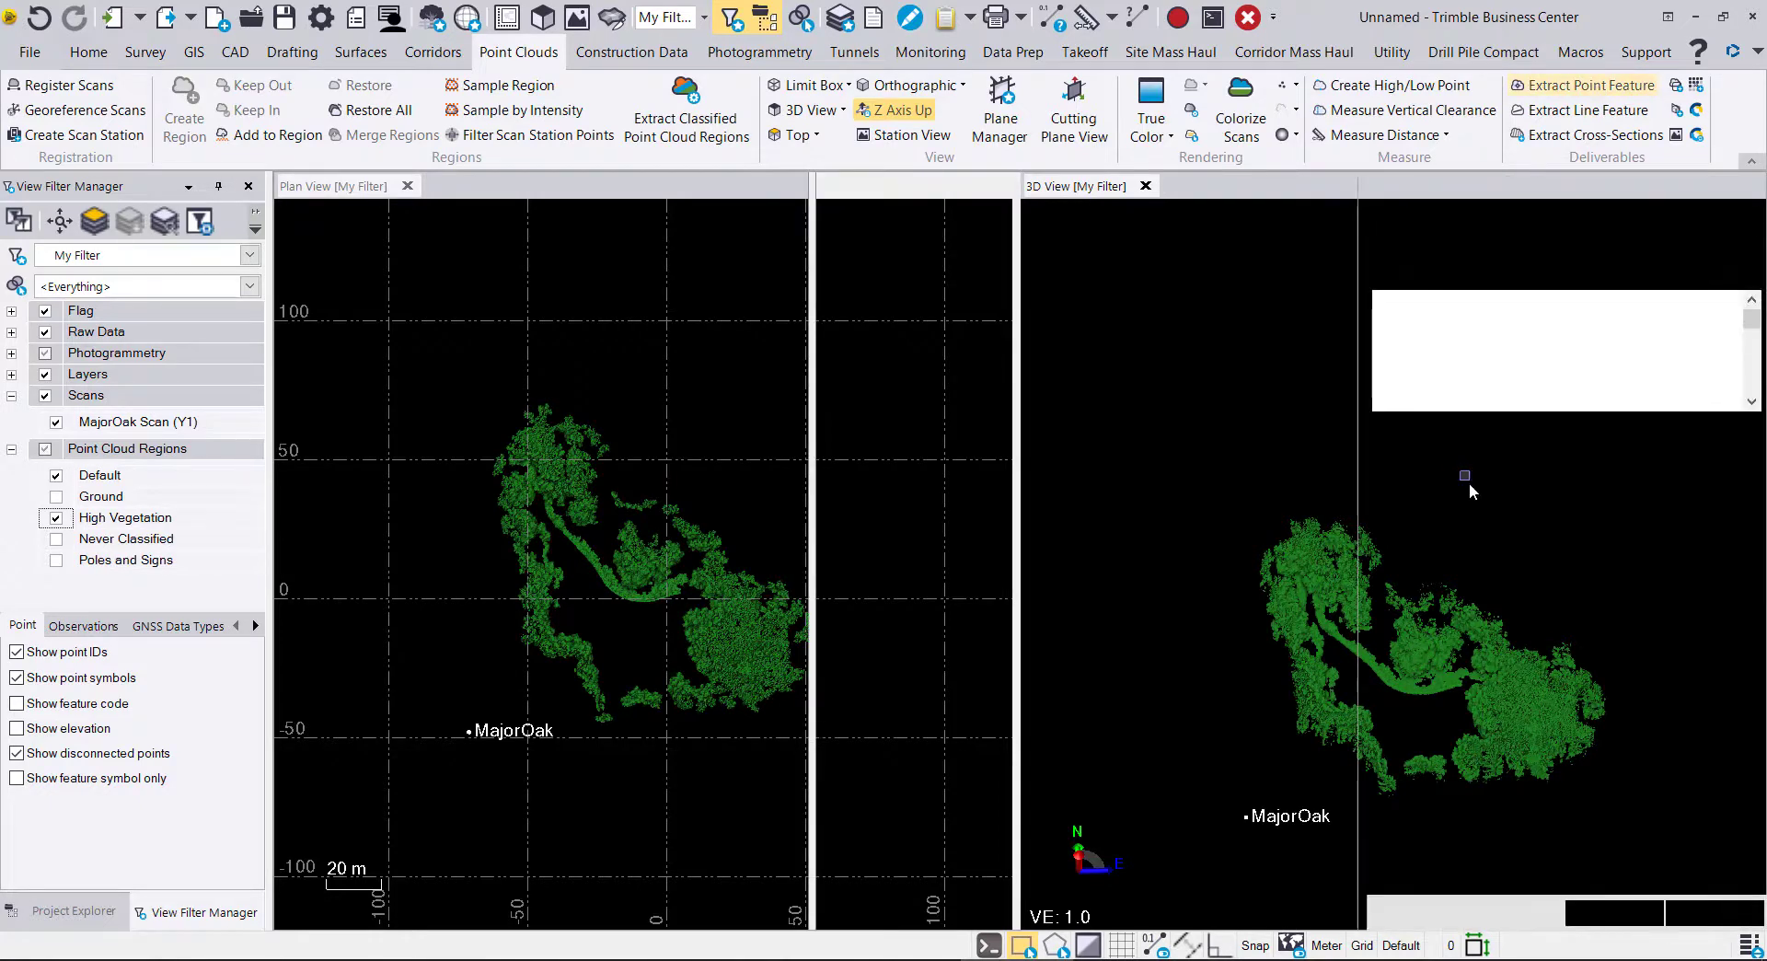
Step: In Project Settings > Feature Code Processing, browse for a feature definition file
{"action": "left_click", "coordinate": [1584, 85]}
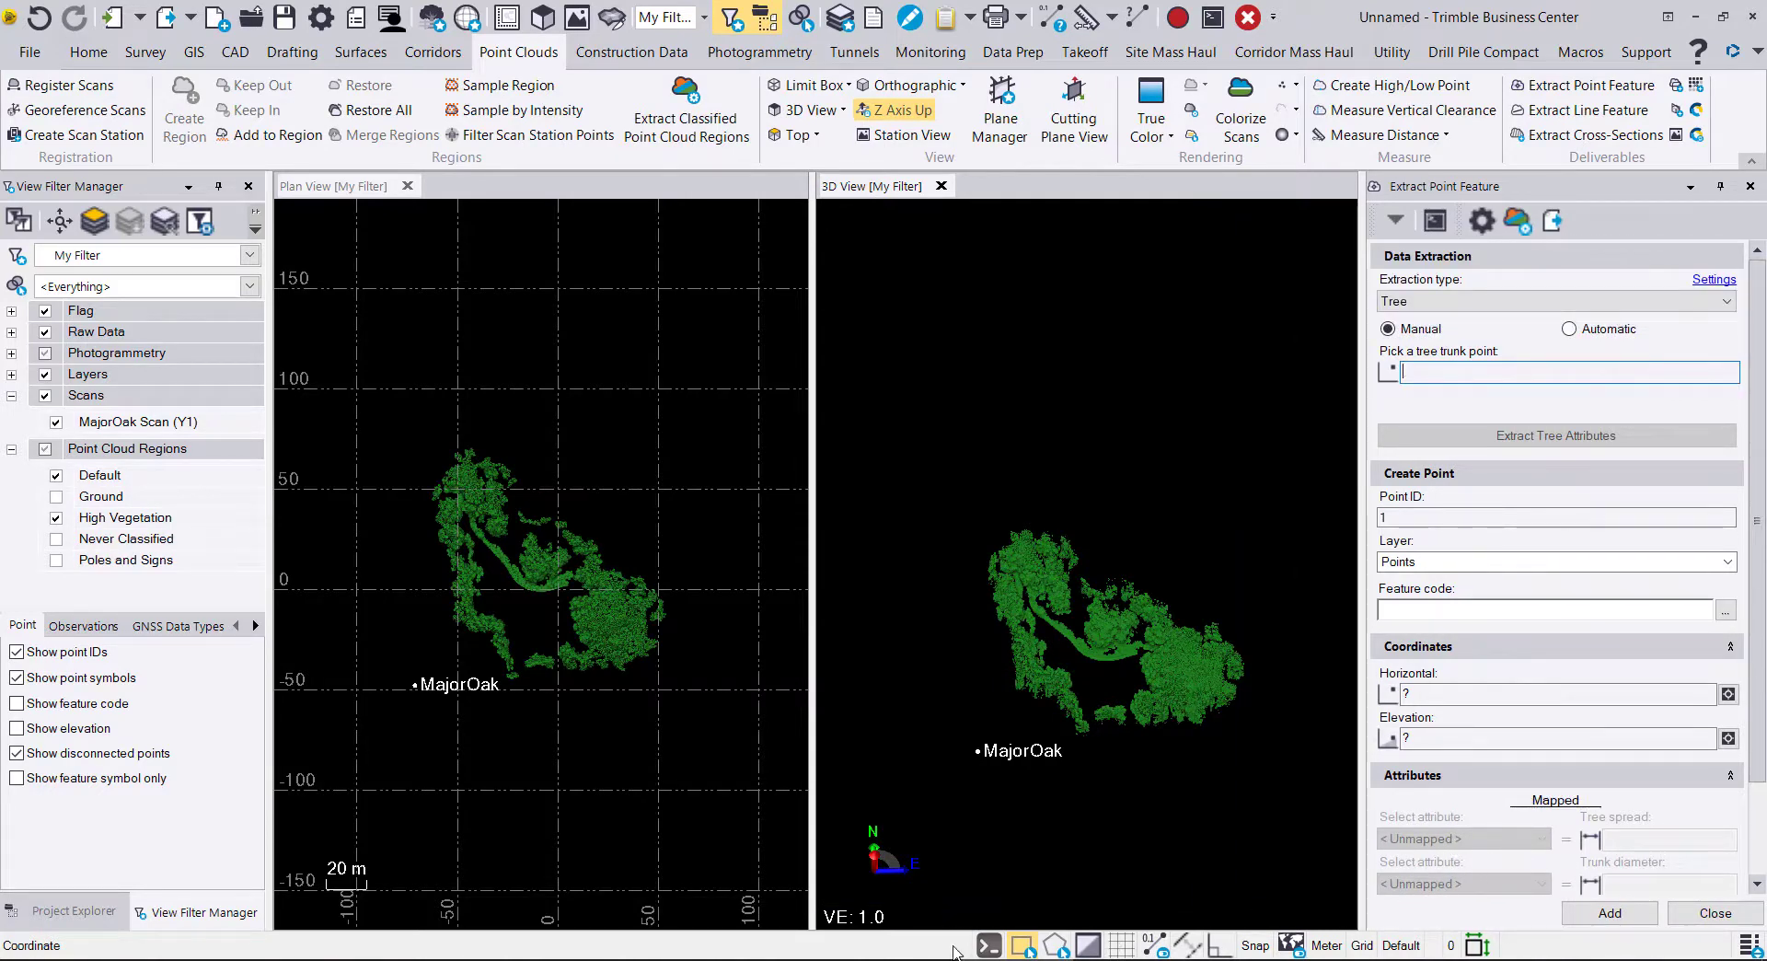
{"action": "mouse_move", "coordinate": [320, 17]}
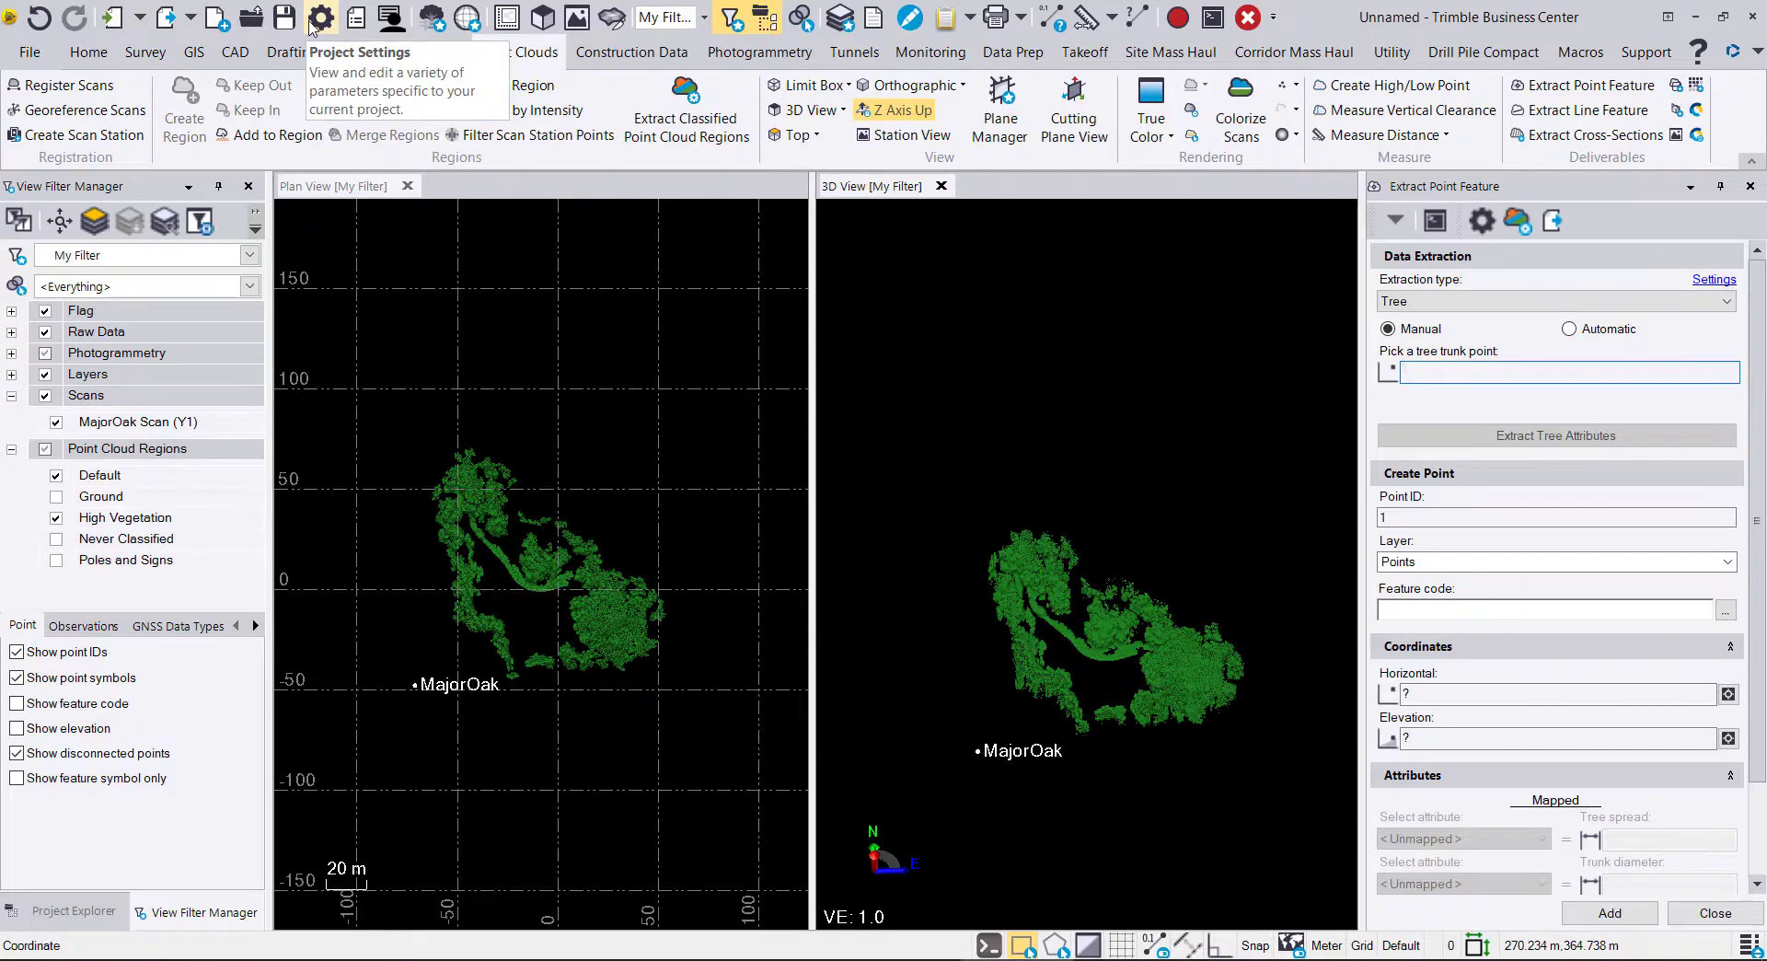
{"action": "left_click", "coordinate": [320, 17]}
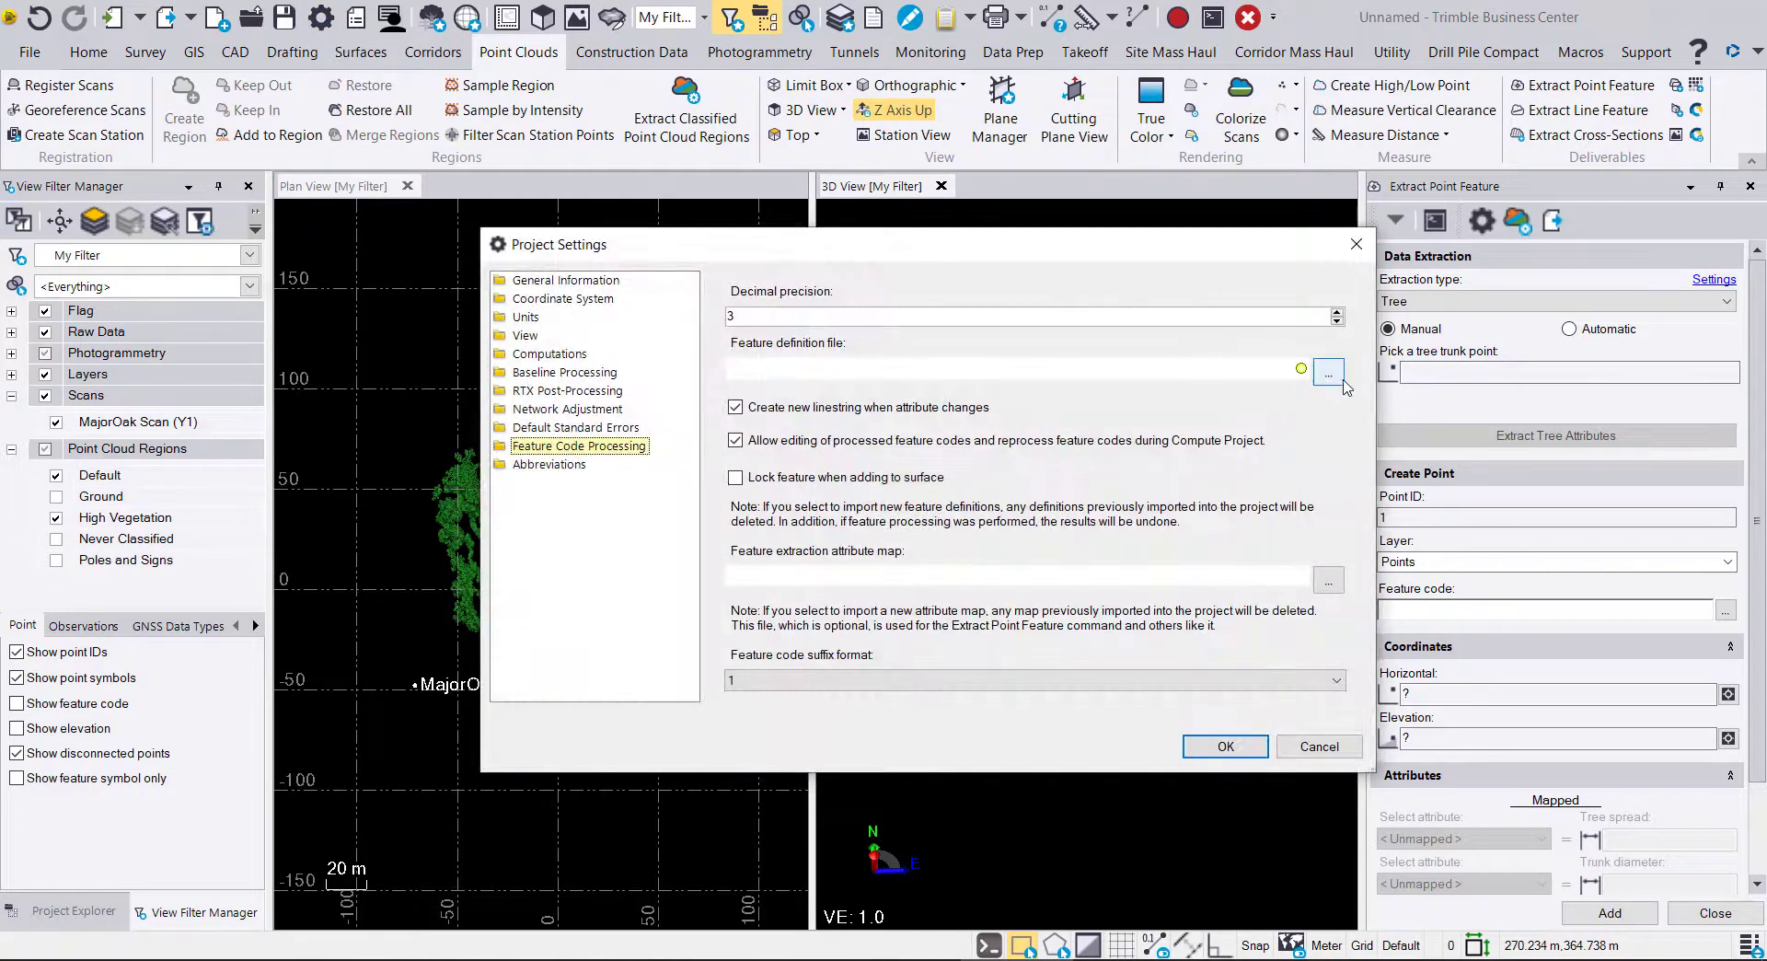
{"action": "left_click", "coordinate": [1327, 372]}
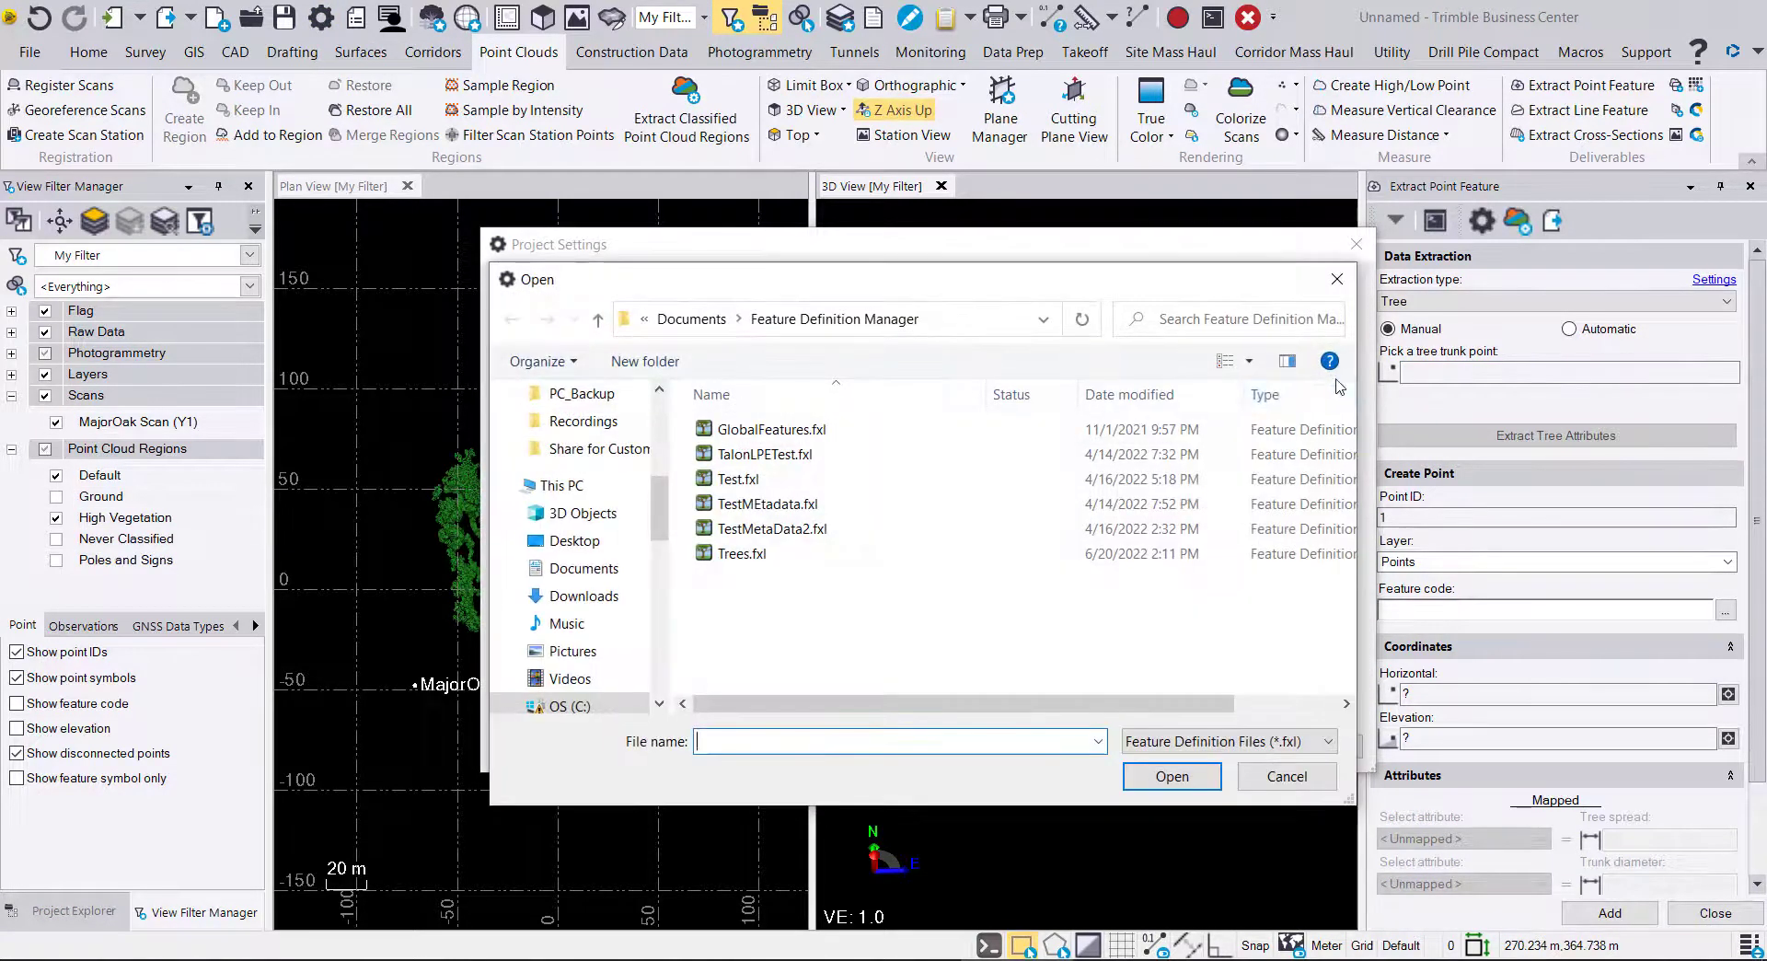
{"action": "left_click", "coordinate": [742, 552]}
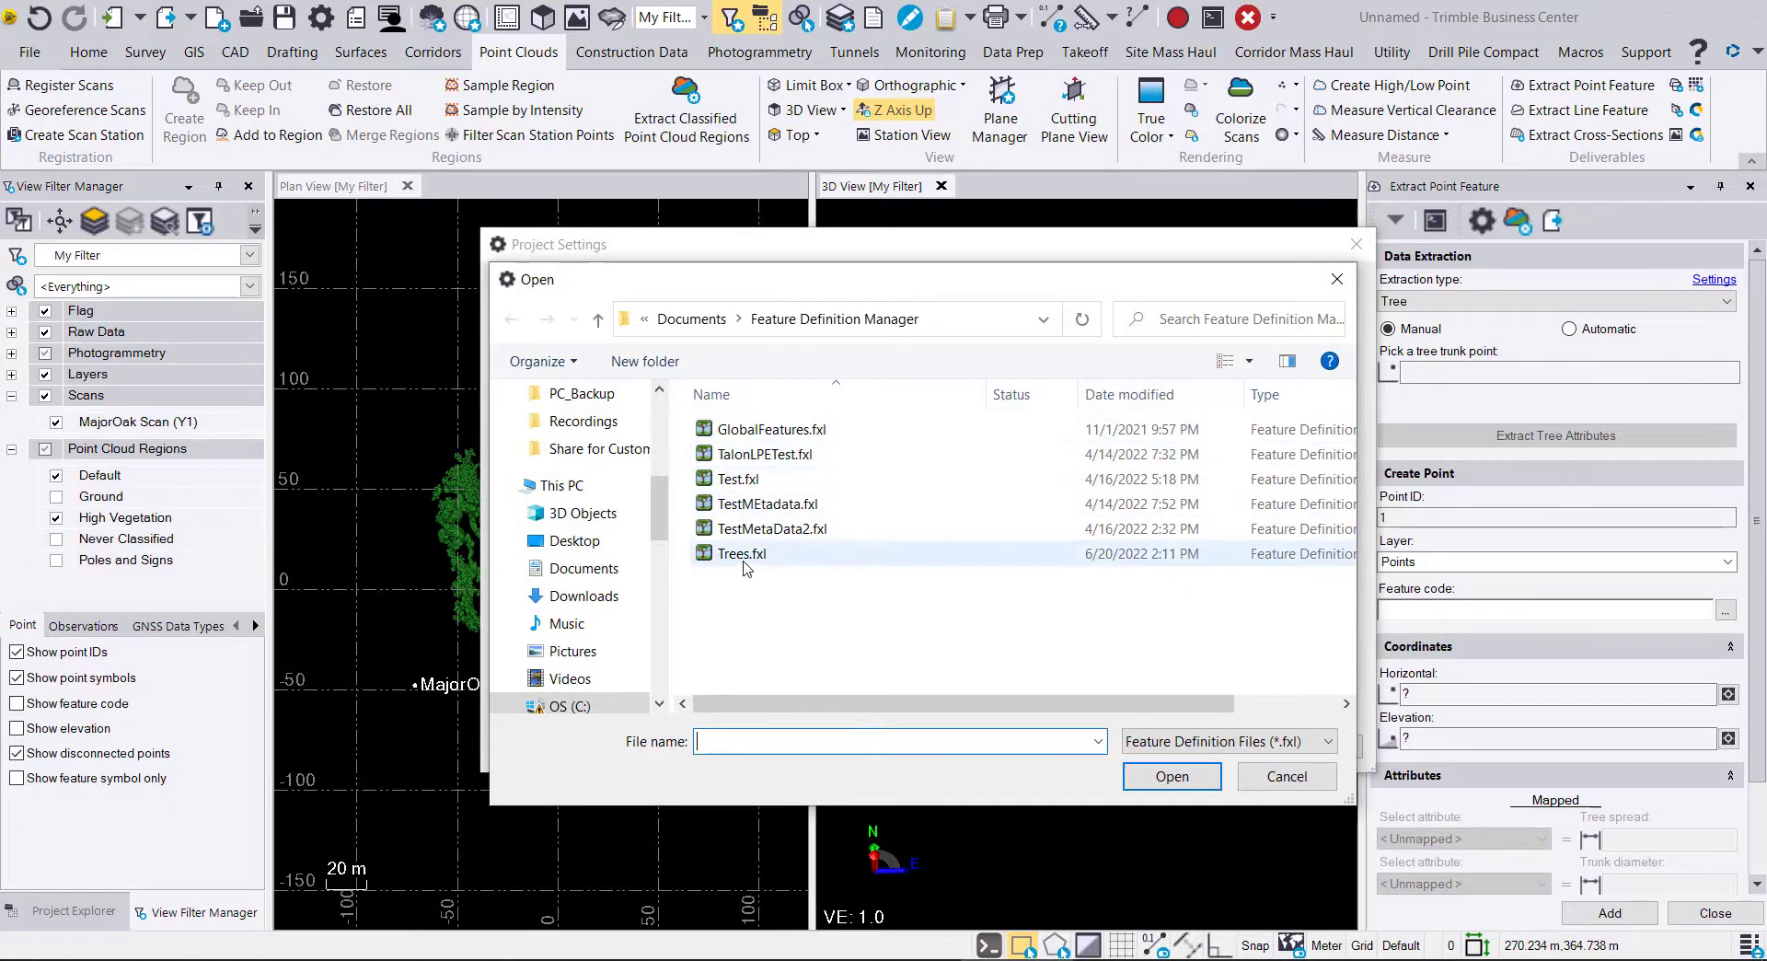
Step: Choose Trees.fxl and apply the settings to import it as the project's feature library
{"action": "left_click", "coordinate": [742, 552]}
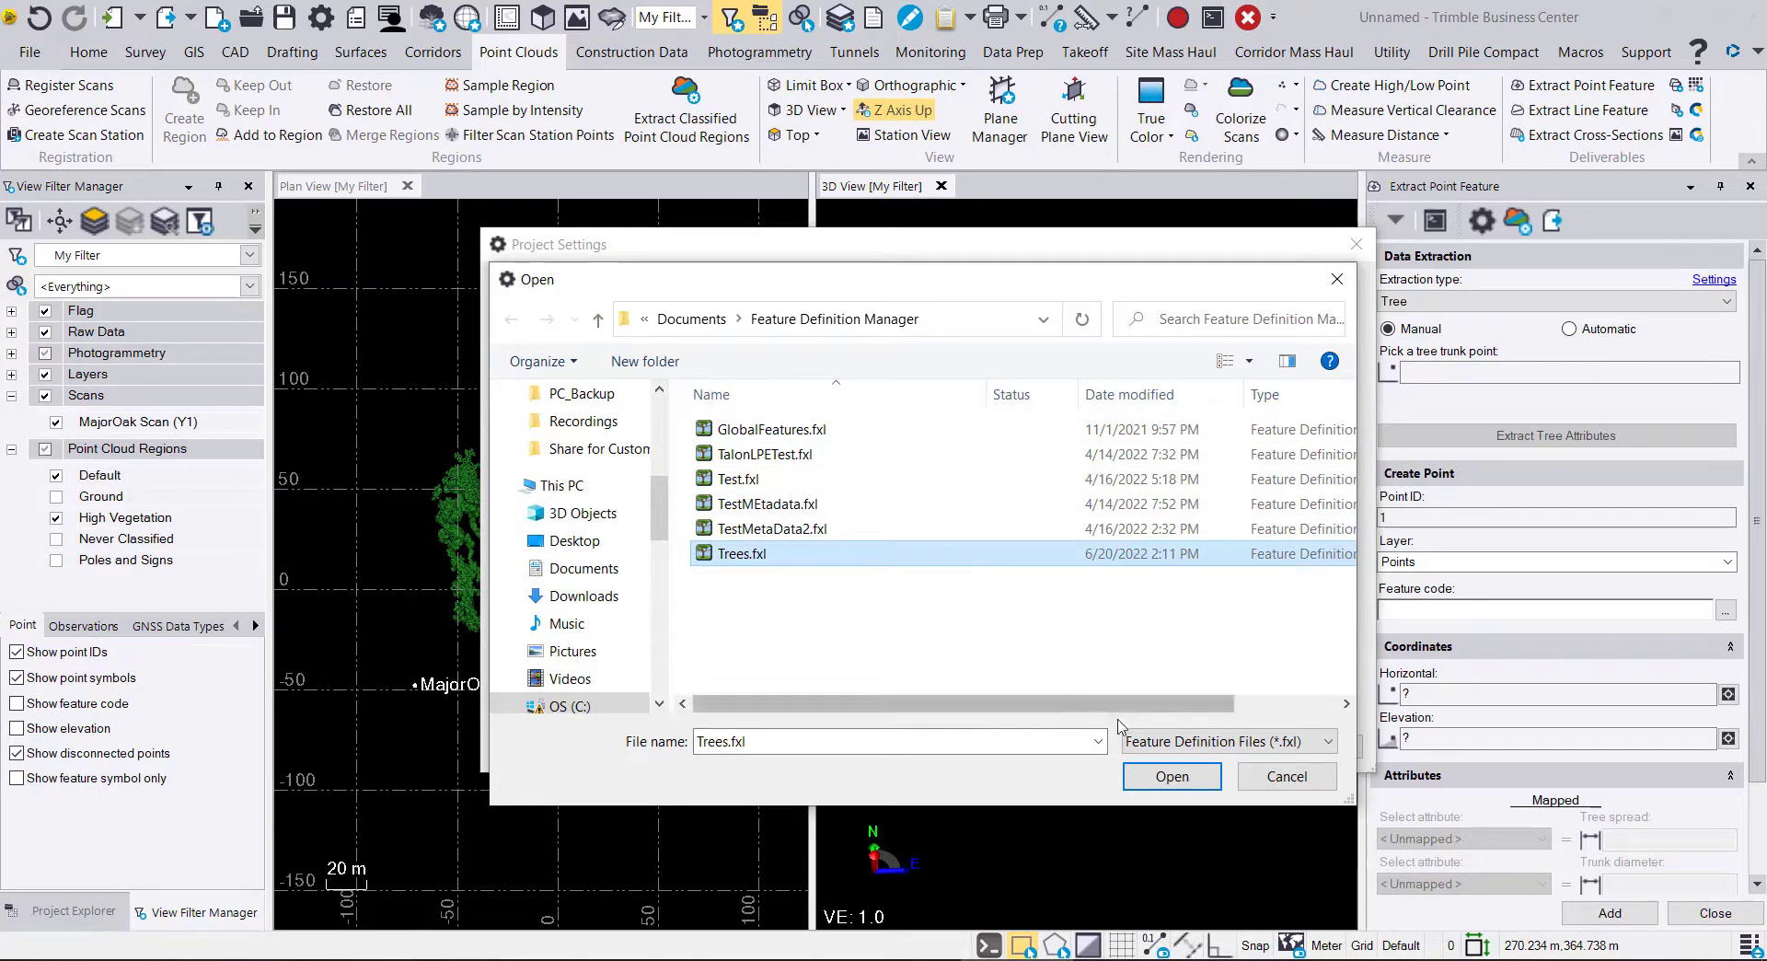
{"action": "left_click", "coordinate": [1171, 776]}
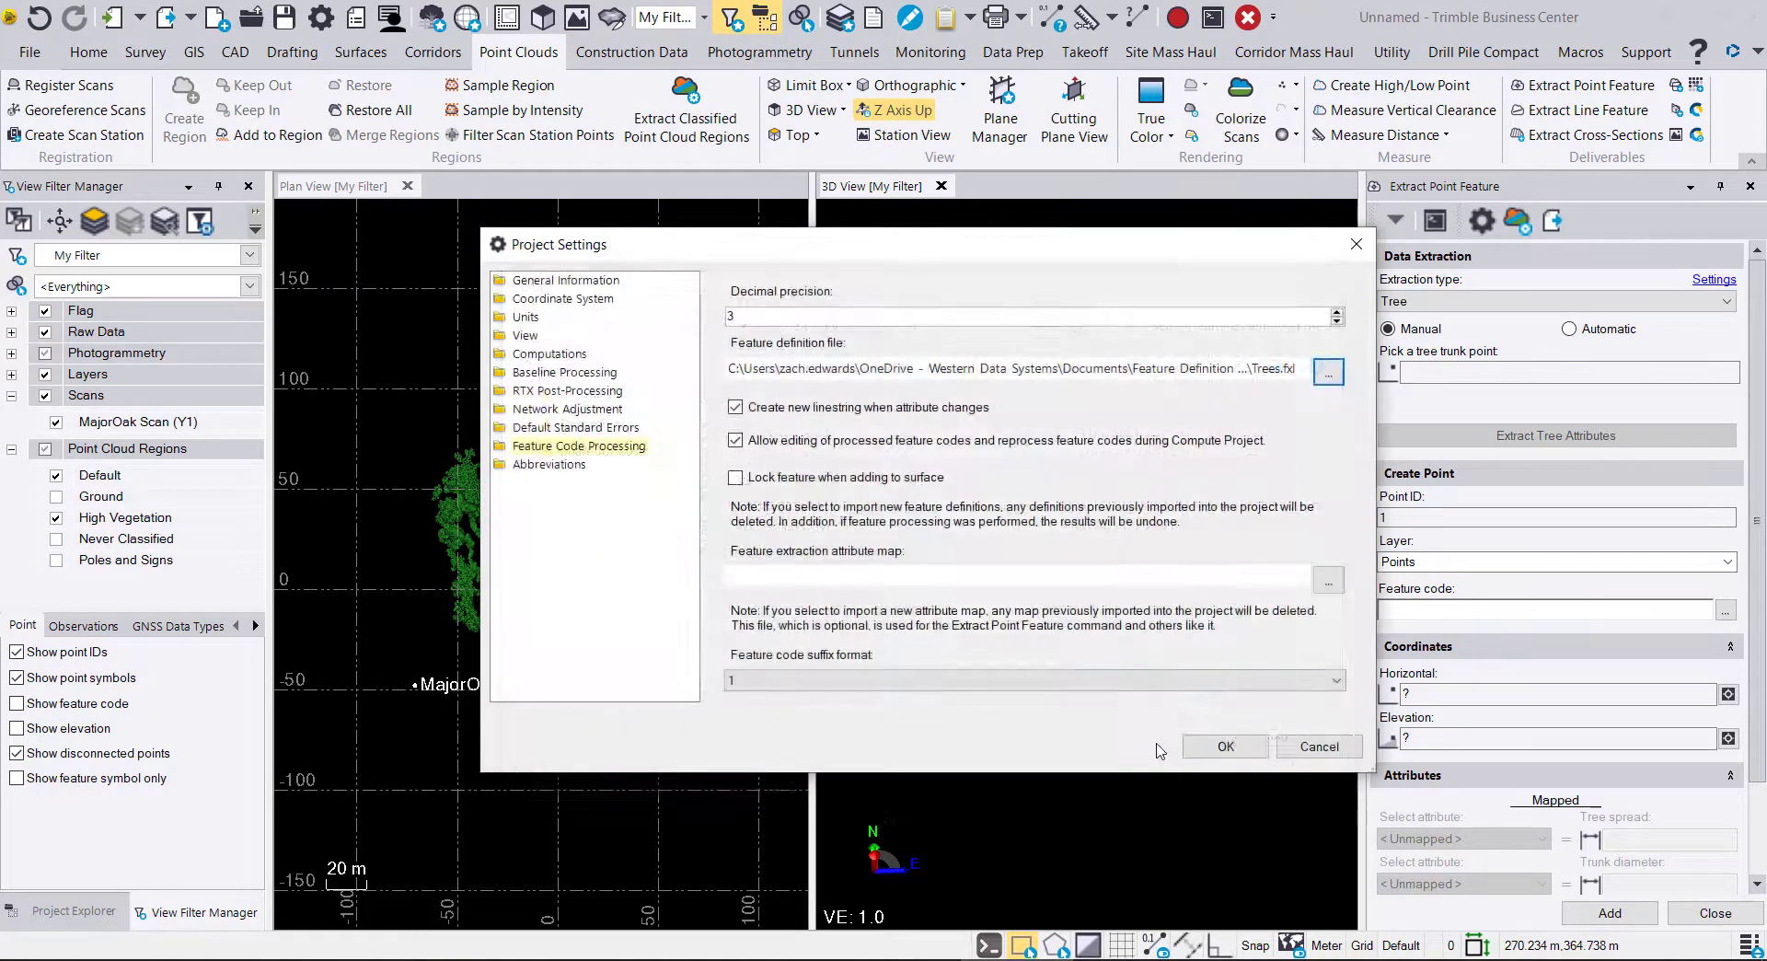
{"action": "left_click", "coordinate": [1226, 745]}
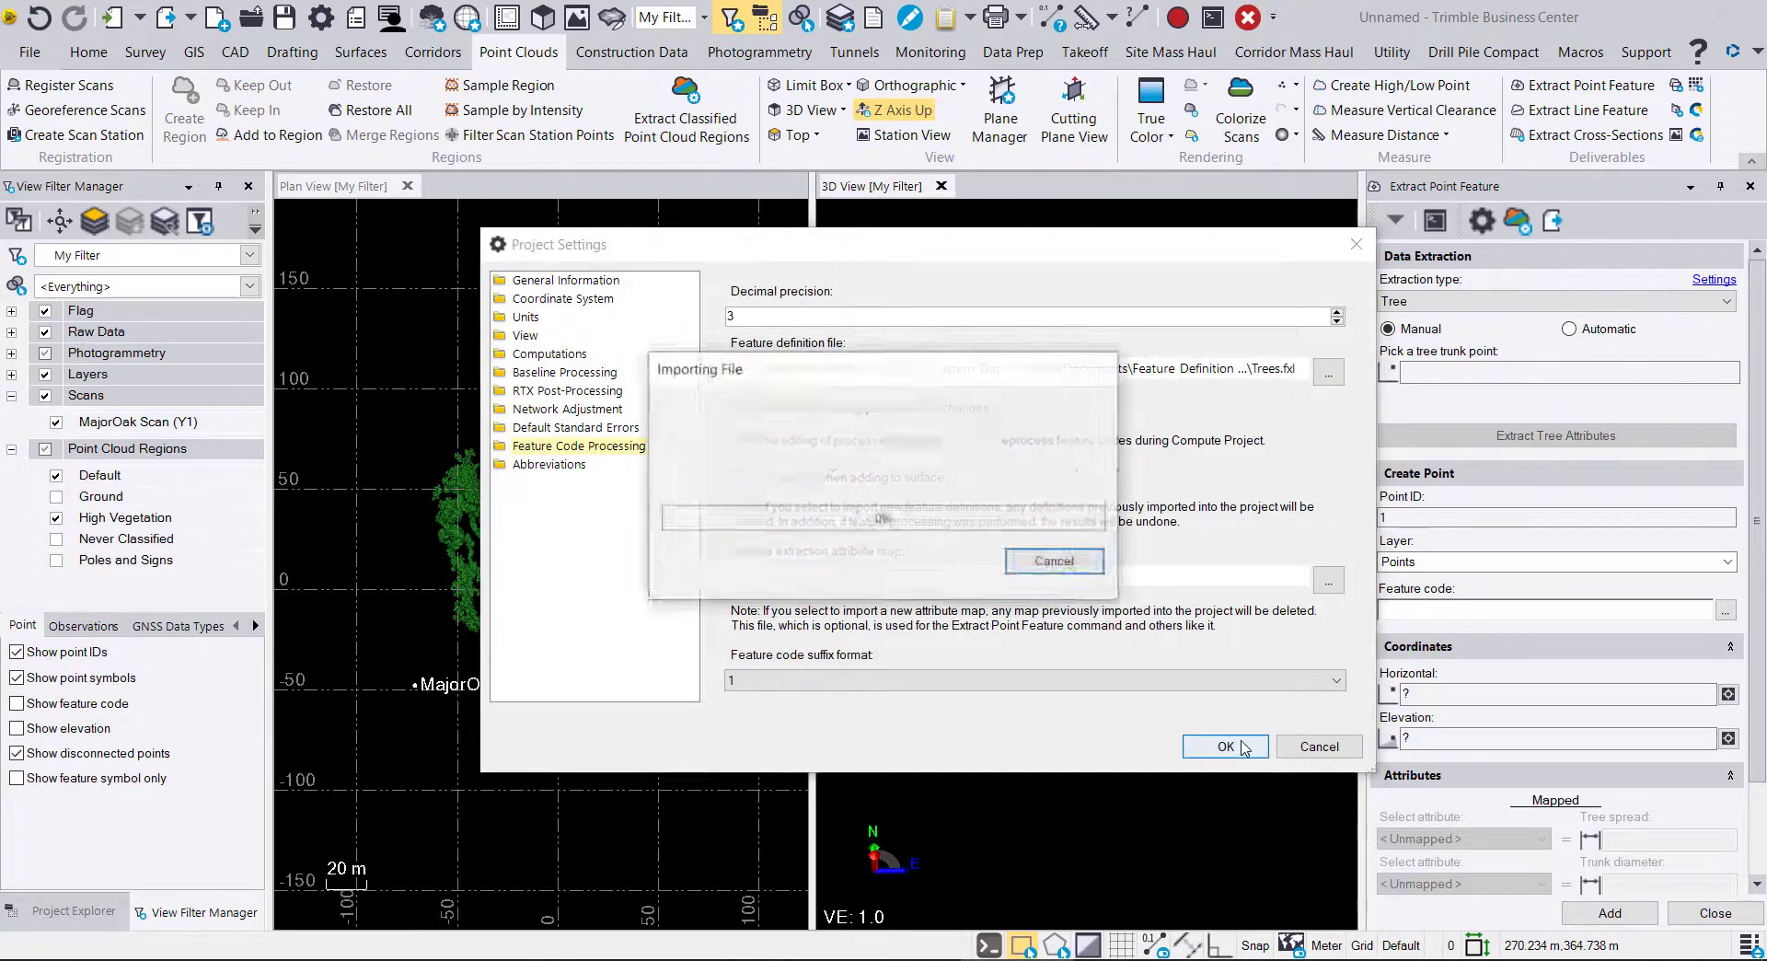
{"action": "left_click", "coordinate": [1226, 745]}
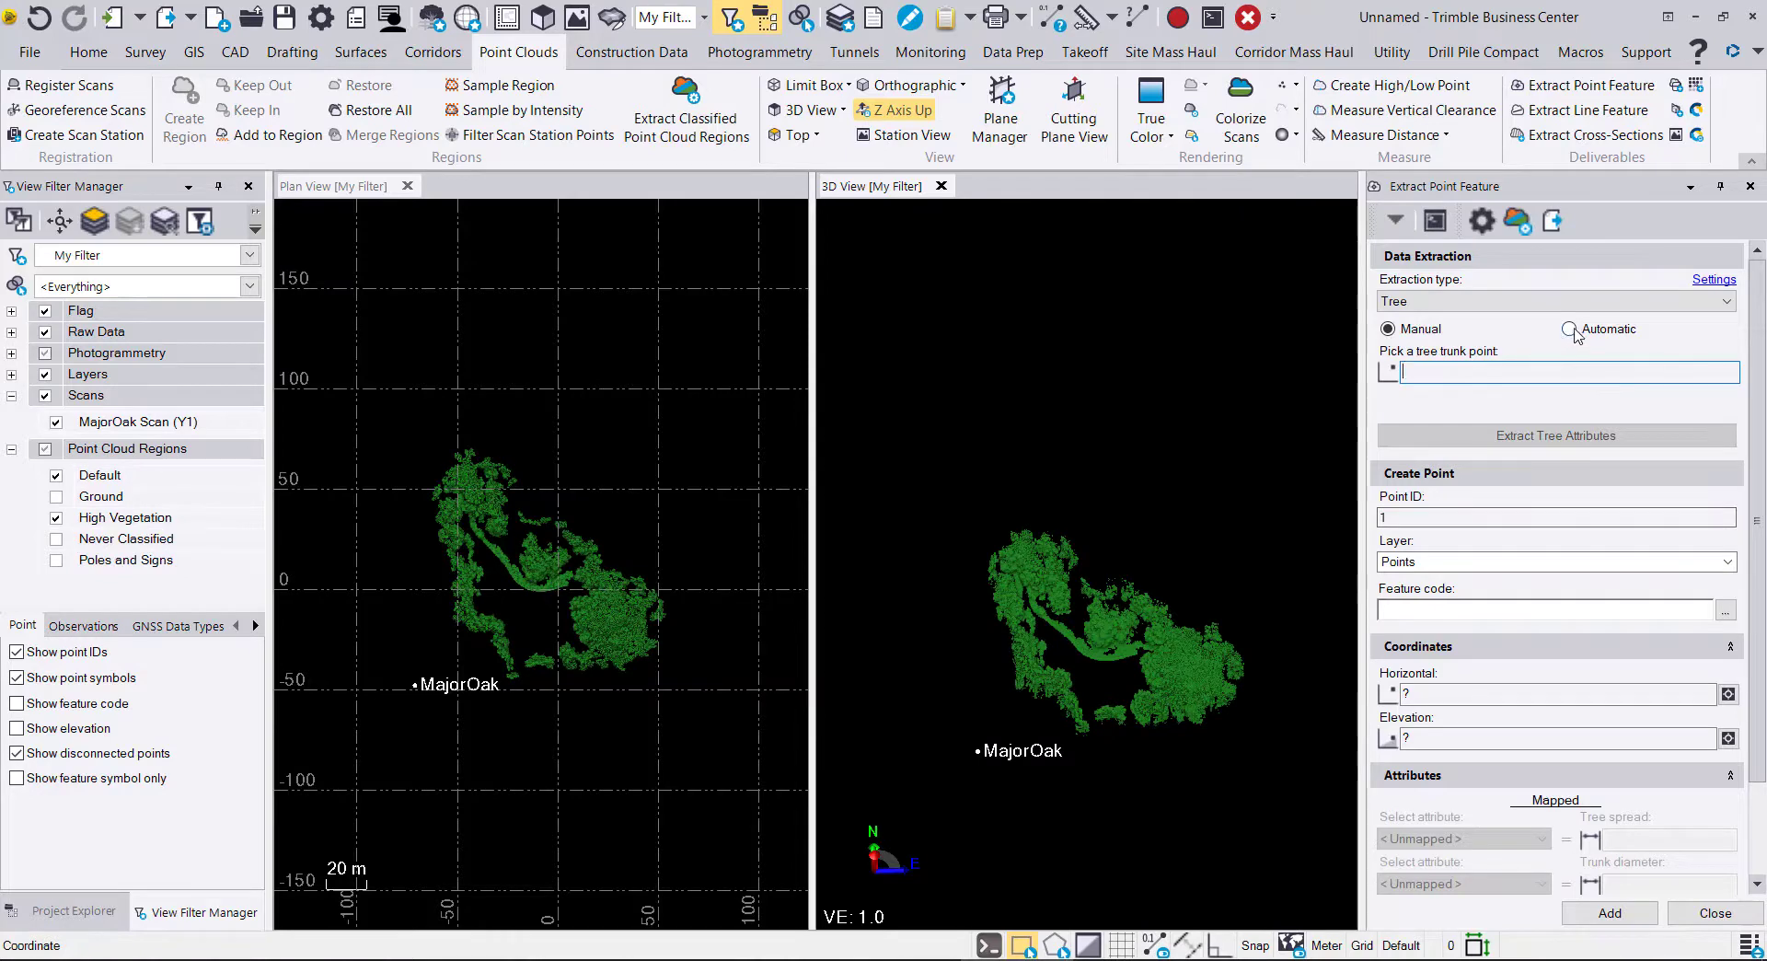
Step: Set Tree extraction to Automatic and select GTS as its feature code
{"action": "left_click", "coordinate": [1555, 300]}
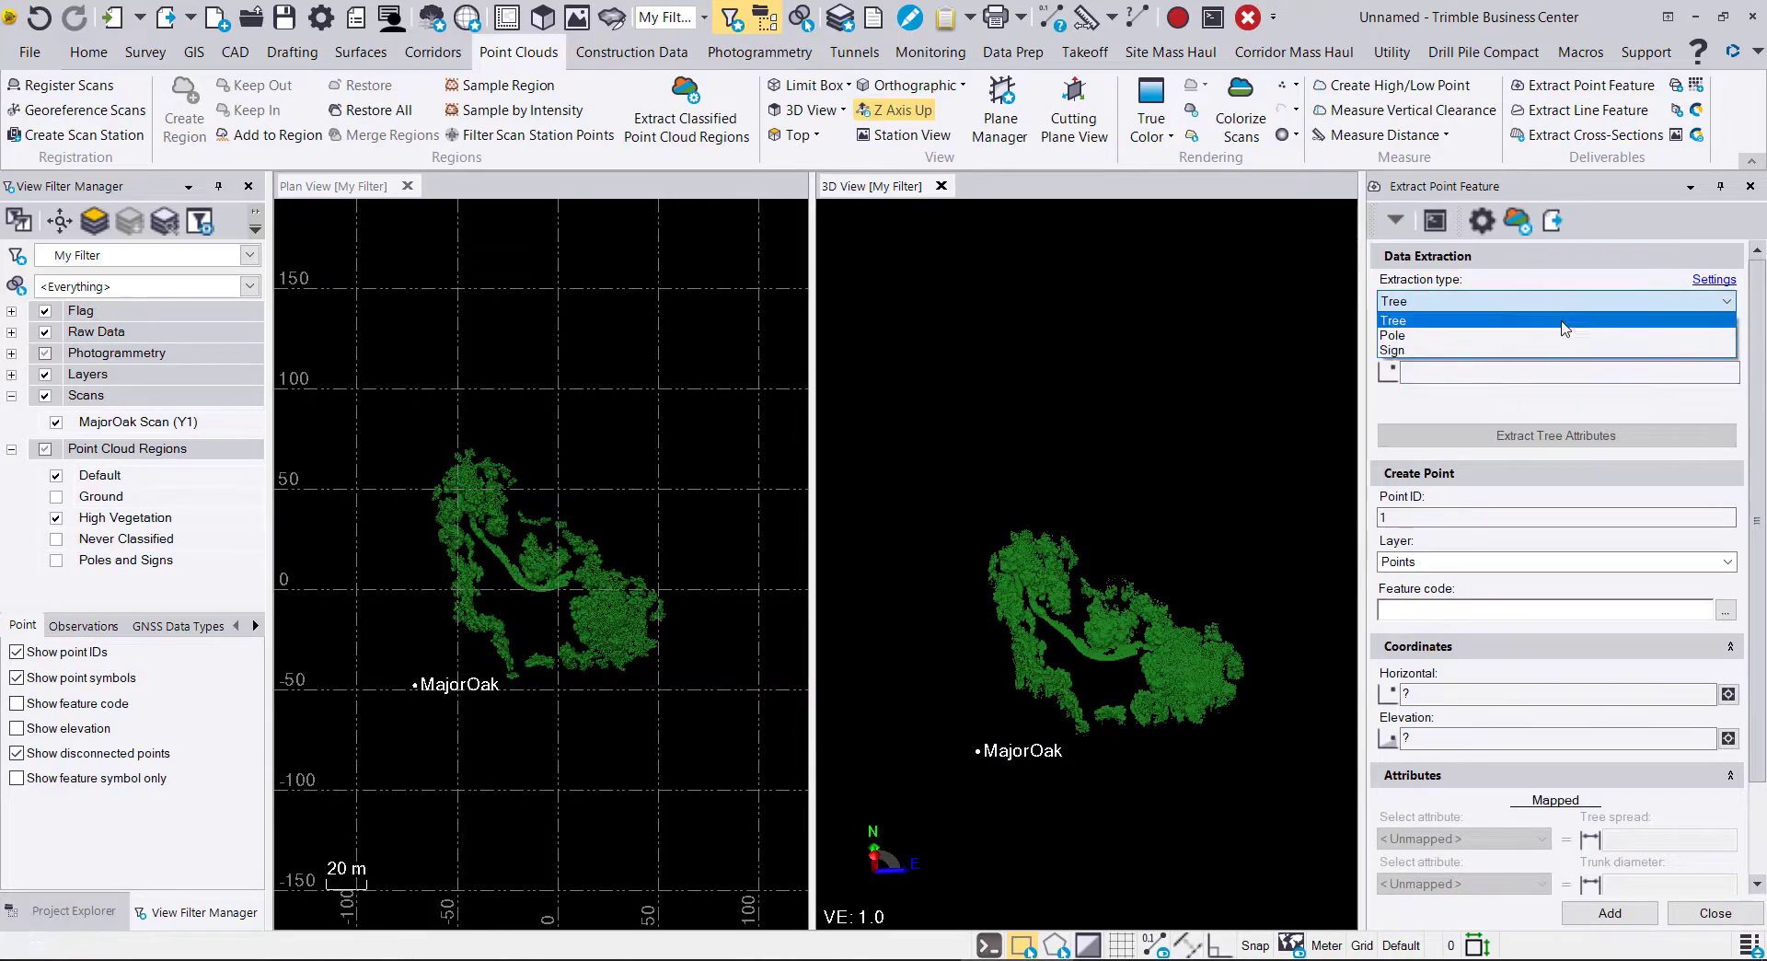
{"action": "left_click", "coordinate": [1394, 320]}
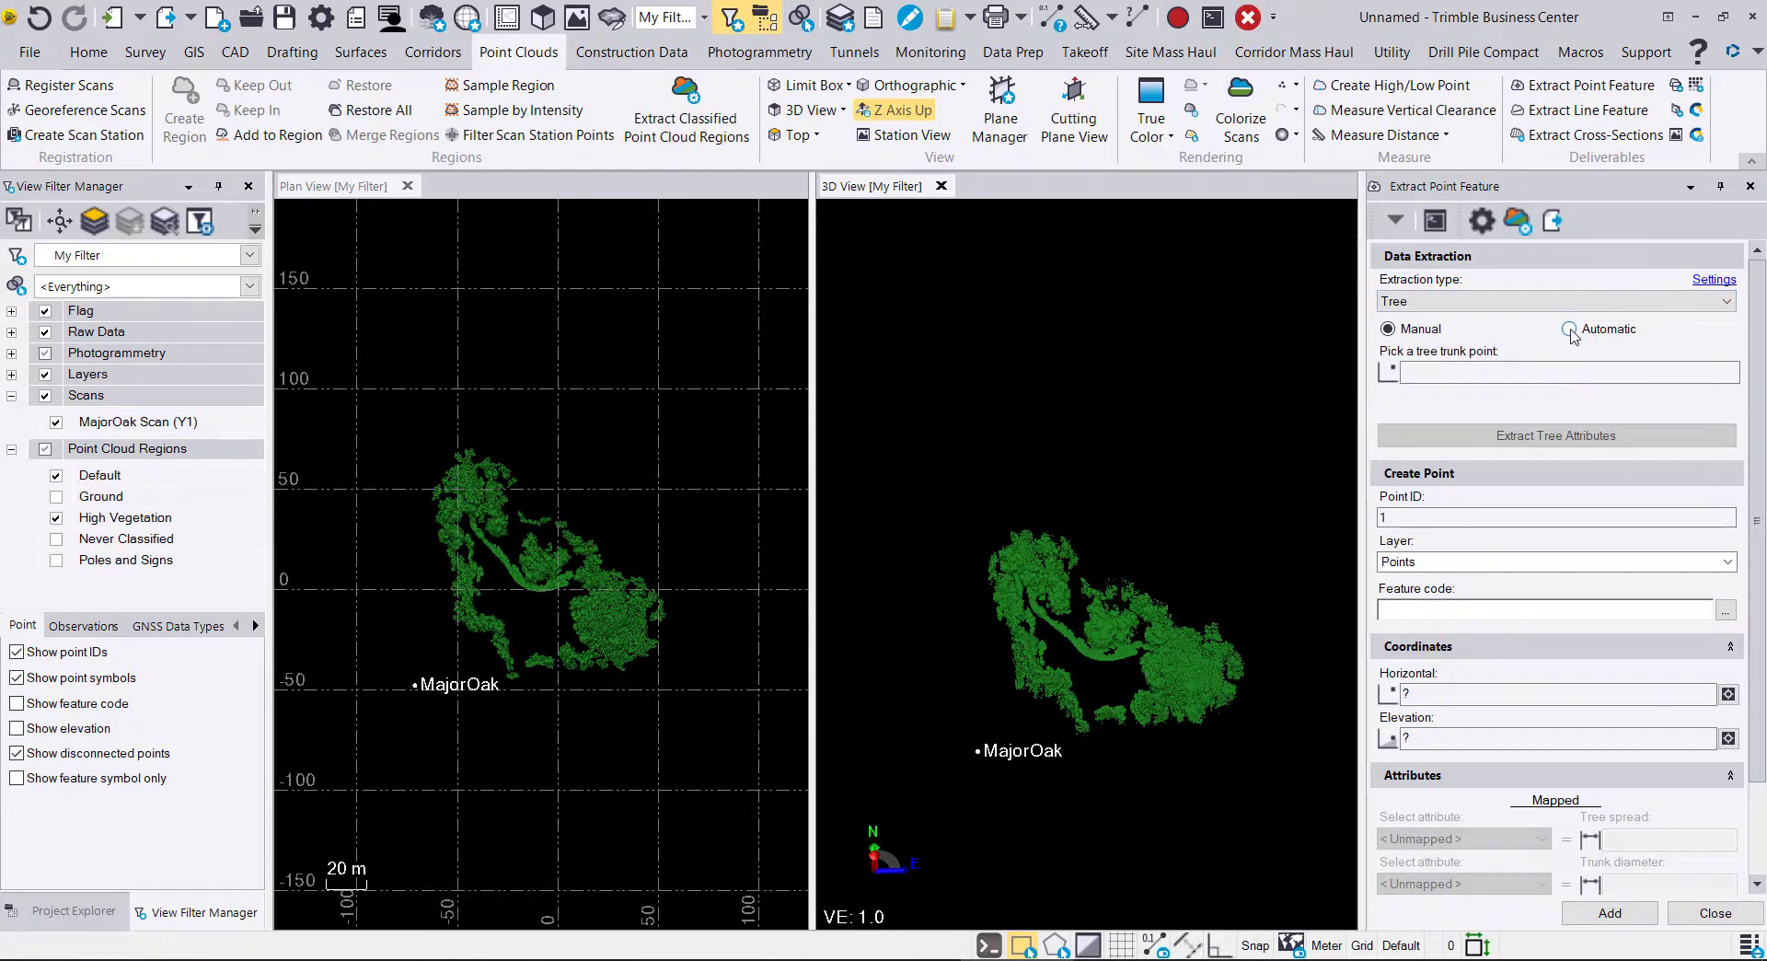
{"action": "left_click", "coordinate": [1570, 328]}
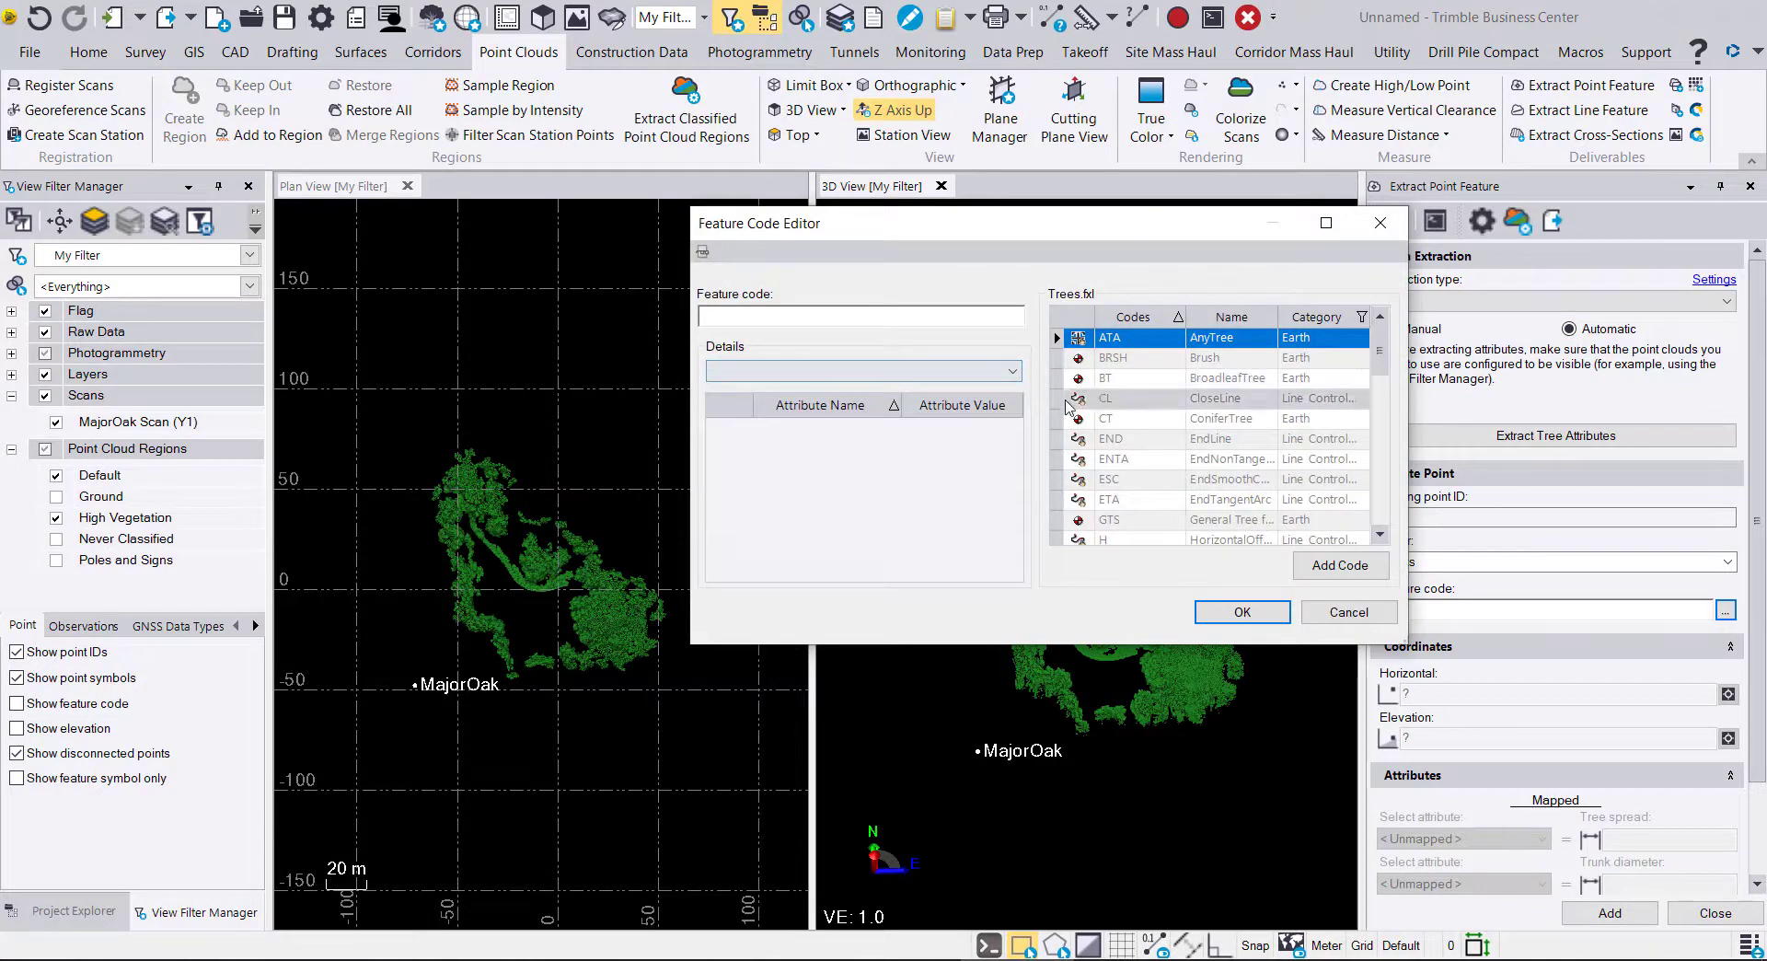
{"action": "left_click", "coordinate": [1126, 519]}
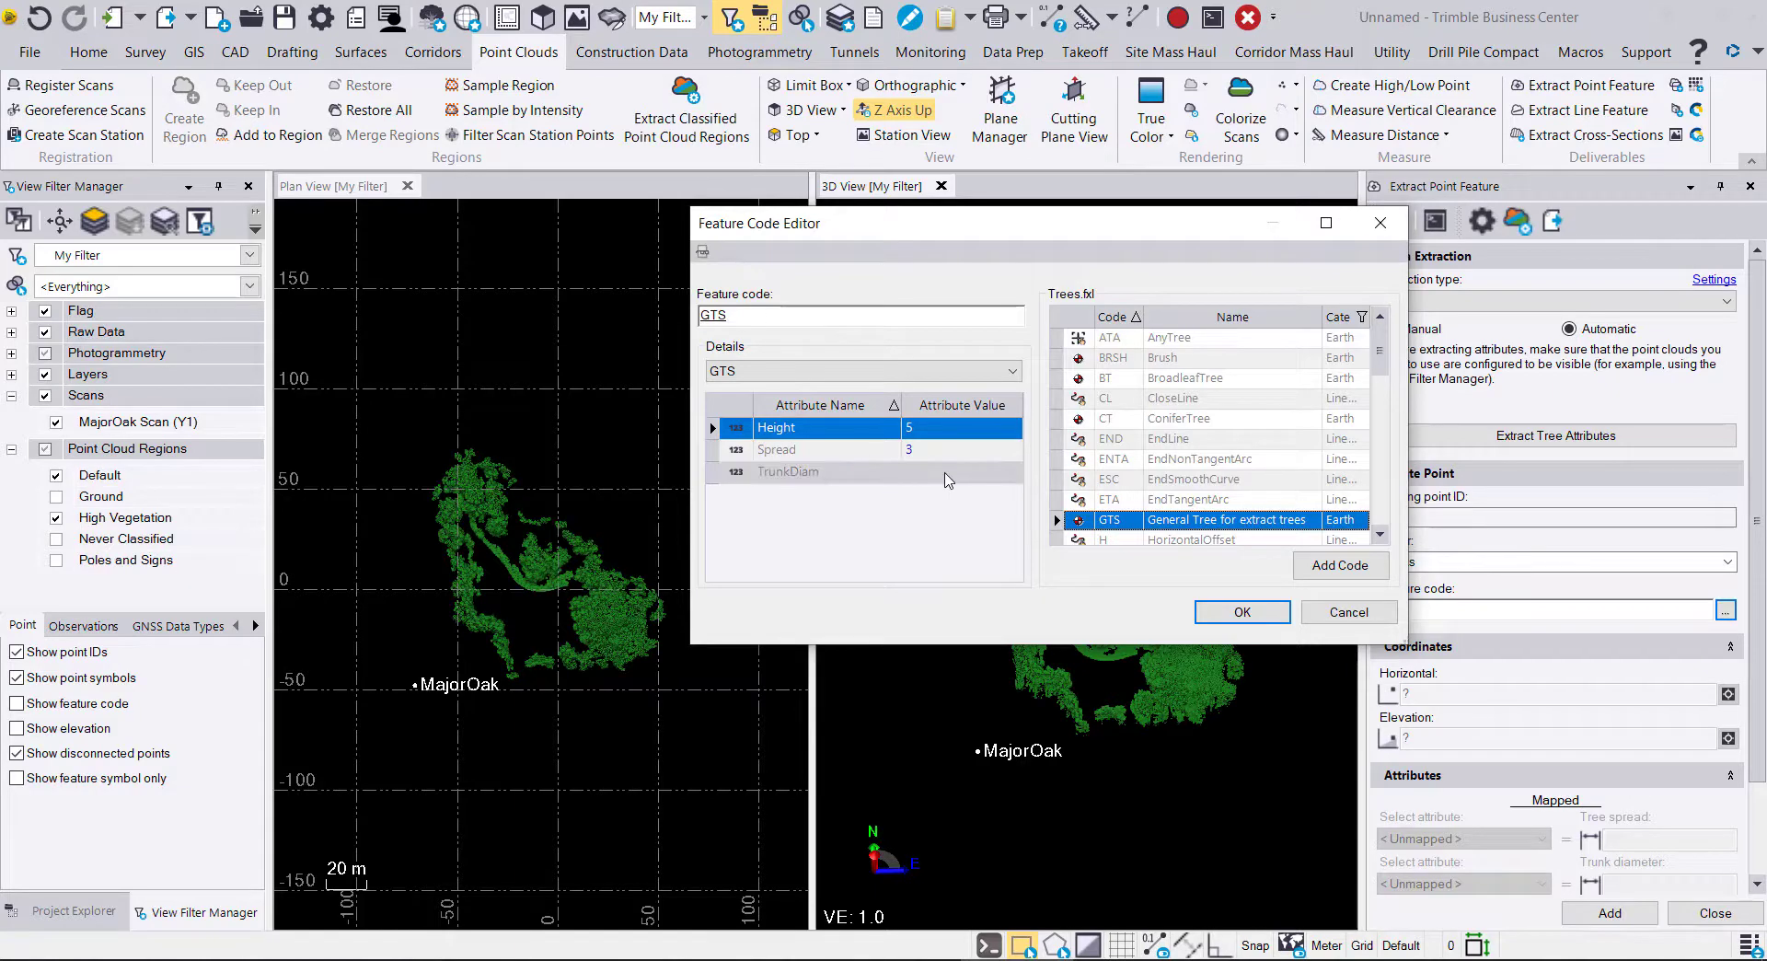
{"action": "left_click", "coordinate": [963, 471]}
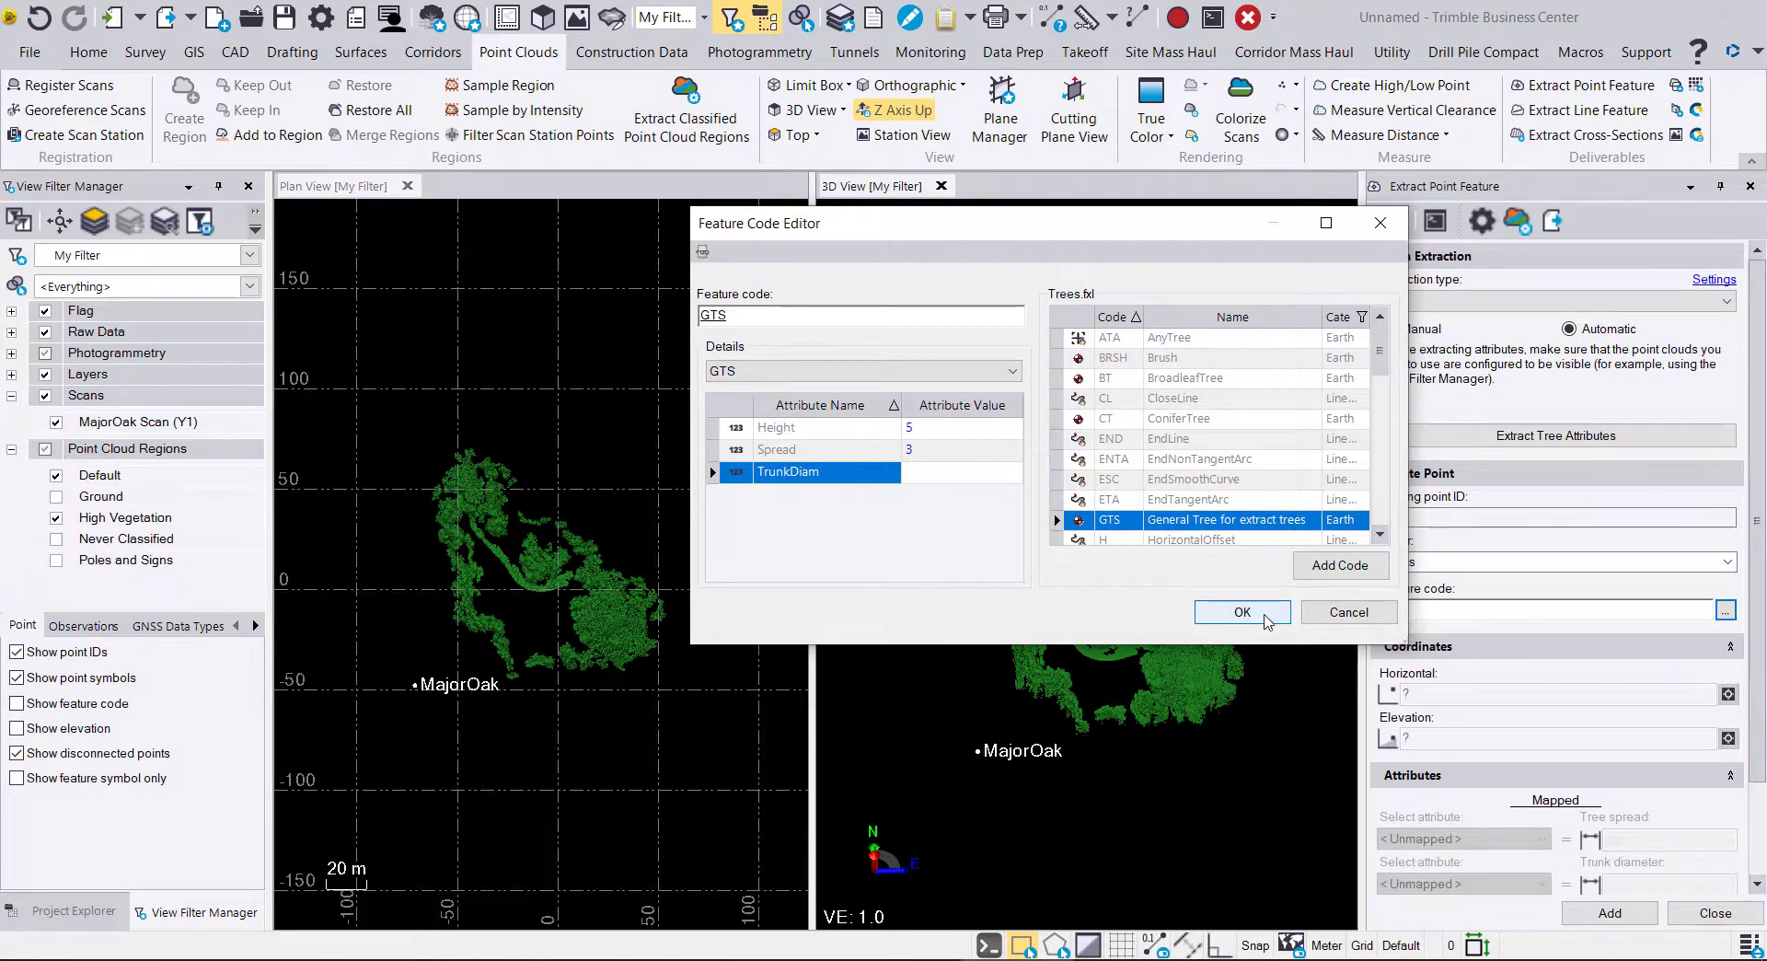
{"action": "left_click", "coordinate": [1241, 611]}
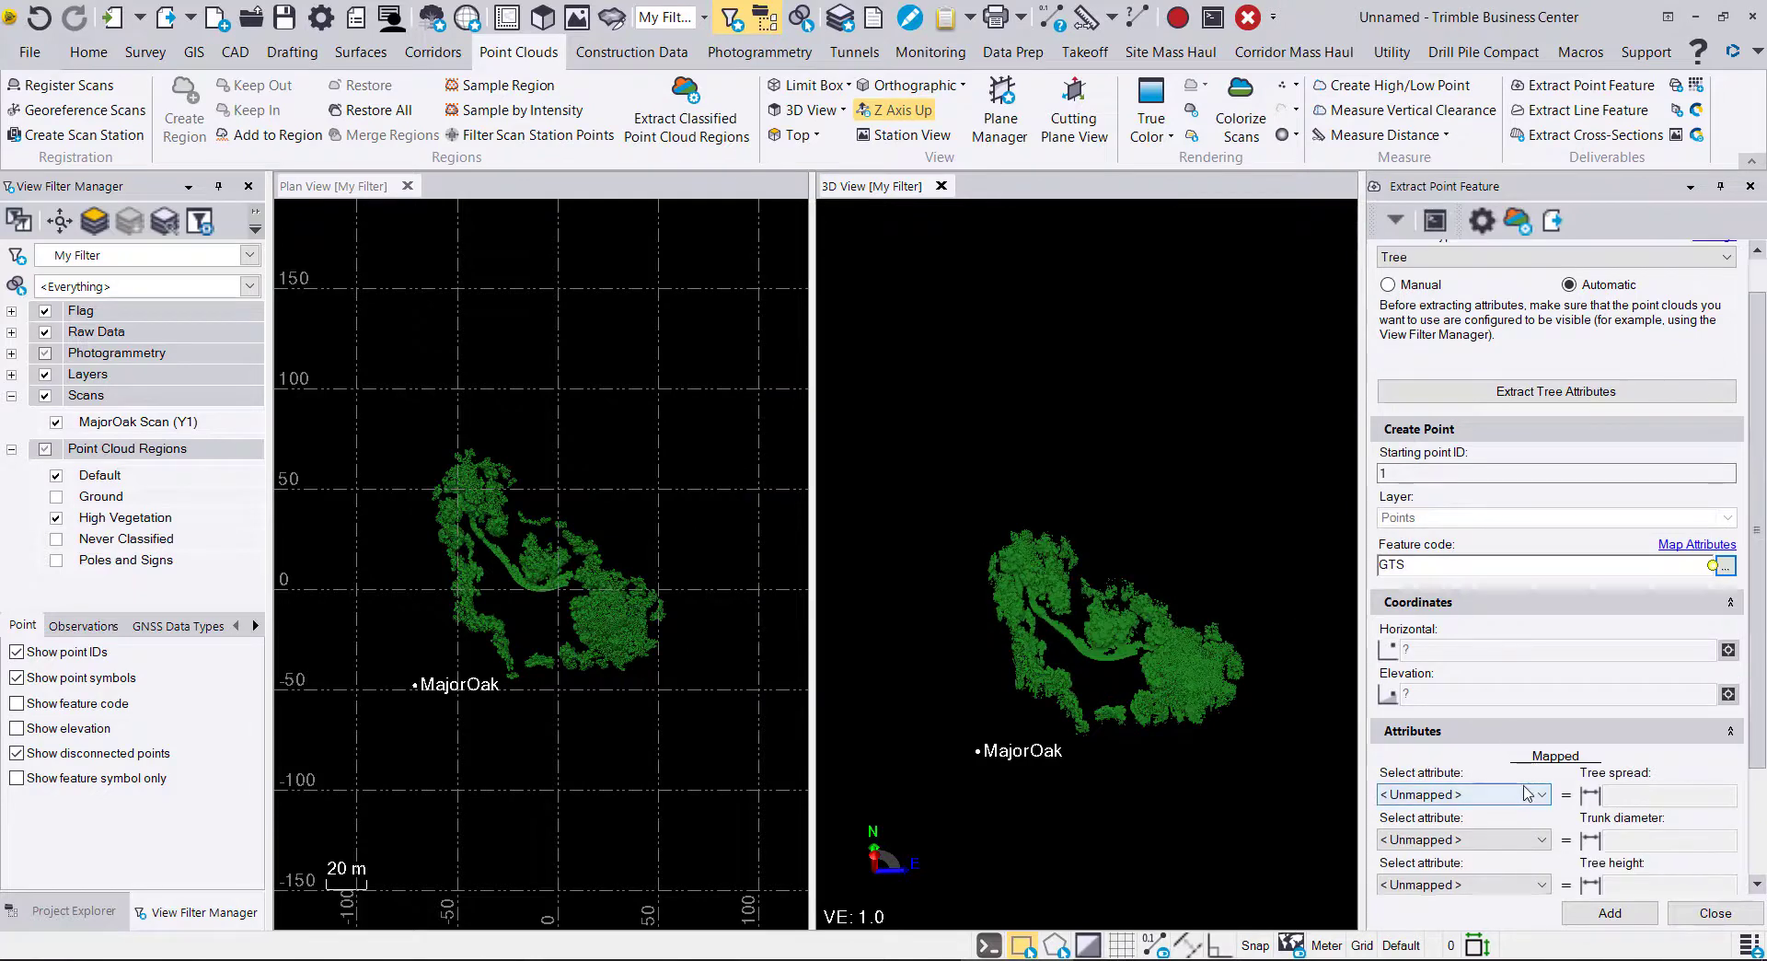
Step: Map GTS attributes Spread, TrunkDiam and Height to tree spread, diameter and height, and save
{"action": "left_click", "coordinate": [1695, 545]}
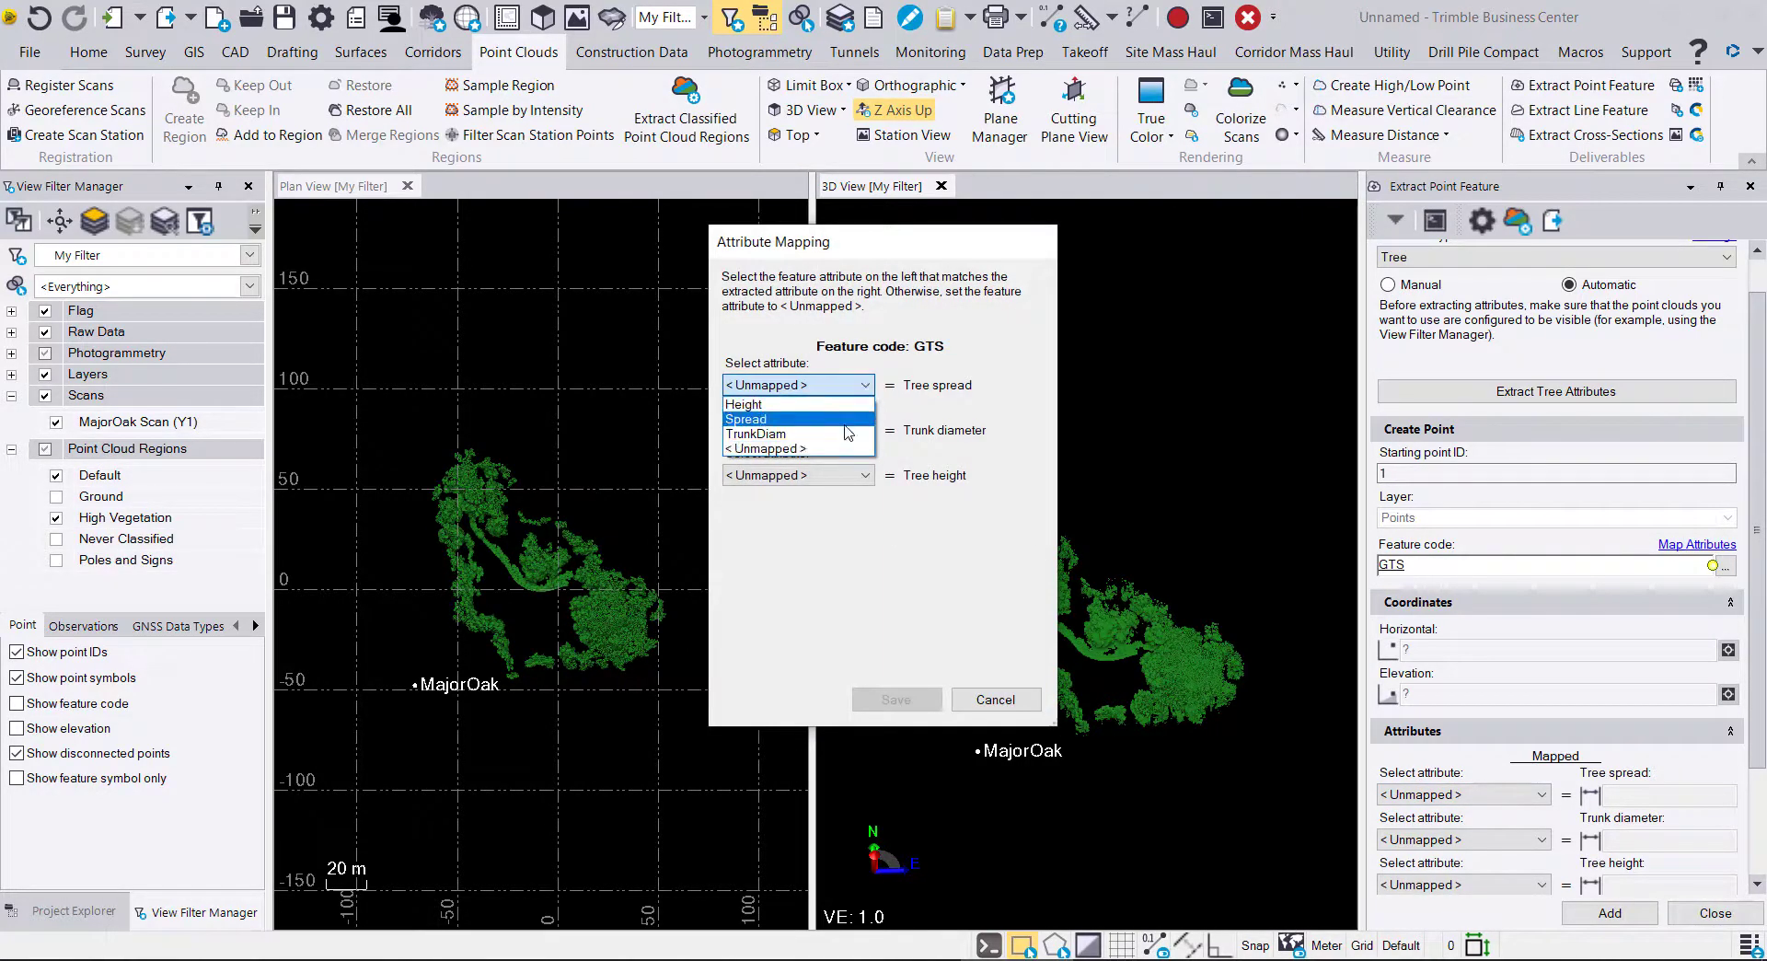
{"action": "left_click", "coordinate": [746, 418]}
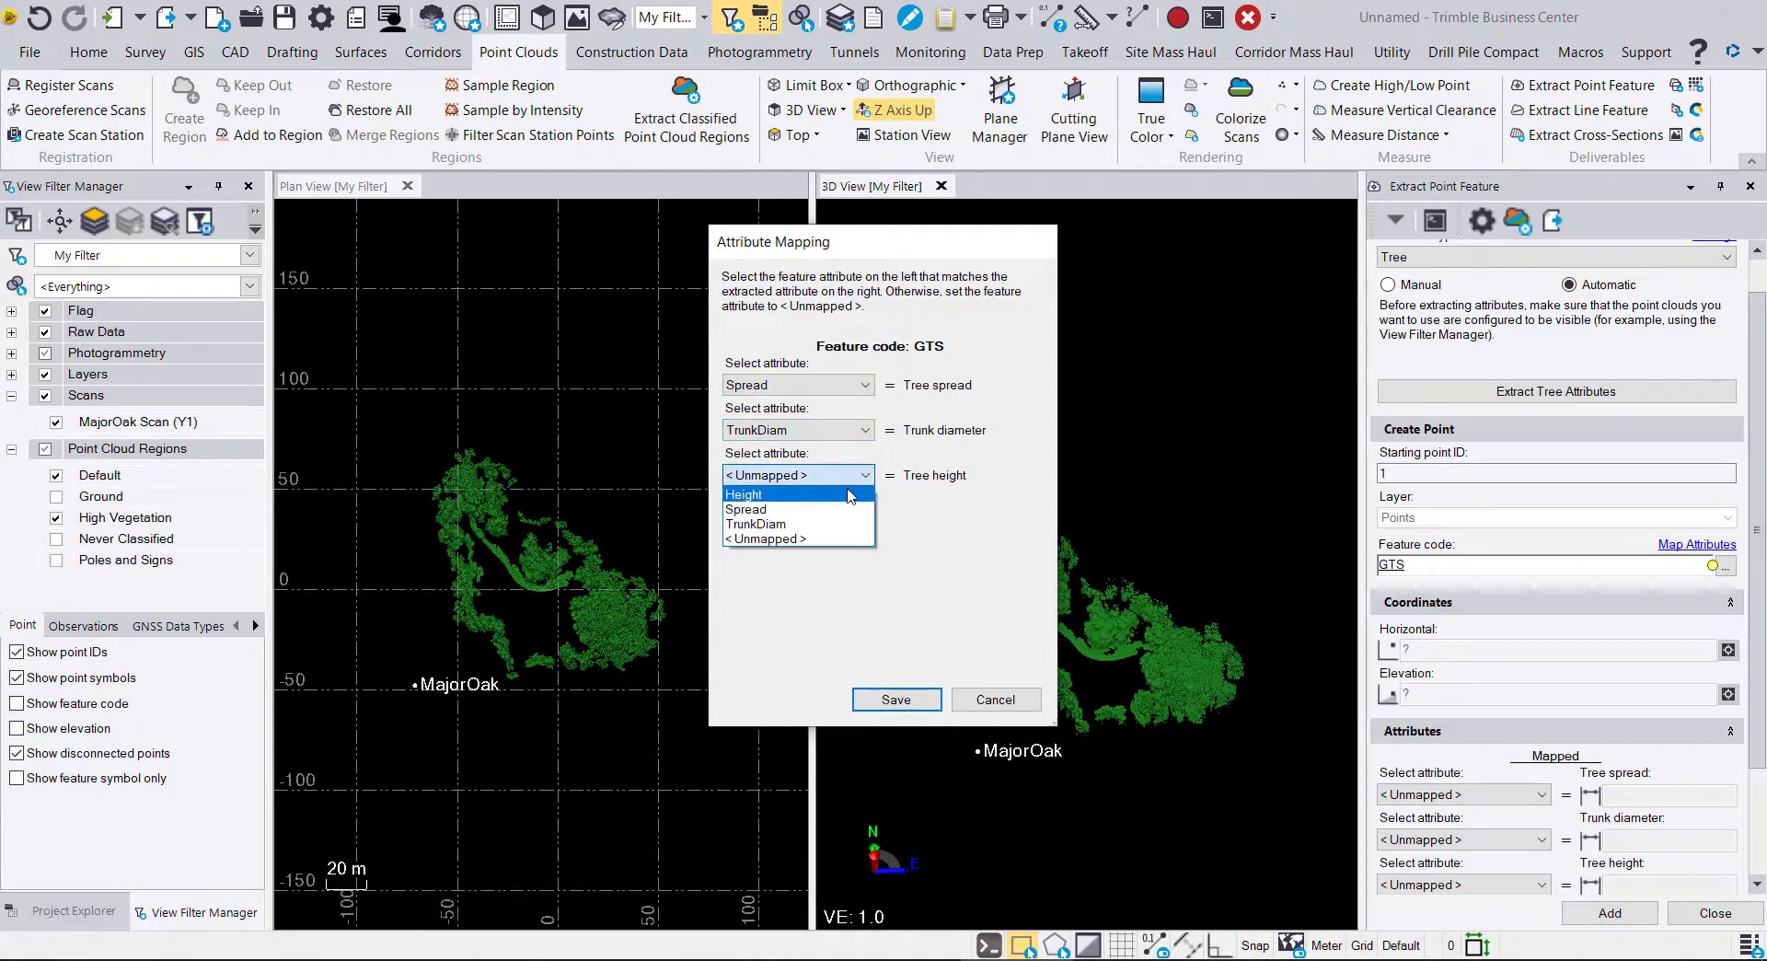
{"action": "left_click", "coordinate": [744, 495]}
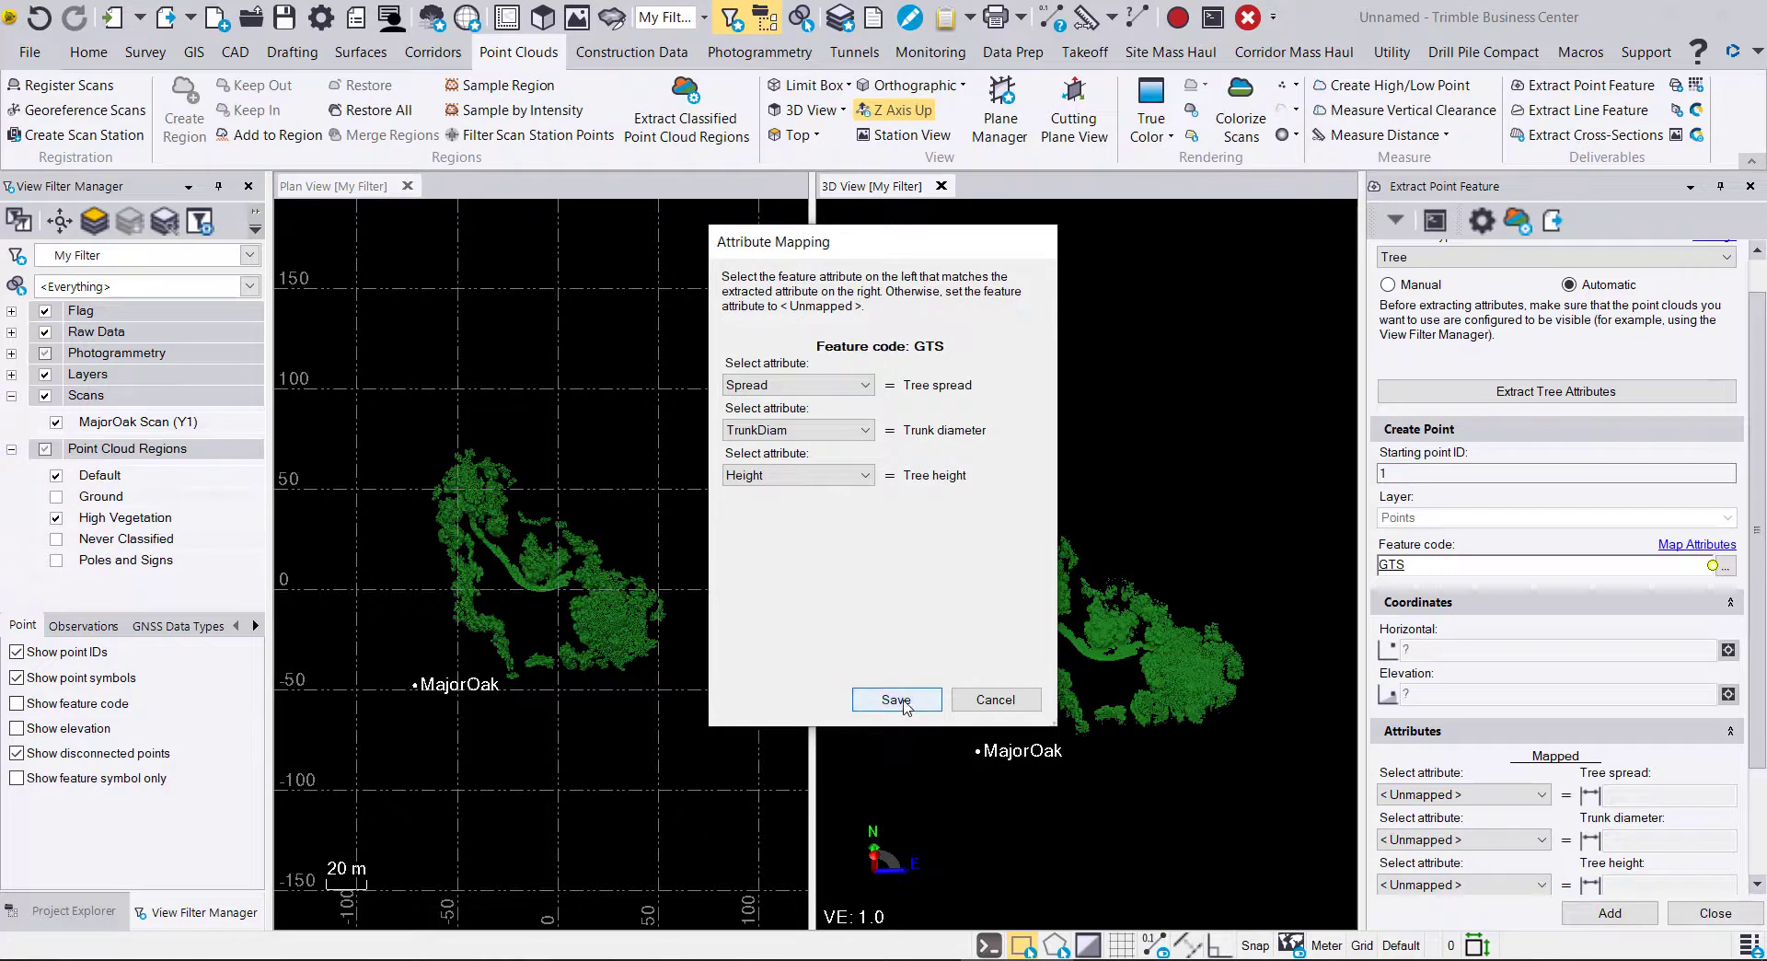
{"action": "left_click", "coordinate": [896, 697]}
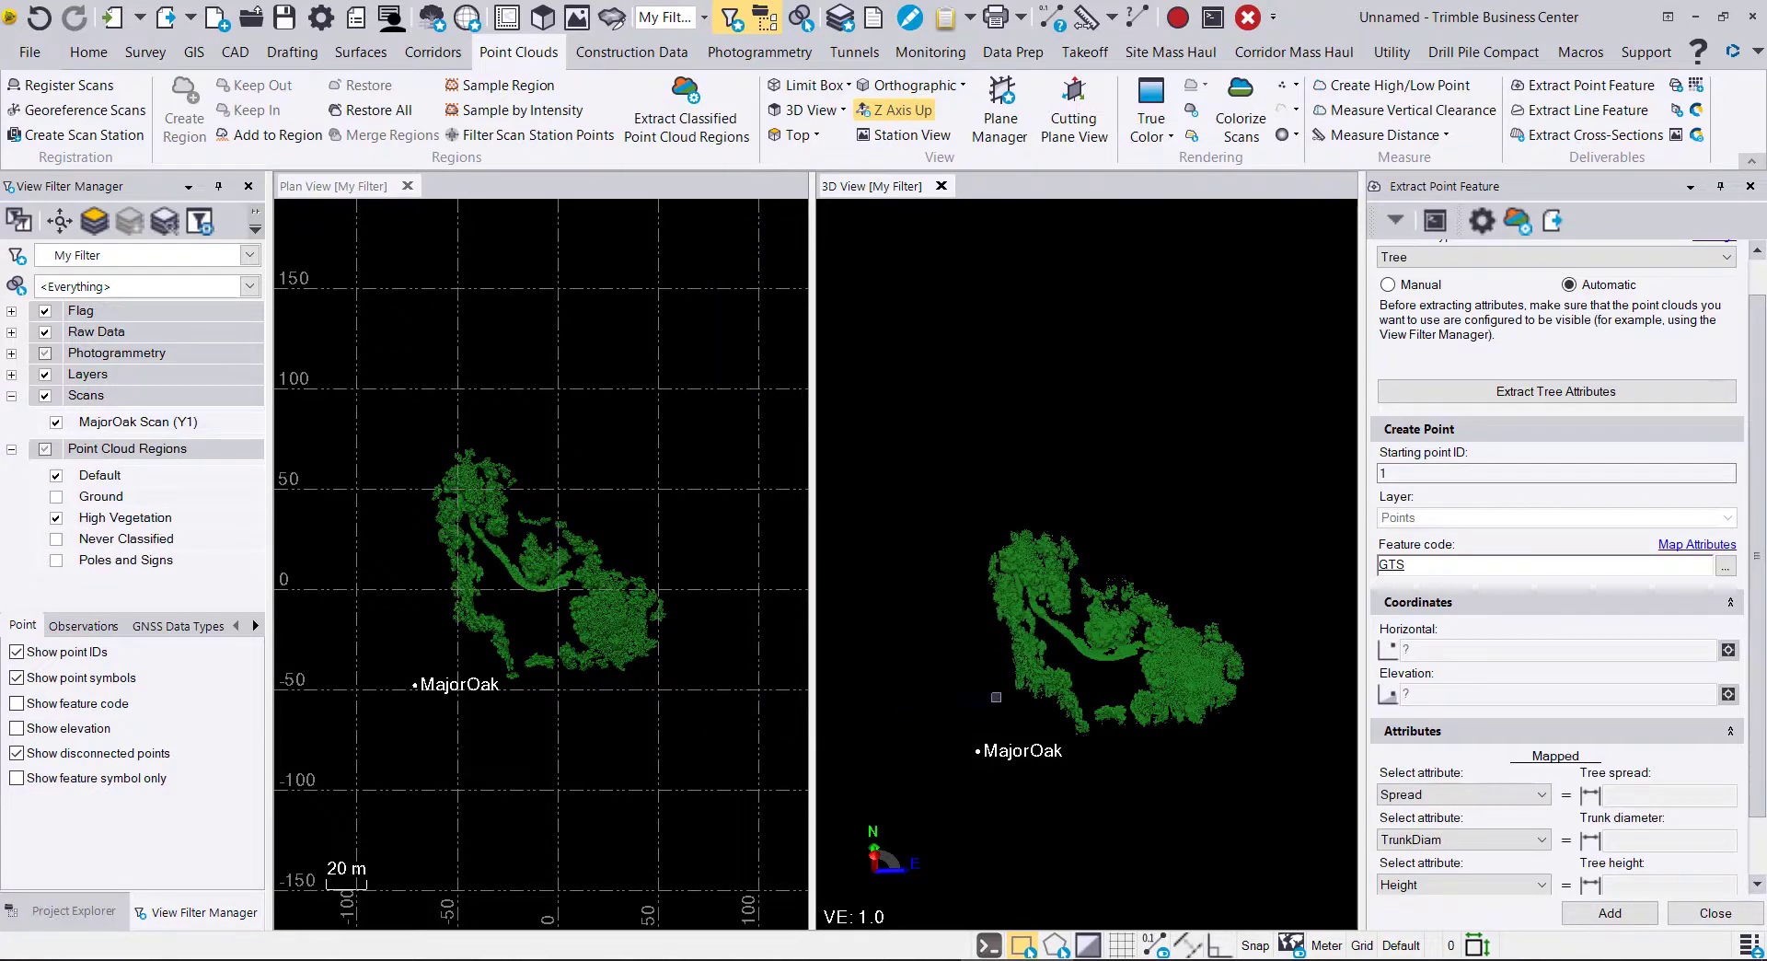
Step: Run Extract Tree Attributes, review results, and add all trees as 89 GTS points
{"action": "left_click", "coordinate": [1556, 390]}
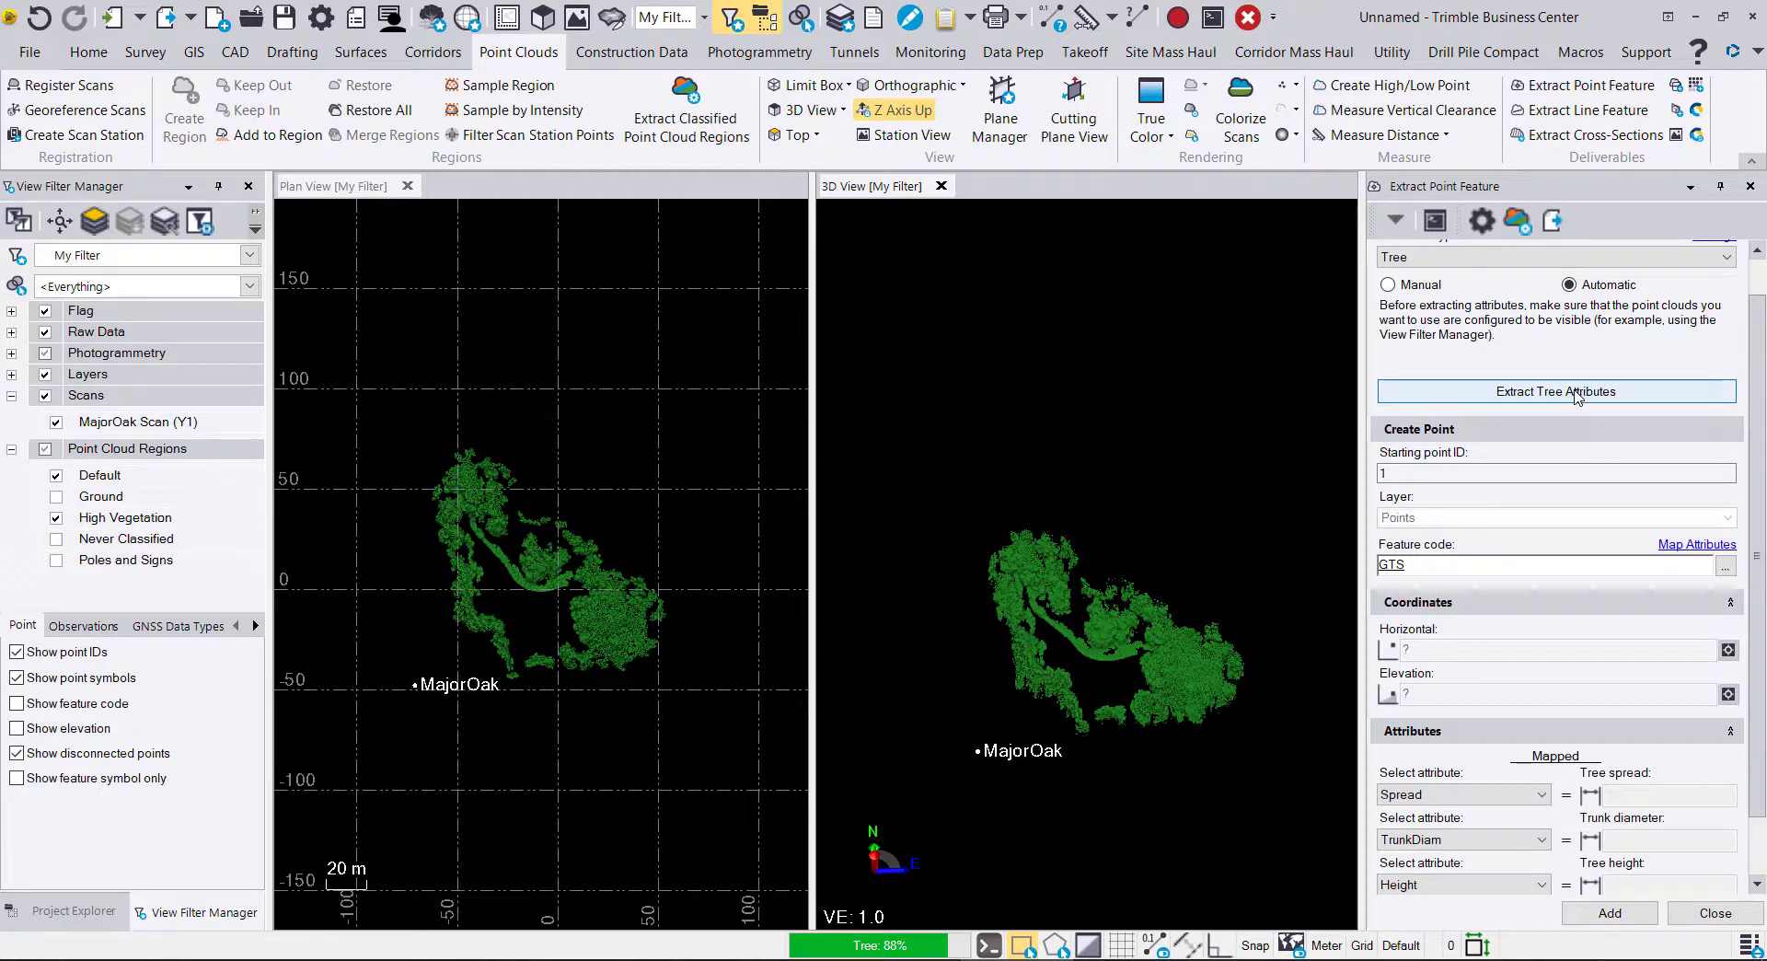
{"action": "left_click", "coordinate": [1557, 390]}
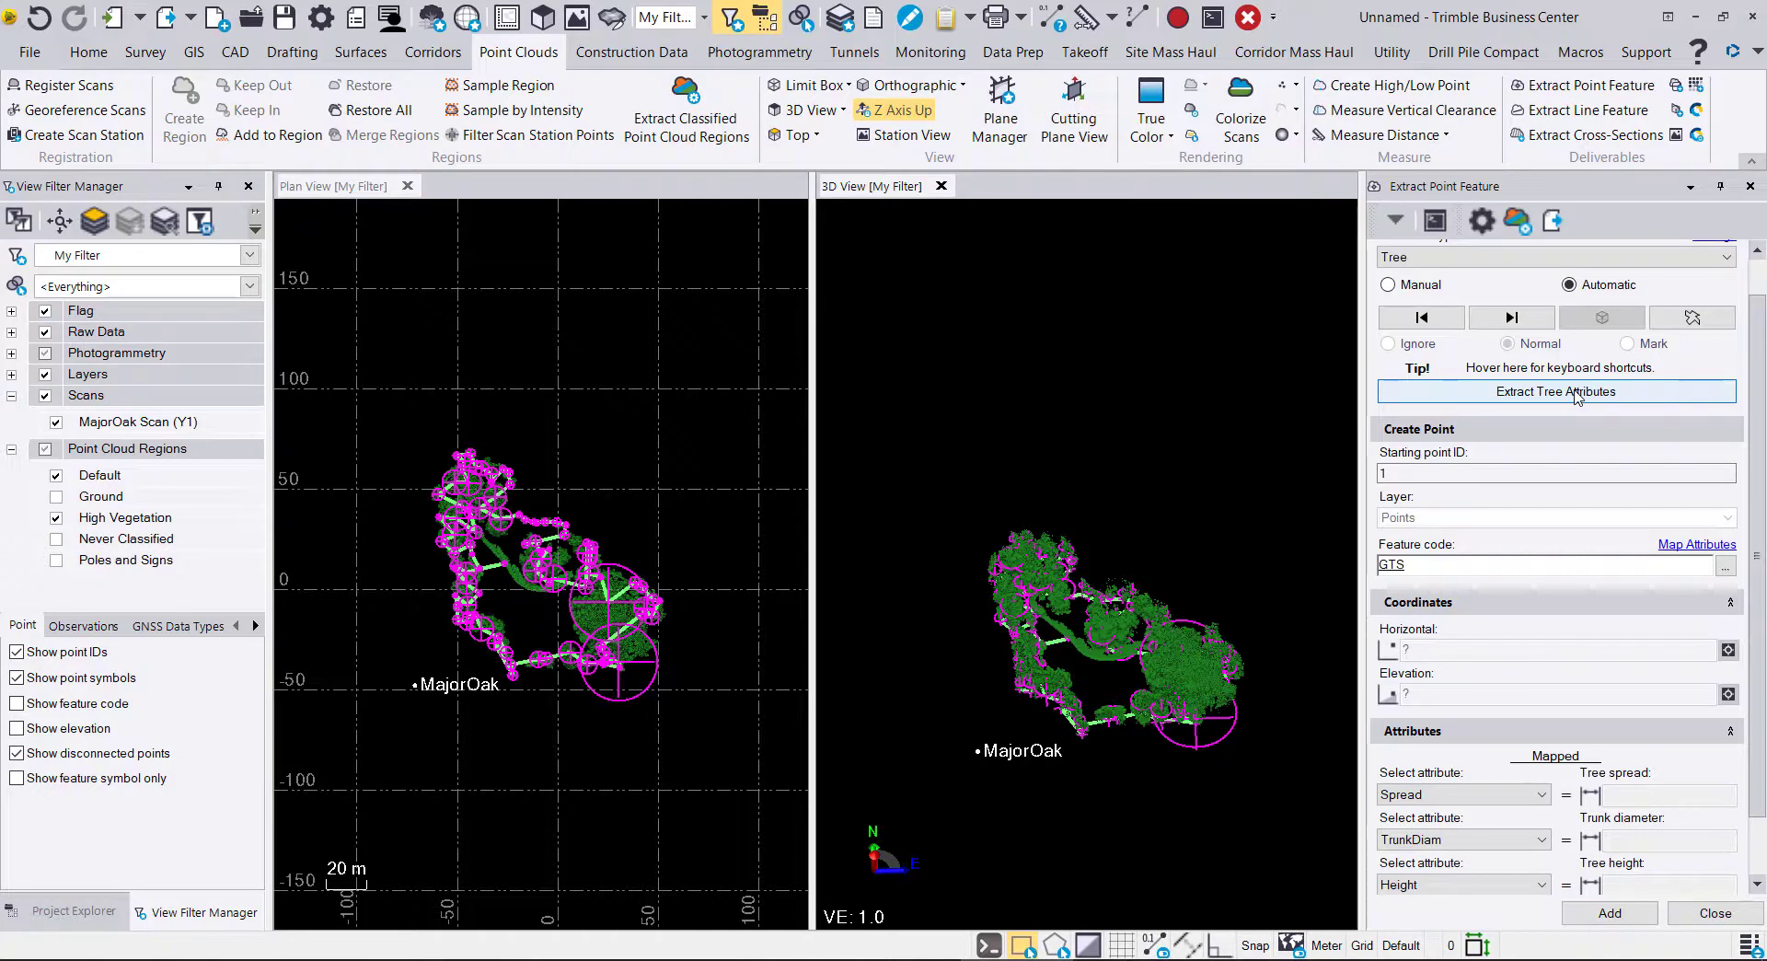
{"action": "mouse_move", "coordinate": [1551, 525]}
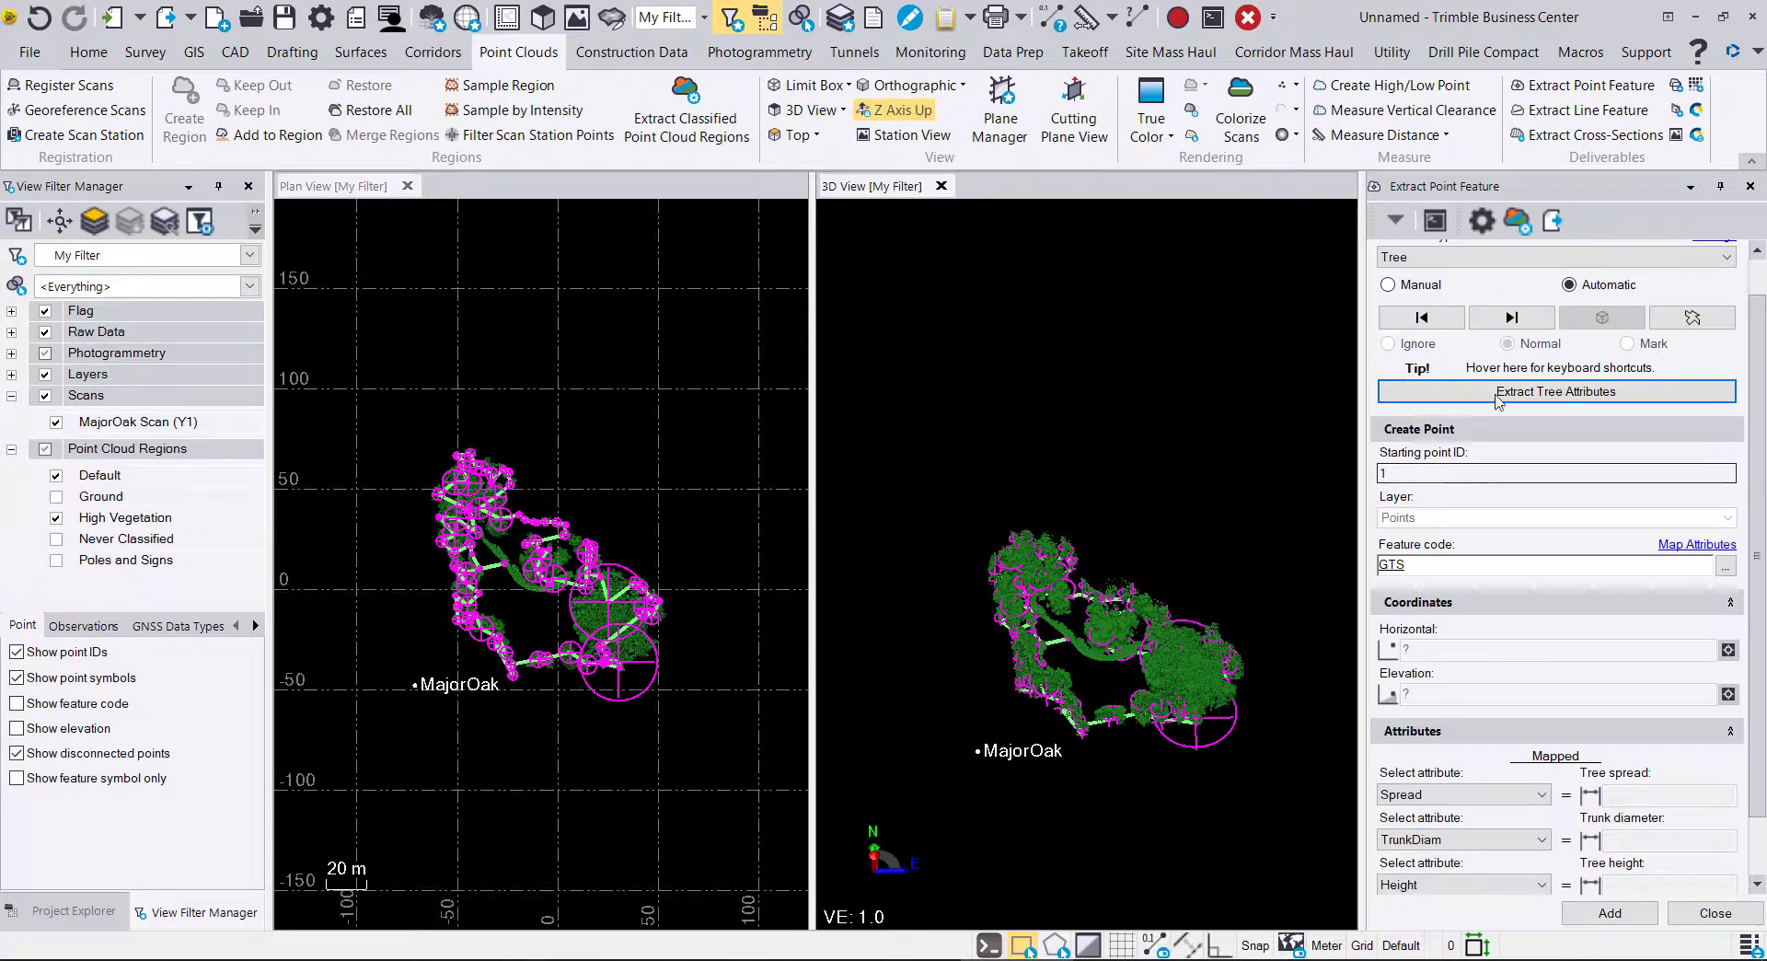
{"action": "left_click", "coordinate": [1511, 316]}
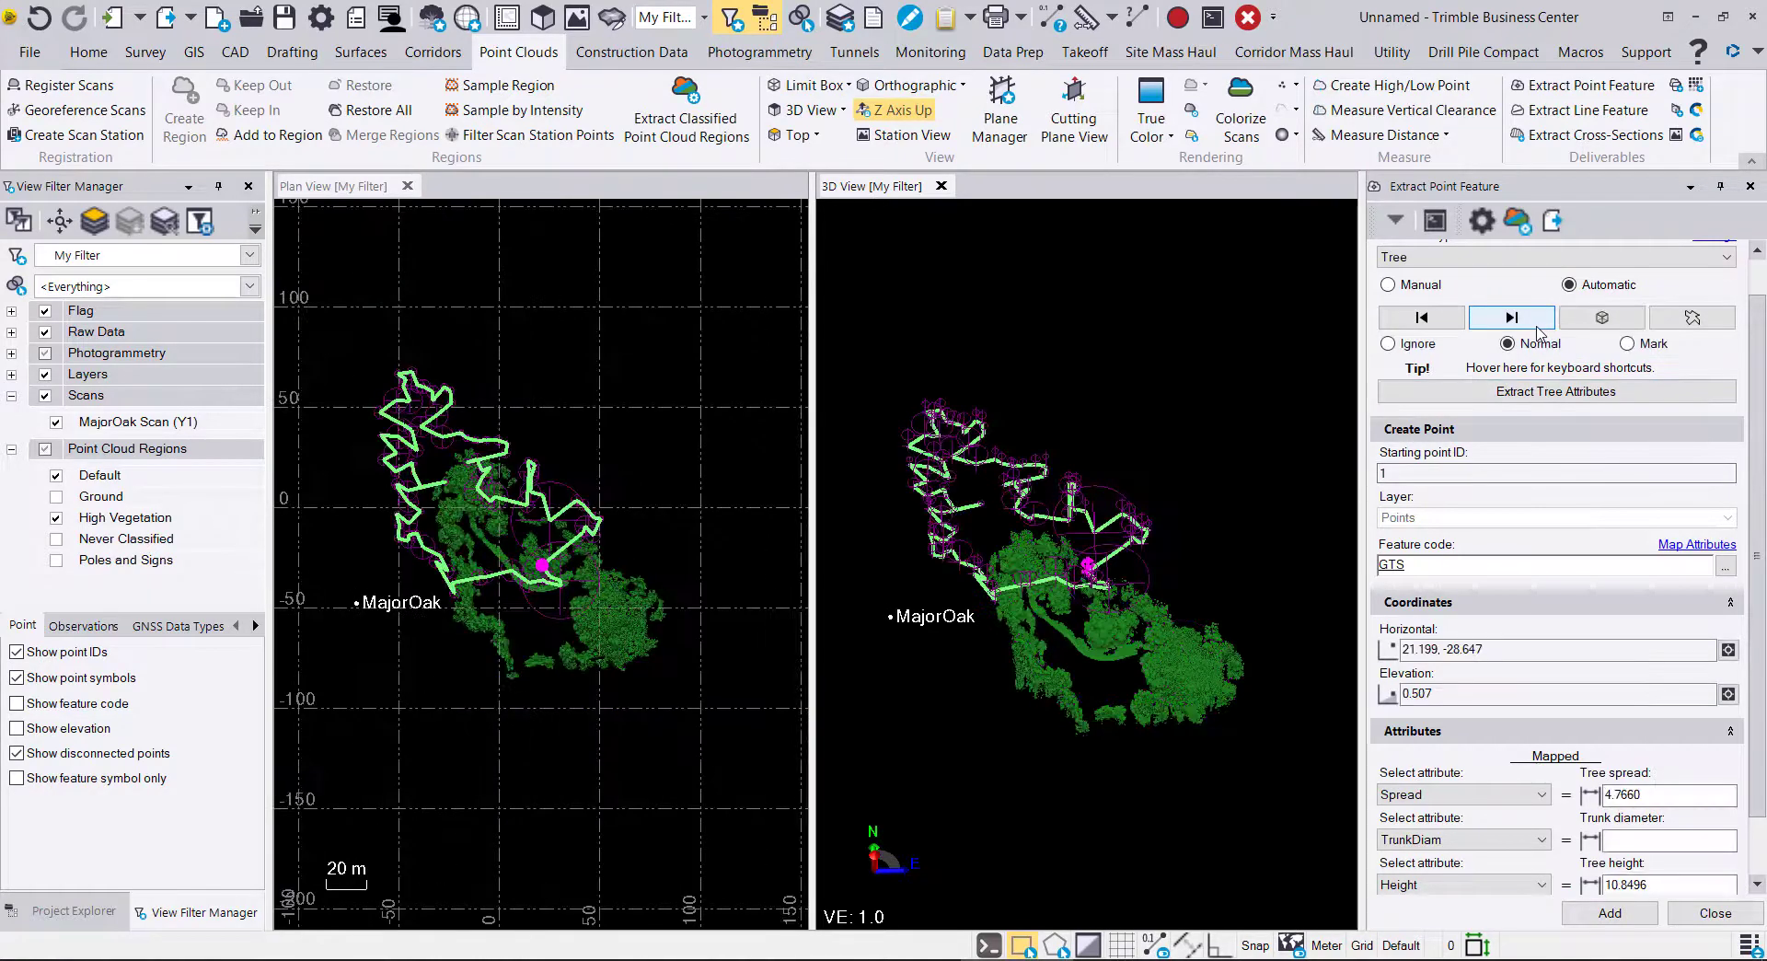
{"action": "left_click", "coordinate": [1511, 317]}
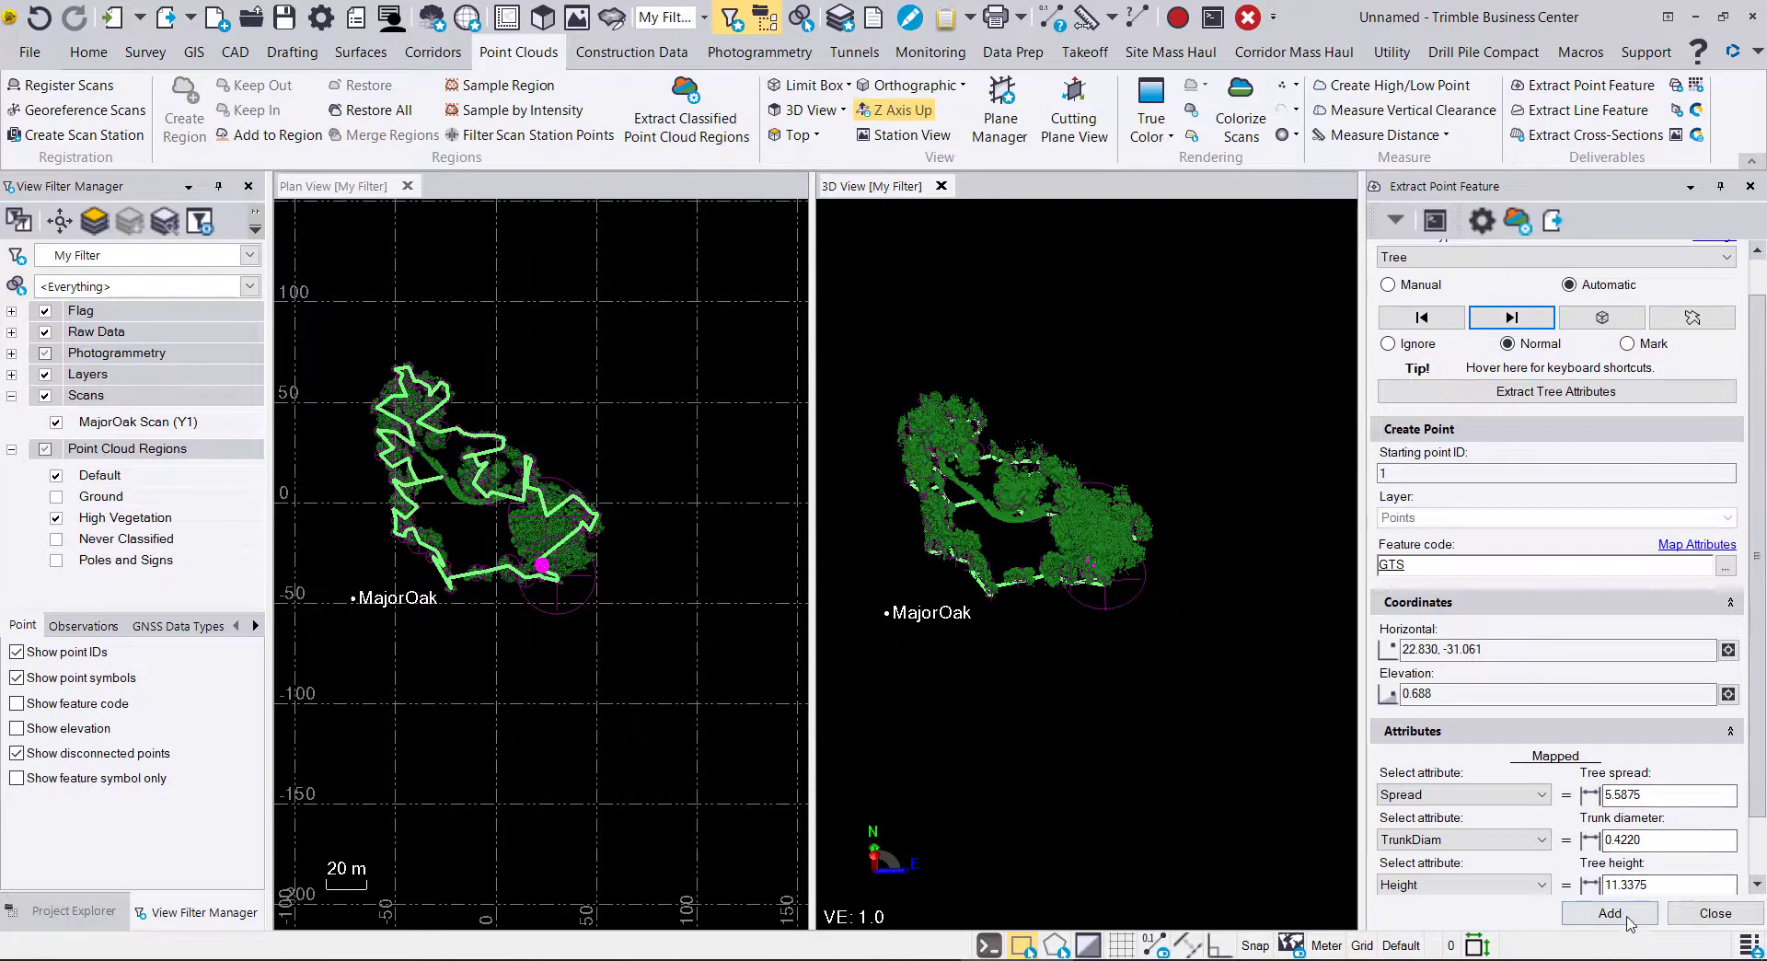
{"action": "left_click", "coordinate": [1609, 913]}
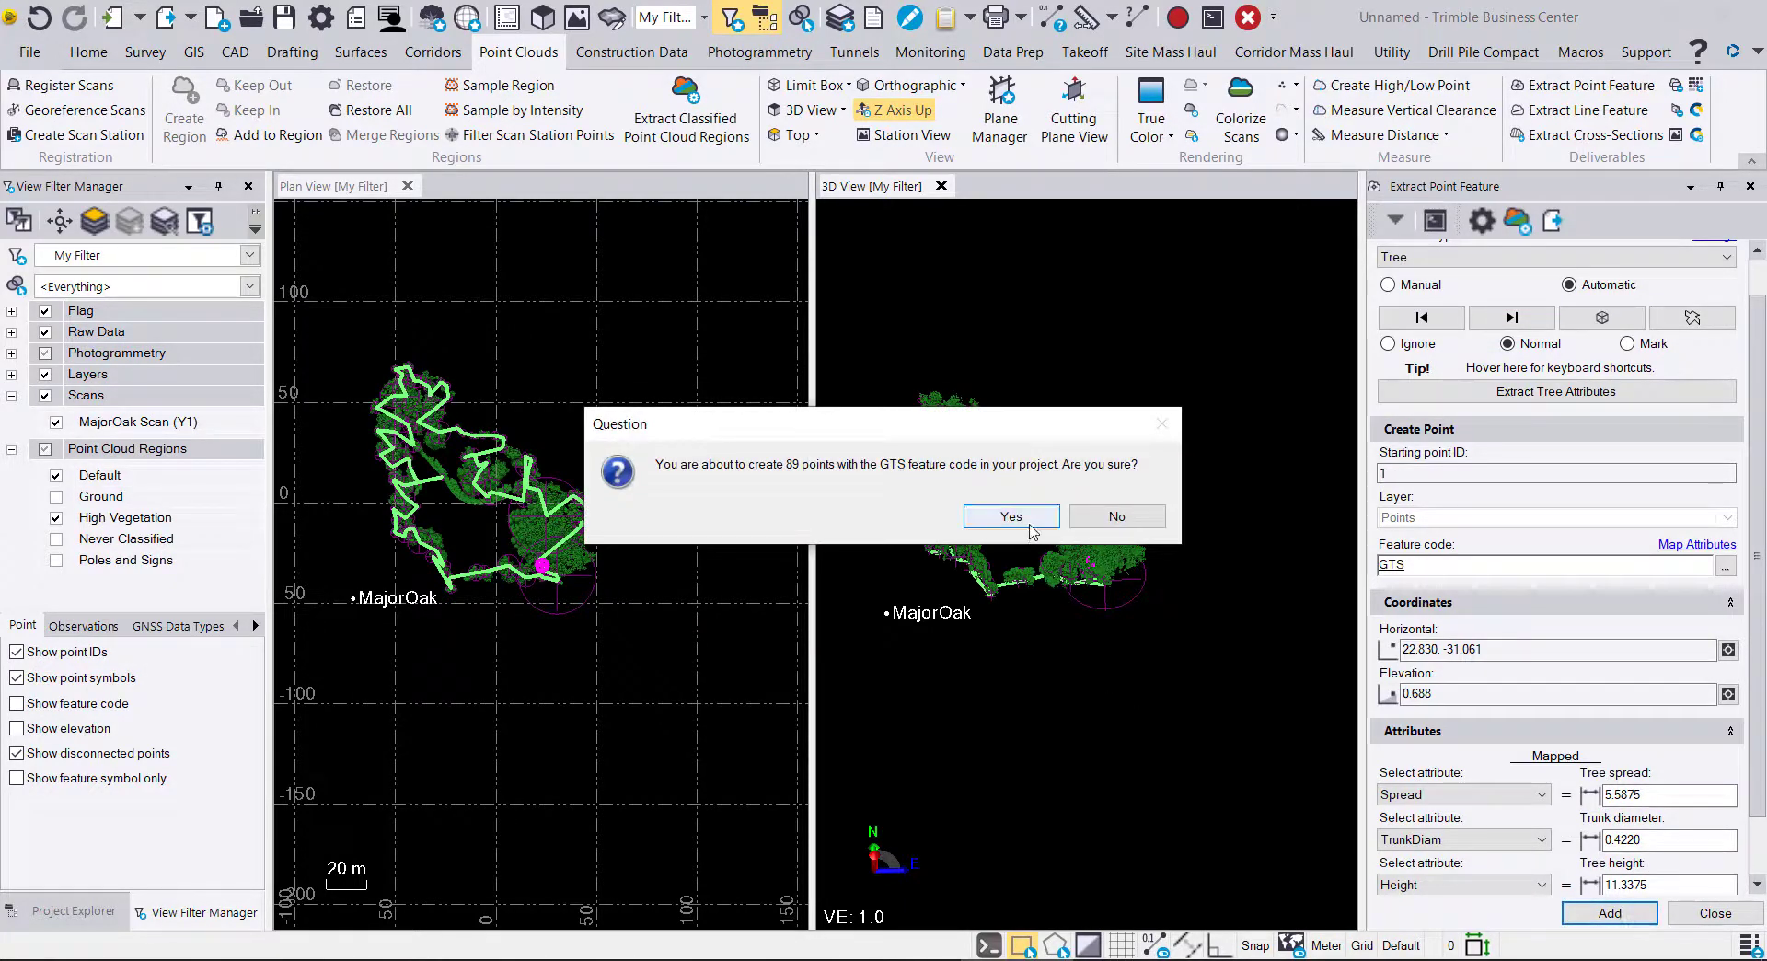
{"action": "left_click", "coordinate": [1010, 515]}
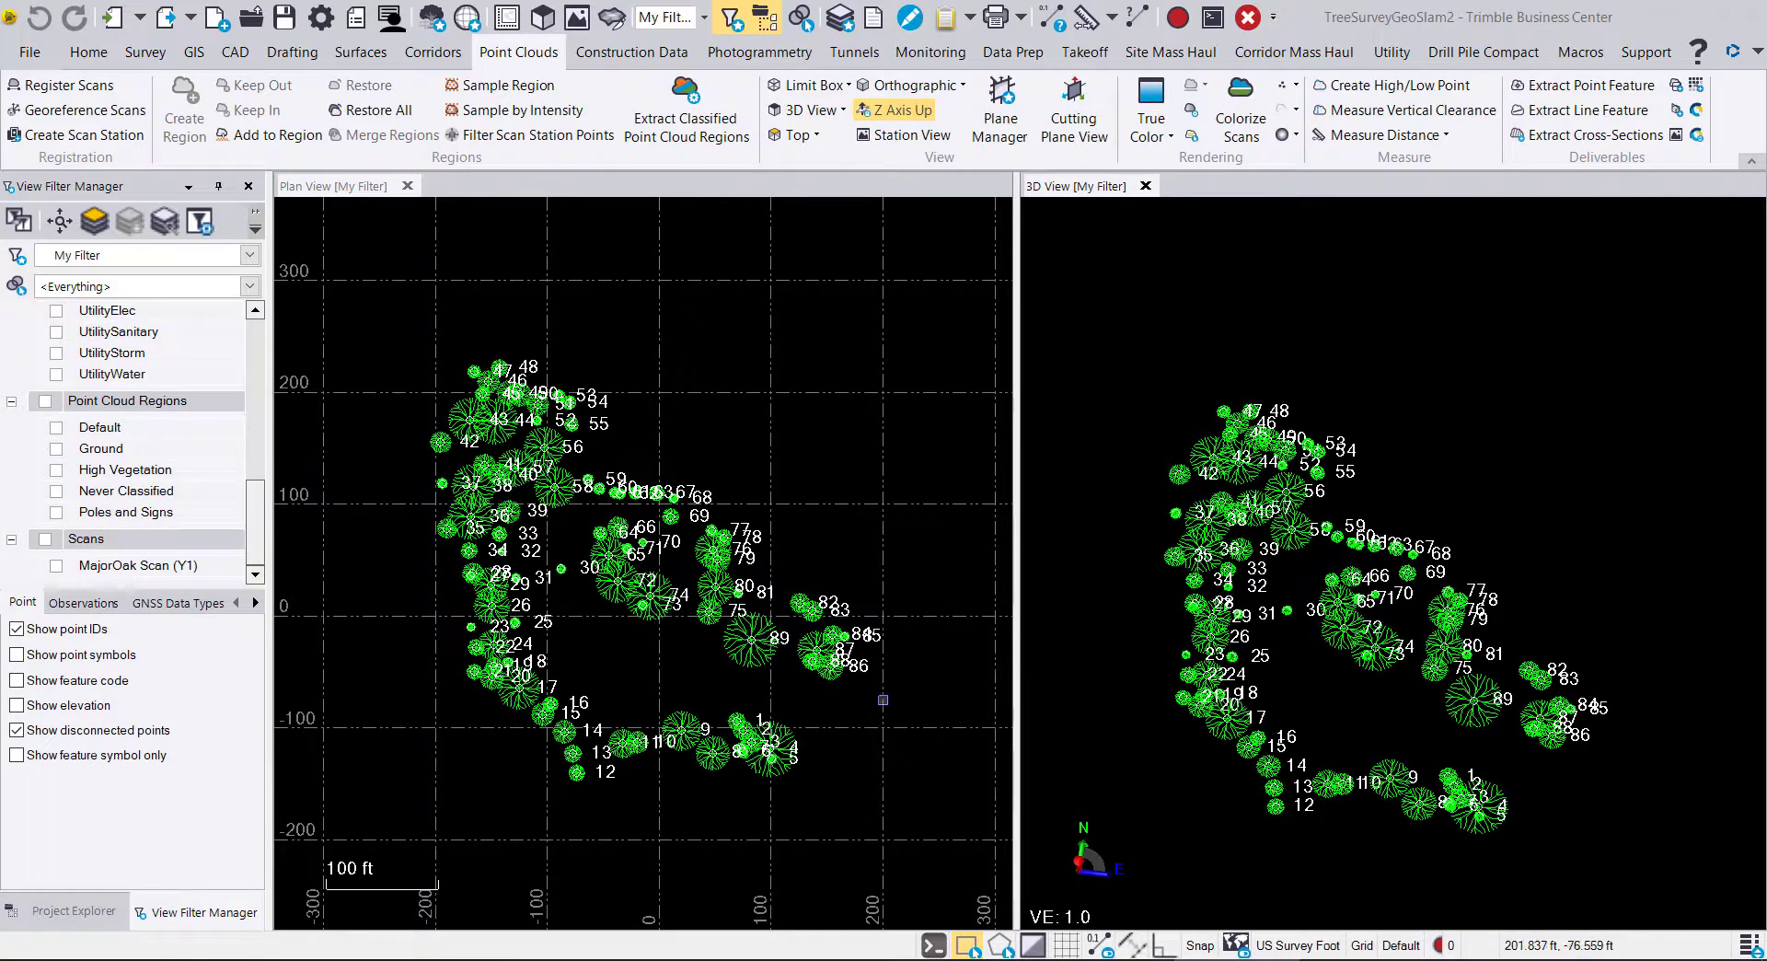